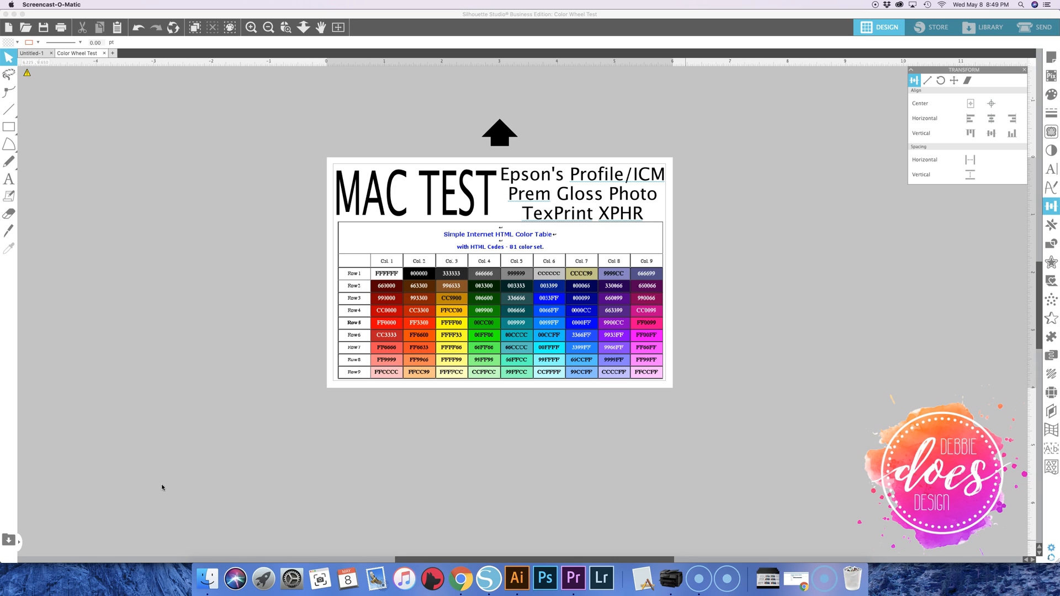
{"action": "mouse_move", "coordinate": [241, 433]}
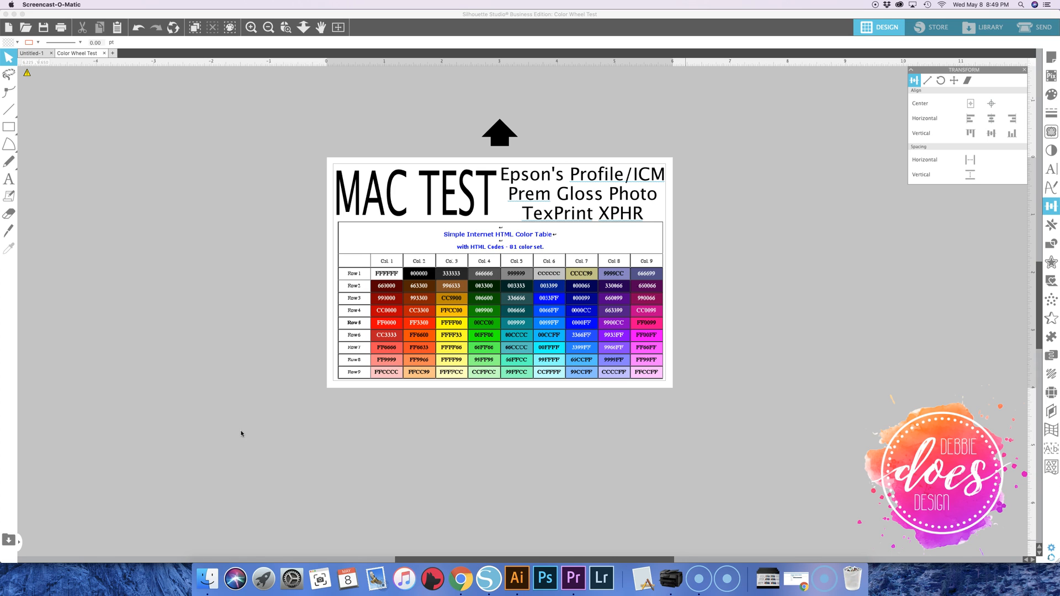
{"action": "mouse_move", "coordinate": [271, 453]}
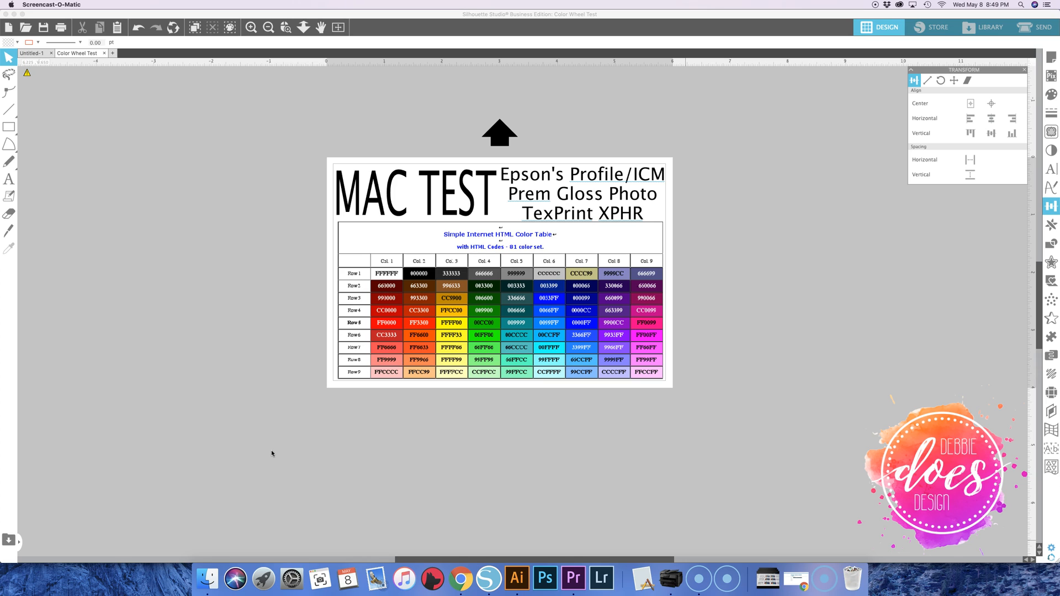
{"action": "mouse_move", "coordinate": [270, 301]}
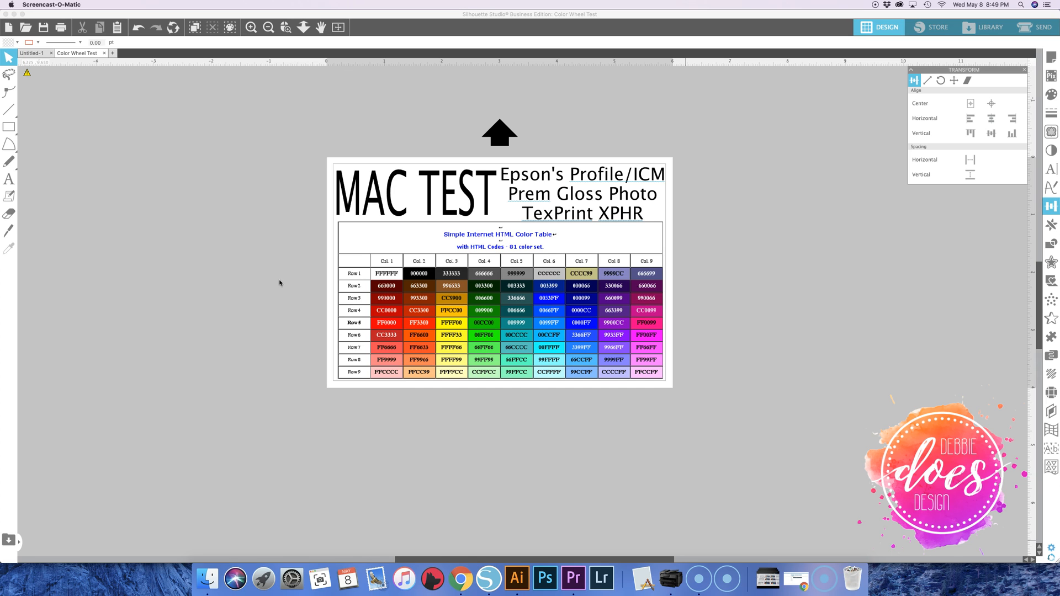
{"action": "mouse_move", "coordinate": [113, 107]}
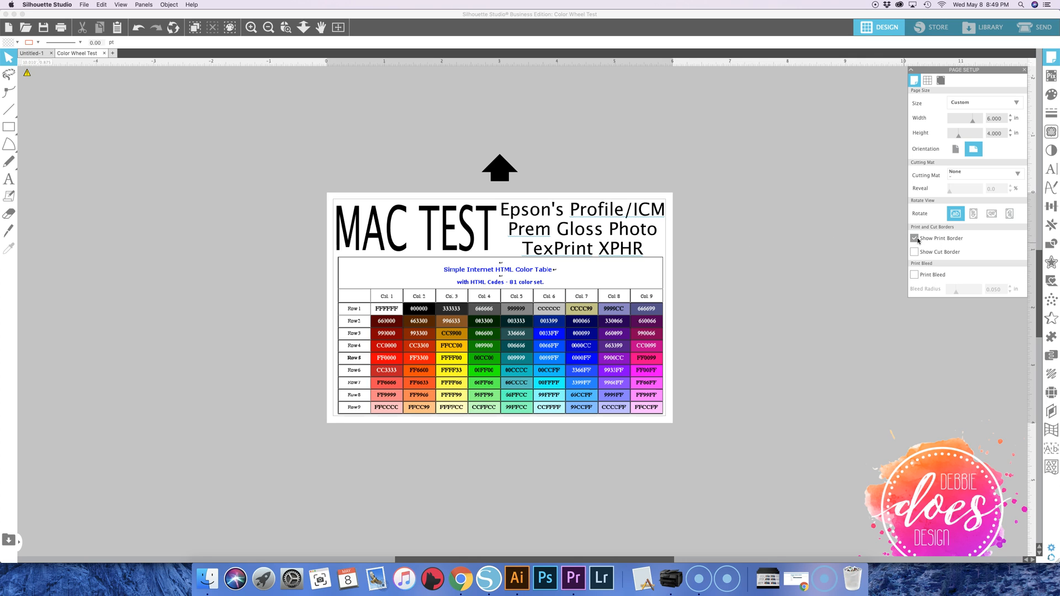
{"action": "mouse_move", "coordinate": [917, 238]}
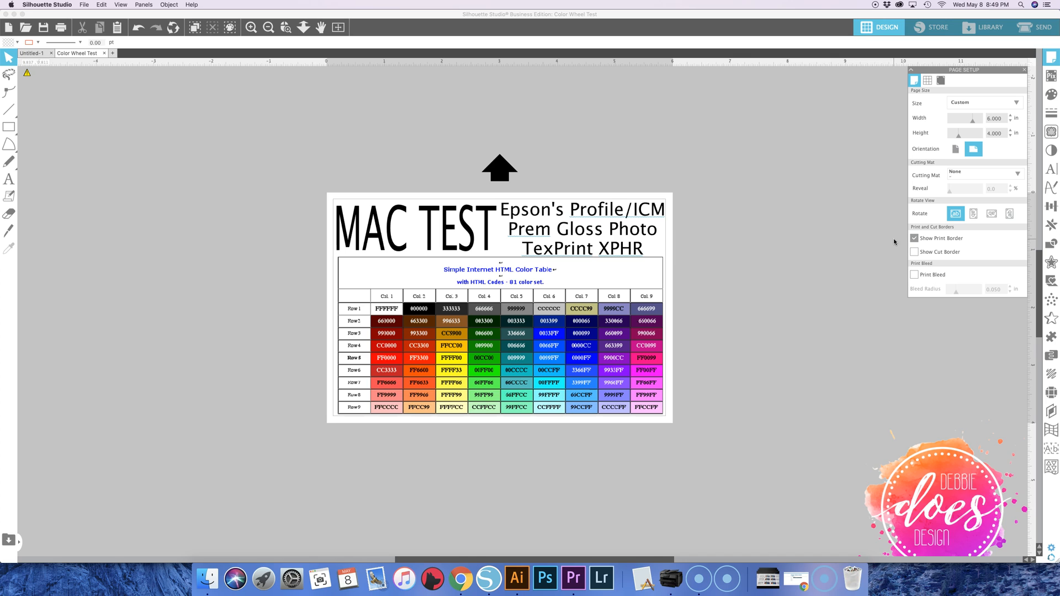
{"action": "mouse_move", "coordinate": [870, 189]}
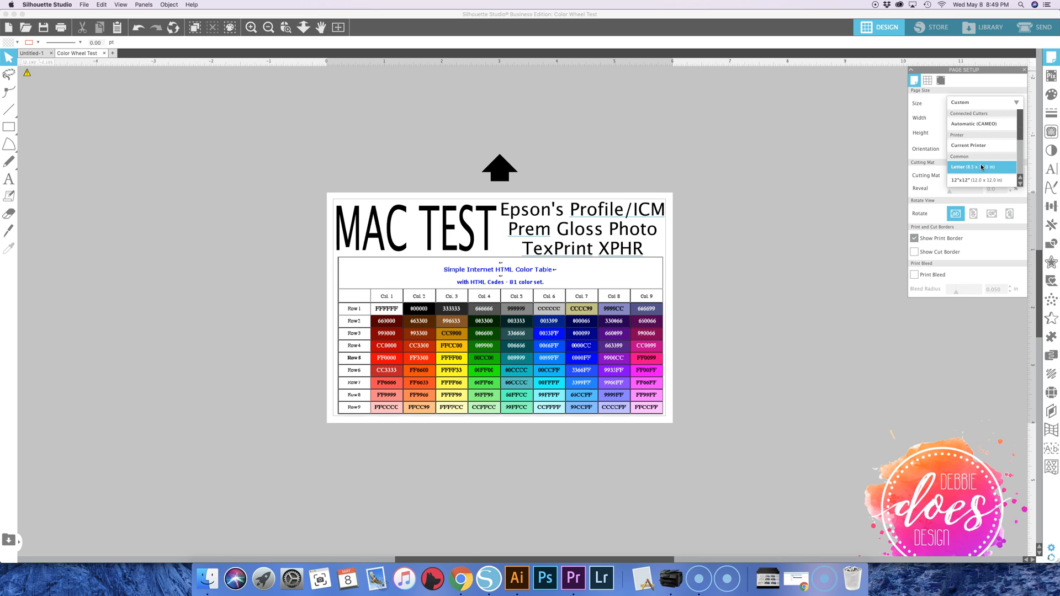
Change the page size from custom 6 × 4 in to Letter (8.5 × 11 in)
{"action": "left_click", "coordinate": [977, 166]}
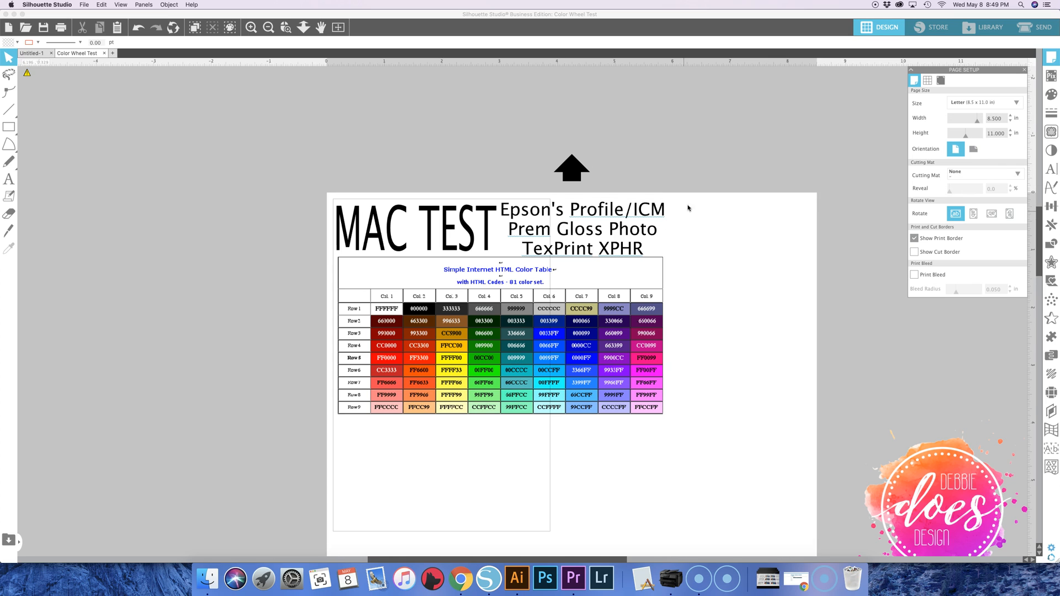
{"action": "scroll", "scroll_direction": "up", "scroll_amount": 3}
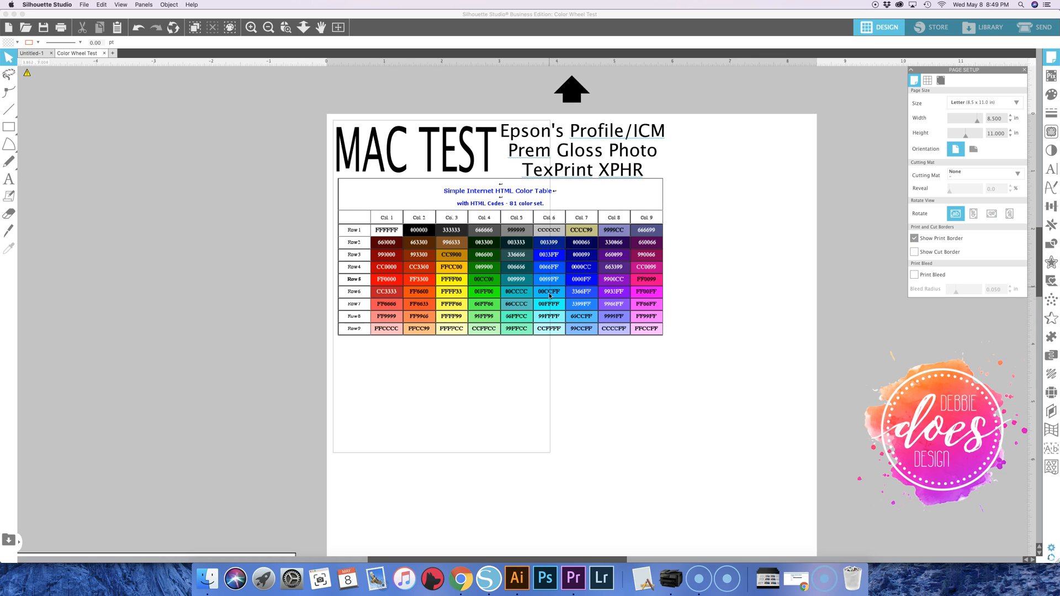
{"action": "mouse_move", "coordinate": [558, 312]}
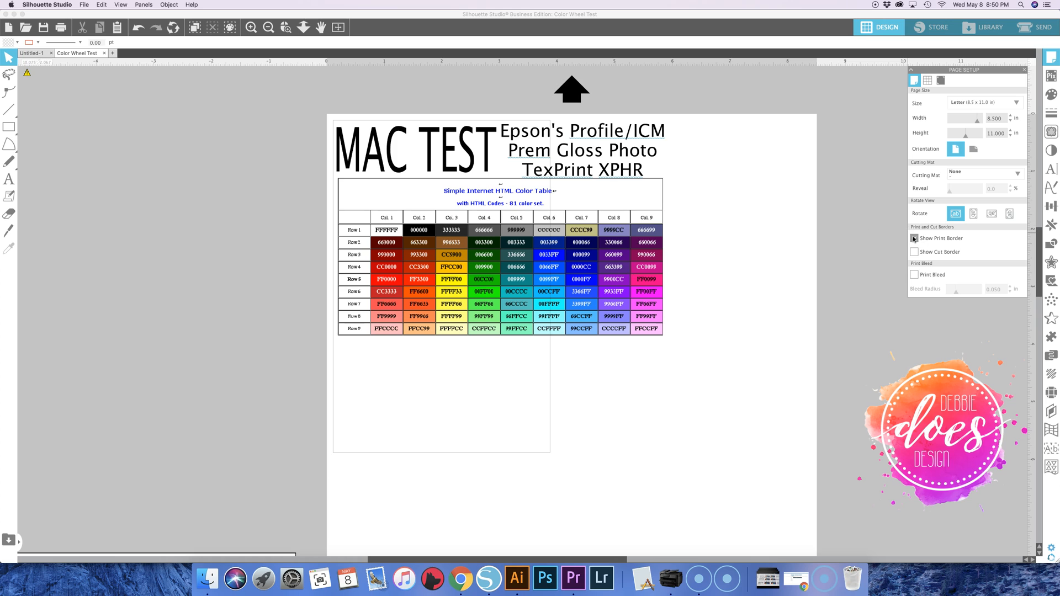
{"action": "left_click", "coordinate": [915, 238]}
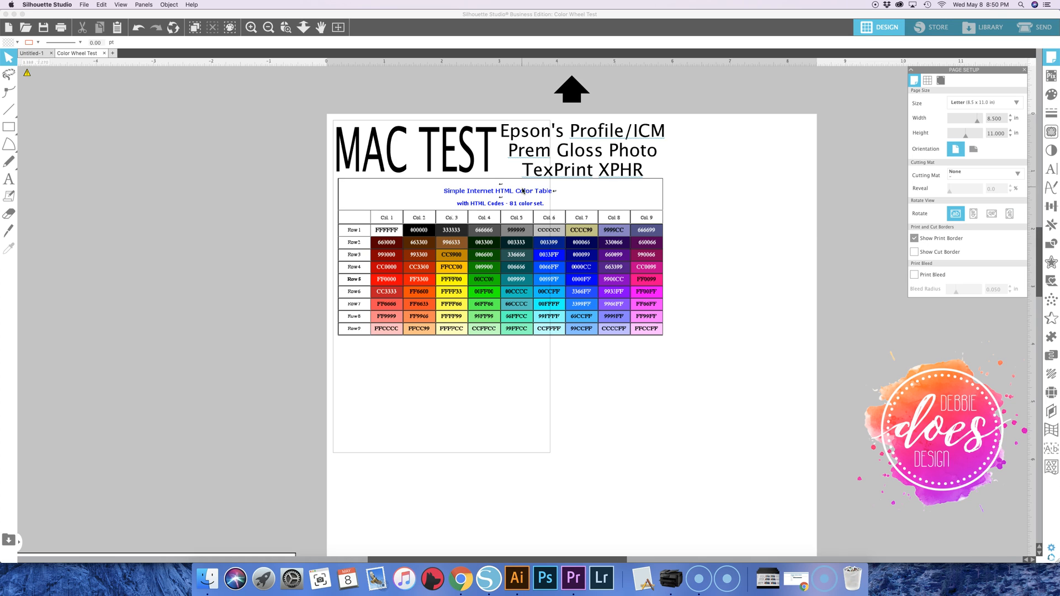
{"action": "mouse_move", "coordinate": [428, 214]}
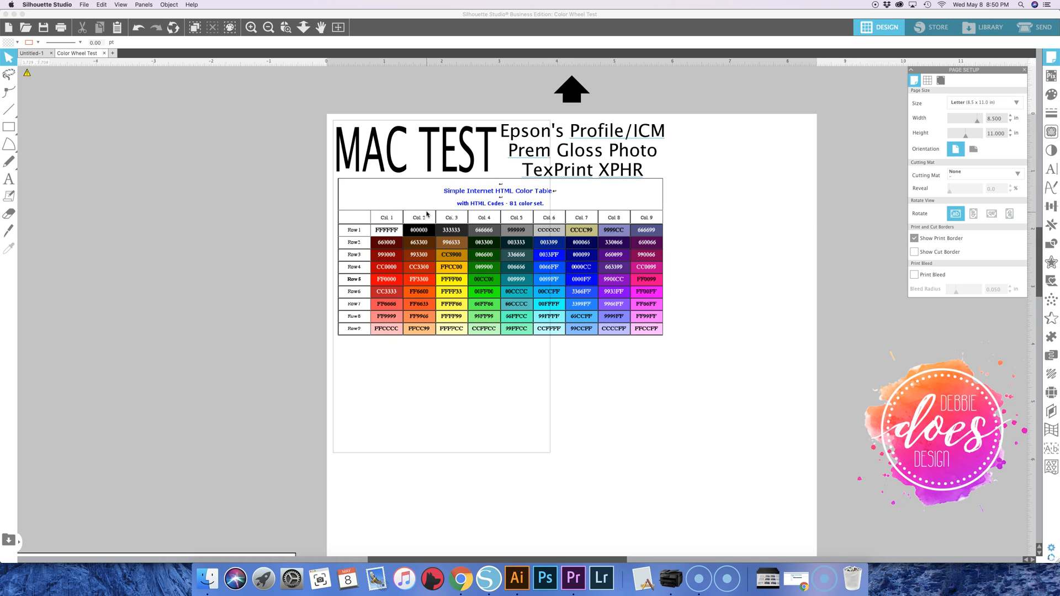
{"action": "mouse_move", "coordinate": [722, 136]}
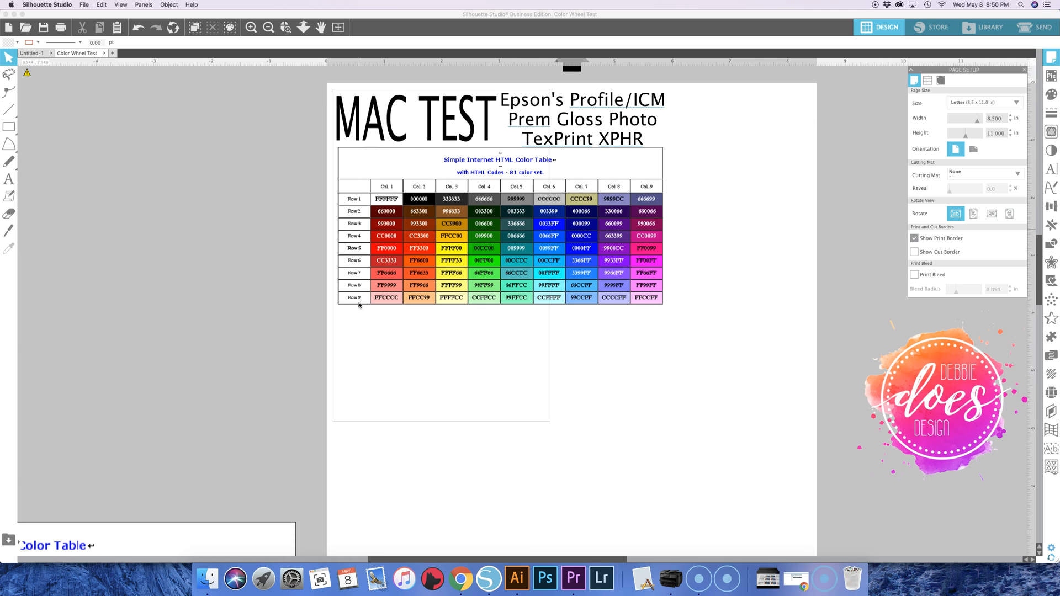
{"action": "scroll", "scroll_direction": "up", "scroll_amount": 3}
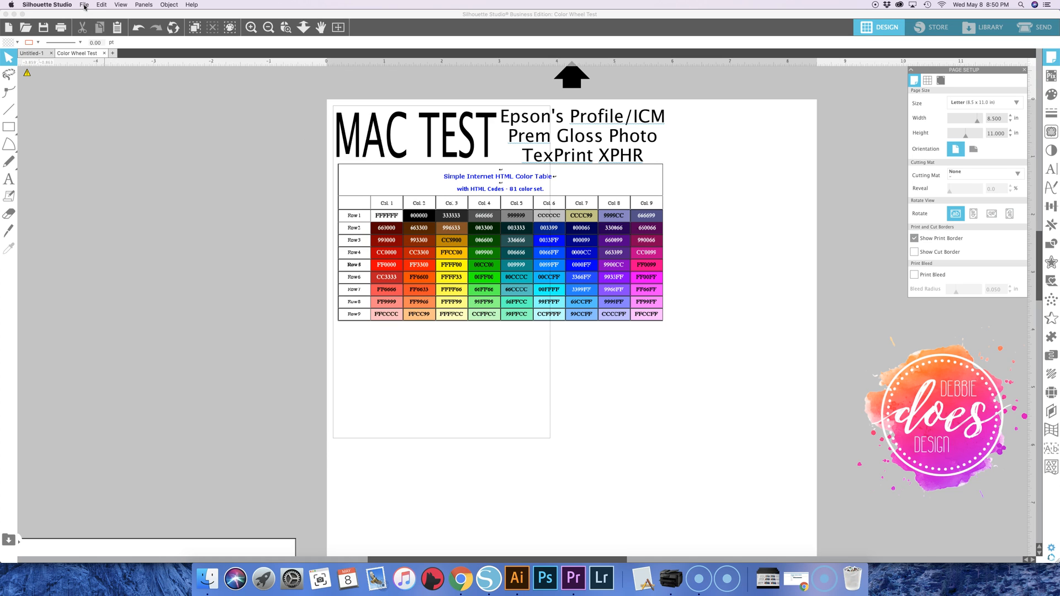
In Print Page Setup, set the EPSON WF-7720 Series paper size to US Letter
{"action": "left_click", "coordinate": [84, 5]}
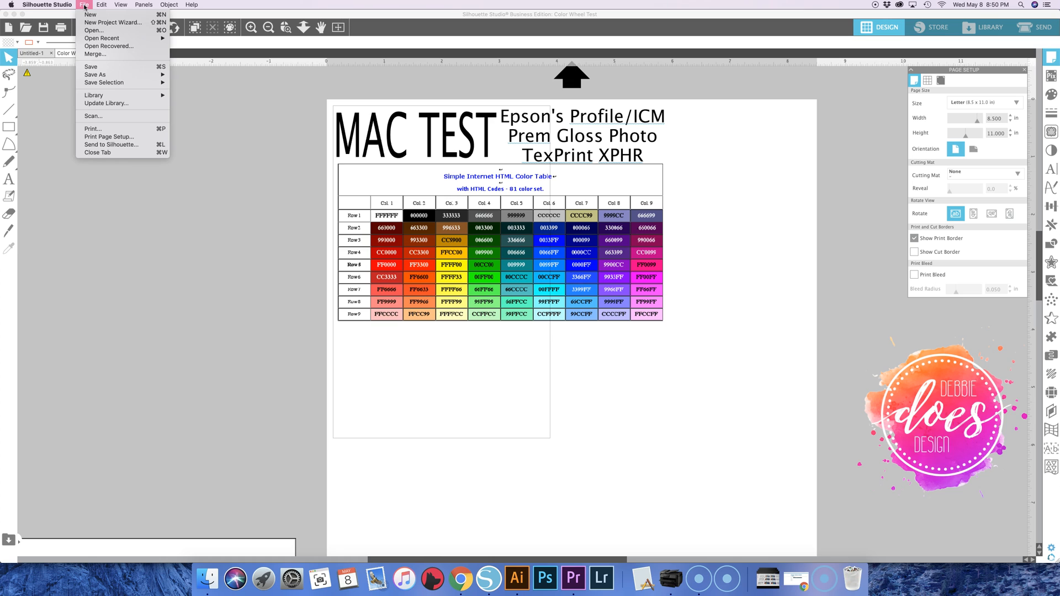
{"action": "mouse_move", "coordinate": [108, 136]}
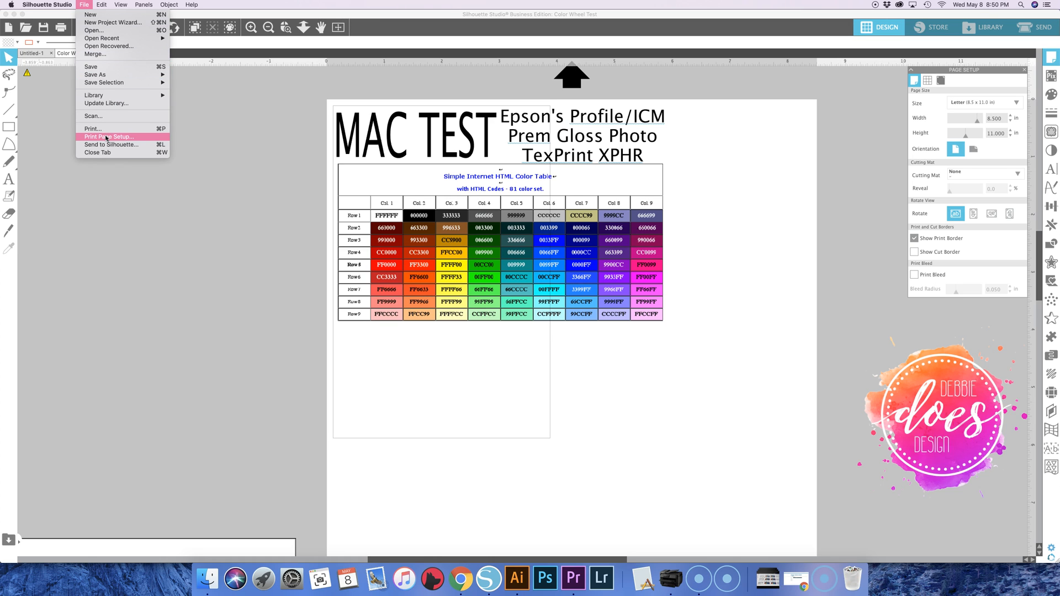
{"action": "mouse_move", "coordinate": [124, 138]}
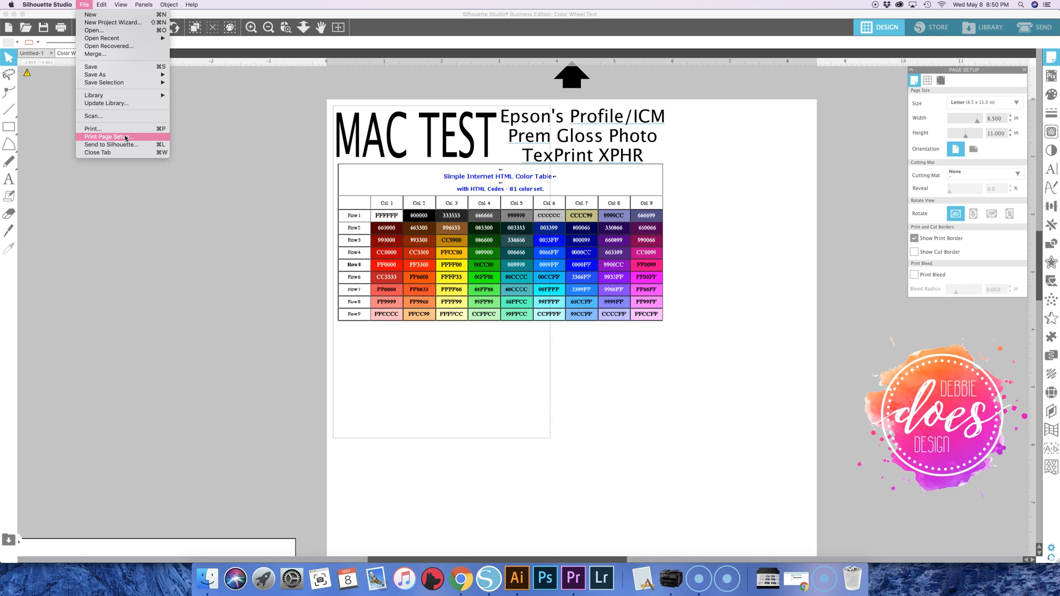
{"action": "left_click", "coordinate": [107, 136]}
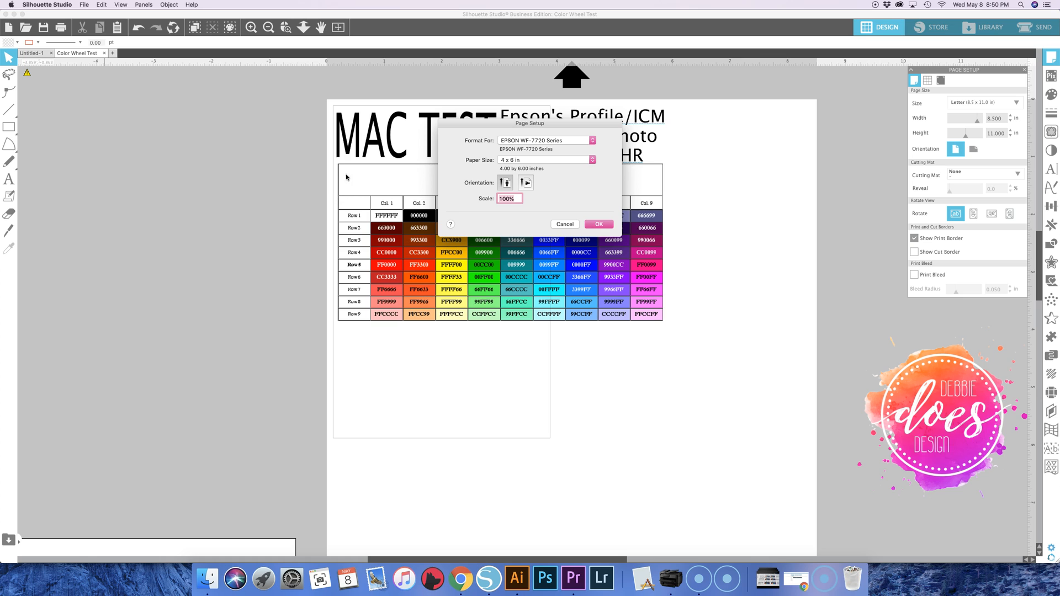
{"action": "mouse_move", "coordinate": [162, 112]}
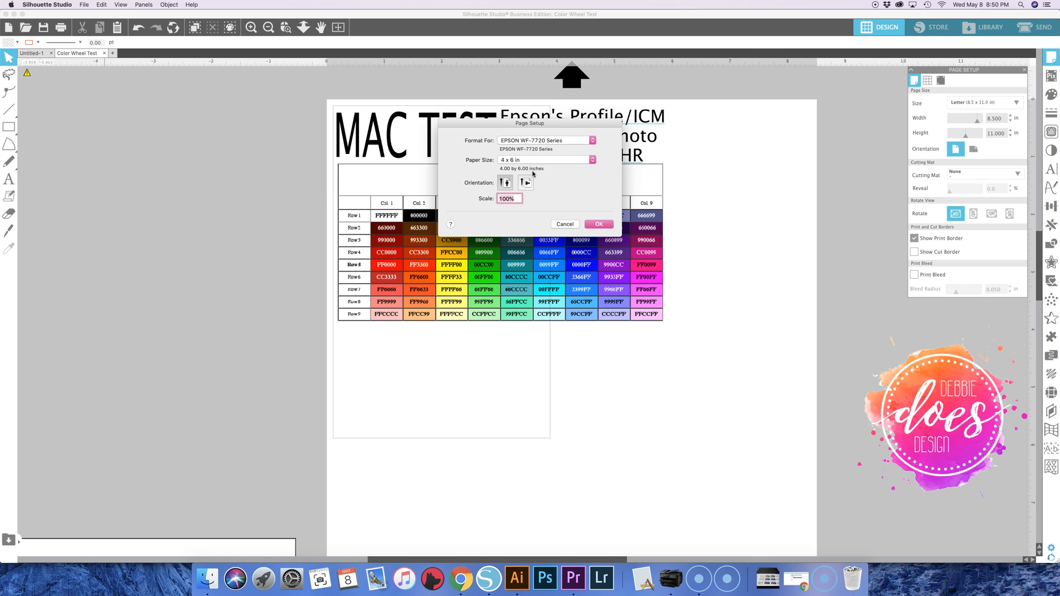
{"action": "mouse_move", "coordinate": [543, 162]}
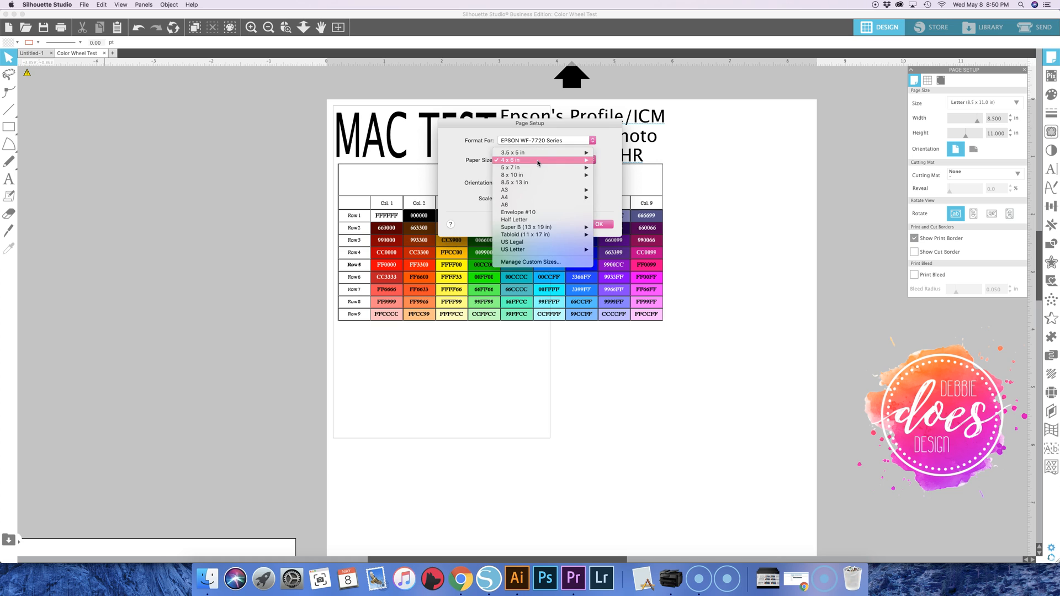
{"action": "mouse_move", "coordinate": [527, 204]}
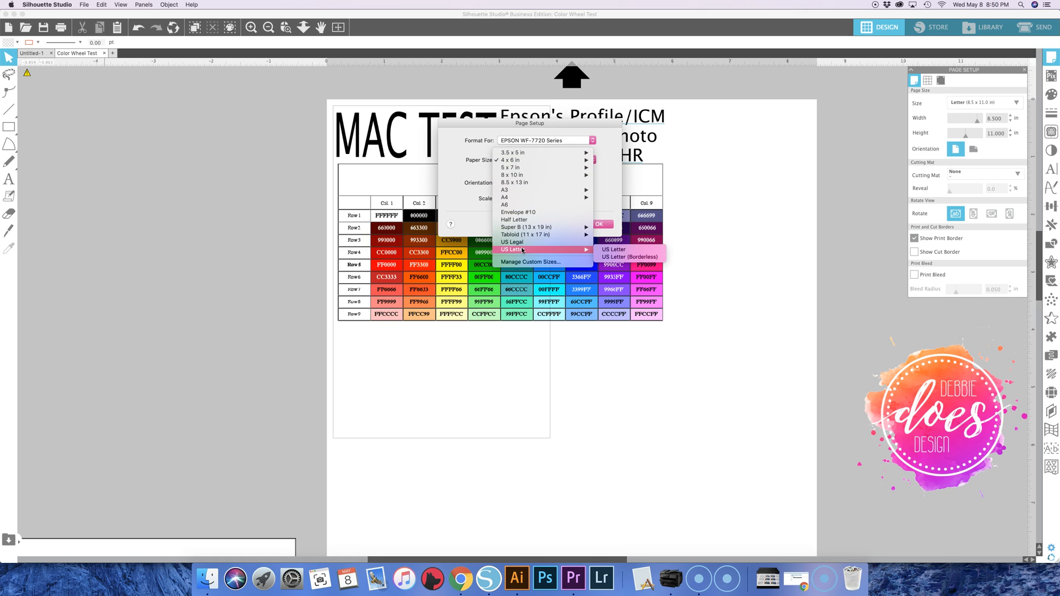
{"action": "mouse_move", "coordinate": [613, 250]}
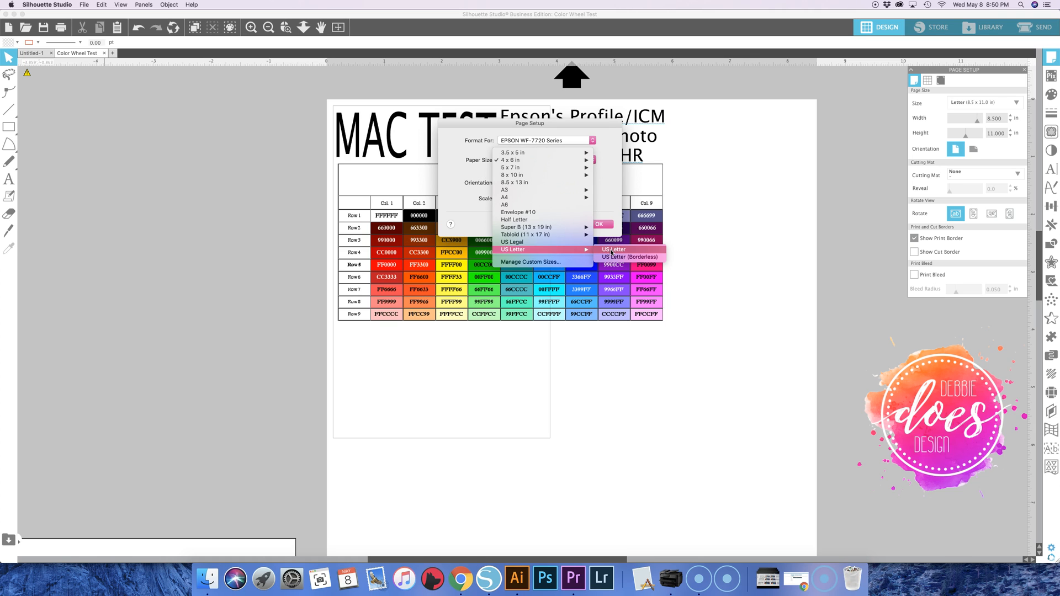
{"action": "mouse_move", "coordinate": [612, 249]}
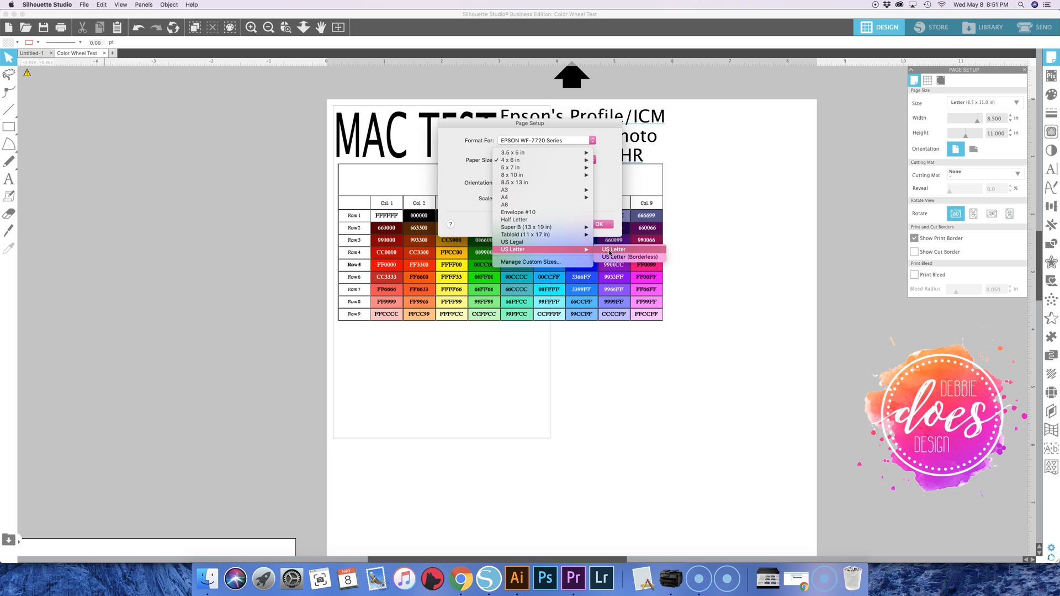
{"action": "mouse_move", "coordinate": [629, 257]}
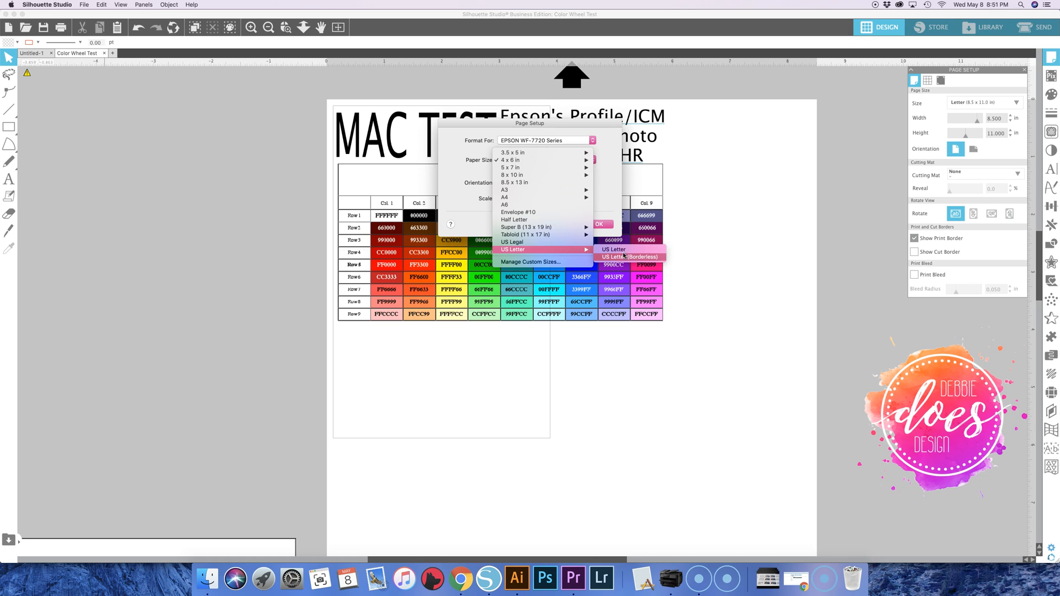
{"action": "left_click", "coordinate": [613, 249]}
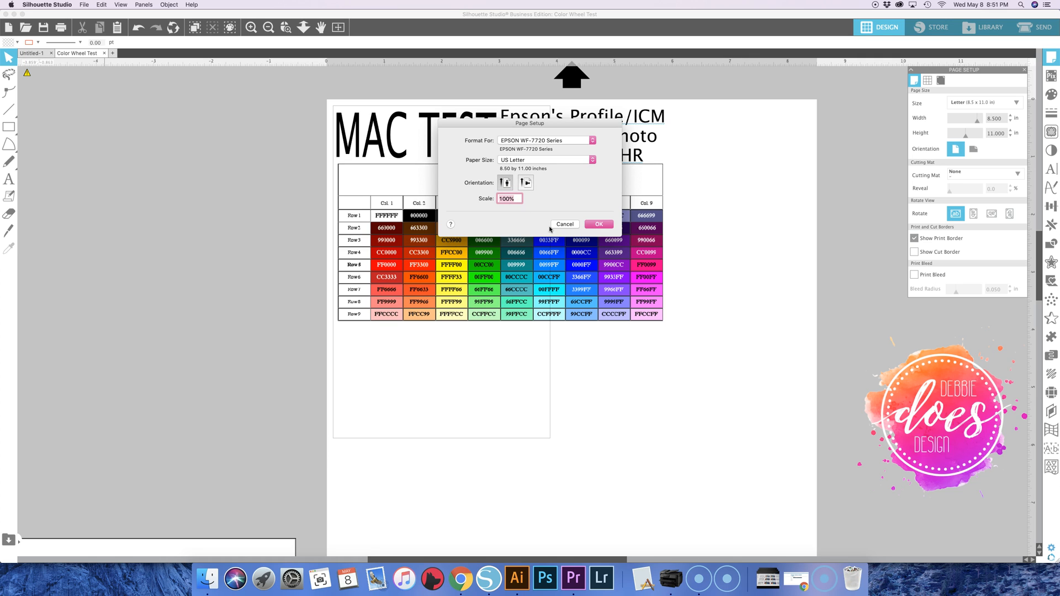
{"action": "left_click", "coordinate": [597, 224]}
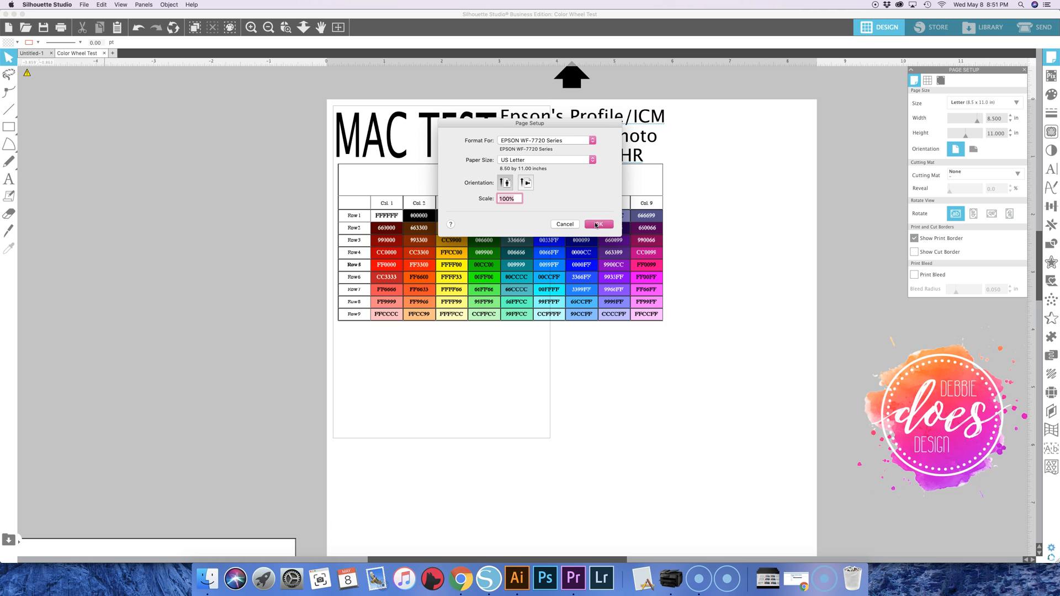
Confirm the US Letter page setup with OK
{"action": "left_click", "coordinate": [598, 224]}
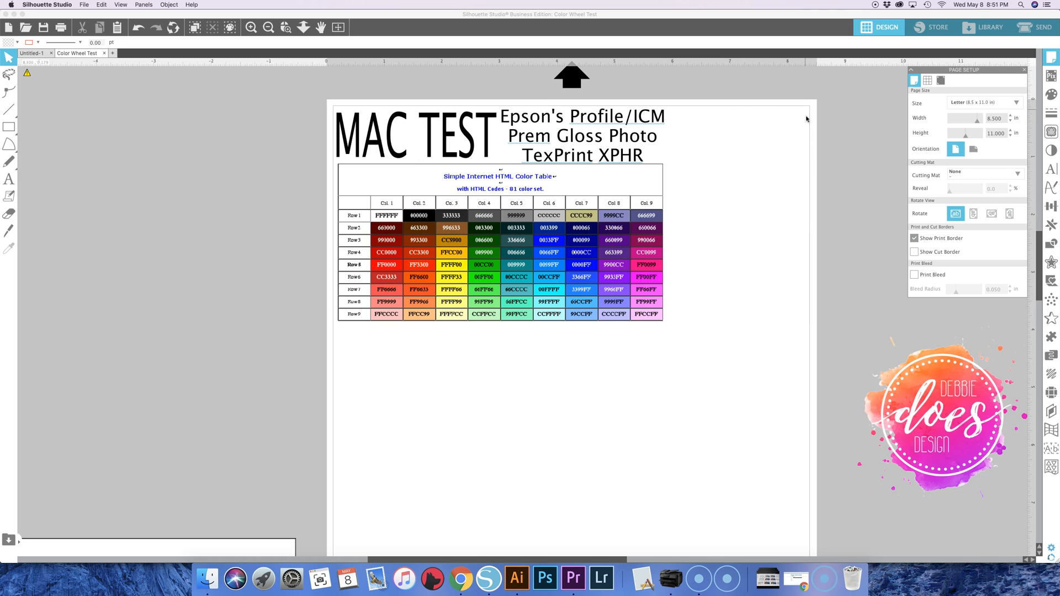
{"action": "mouse_move", "coordinate": [740, 347]}
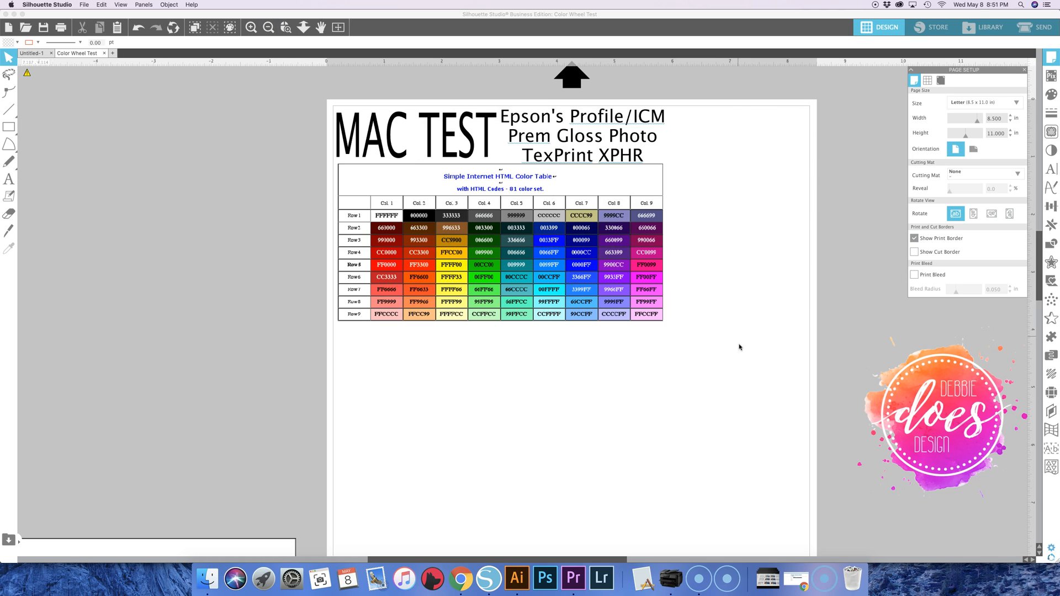
{"action": "mouse_move", "coordinate": [814, 237]}
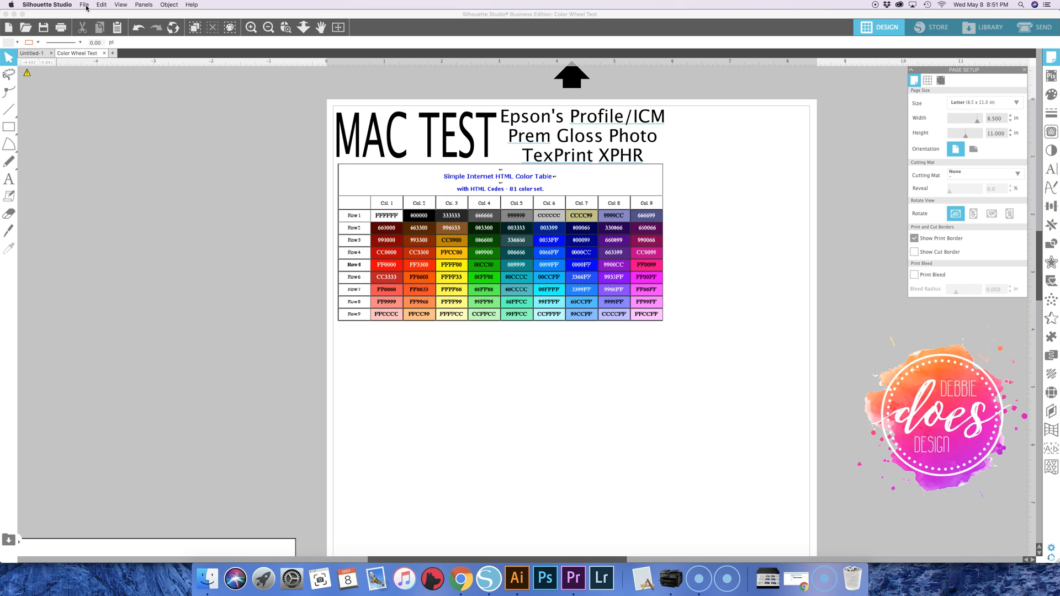
Open Print for the EPSON WF-7720 Series with Default Settings preset and full details shown
{"action": "left_click", "coordinate": [84, 5]}
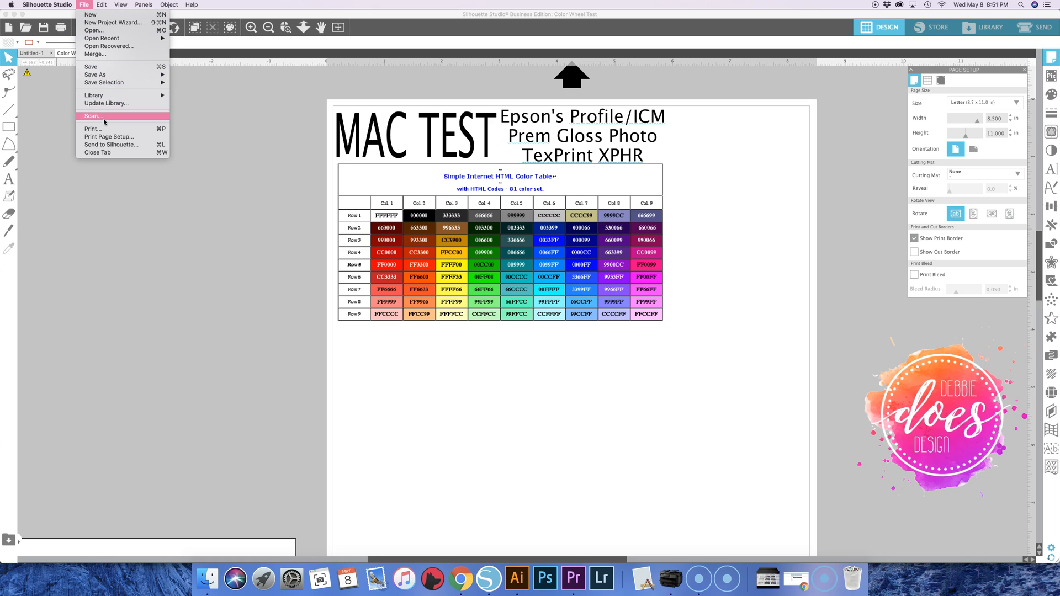
{"action": "mouse_move", "coordinate": [91, 129]}
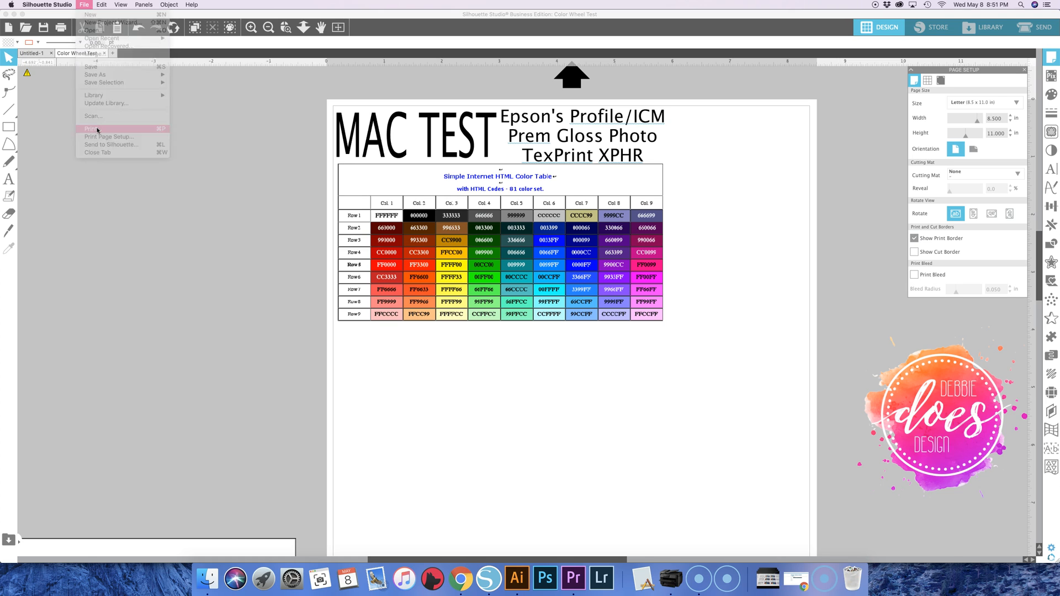
{"action": "left_click", "coordinate": [90, 128]}
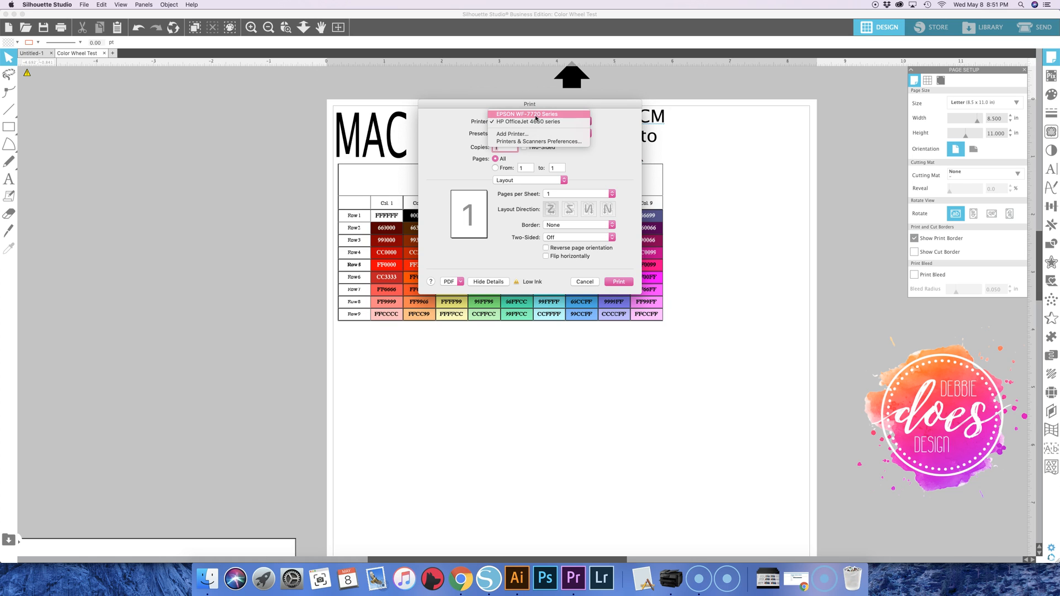
{"action": "left_click", "coordinate": [535, 122]}
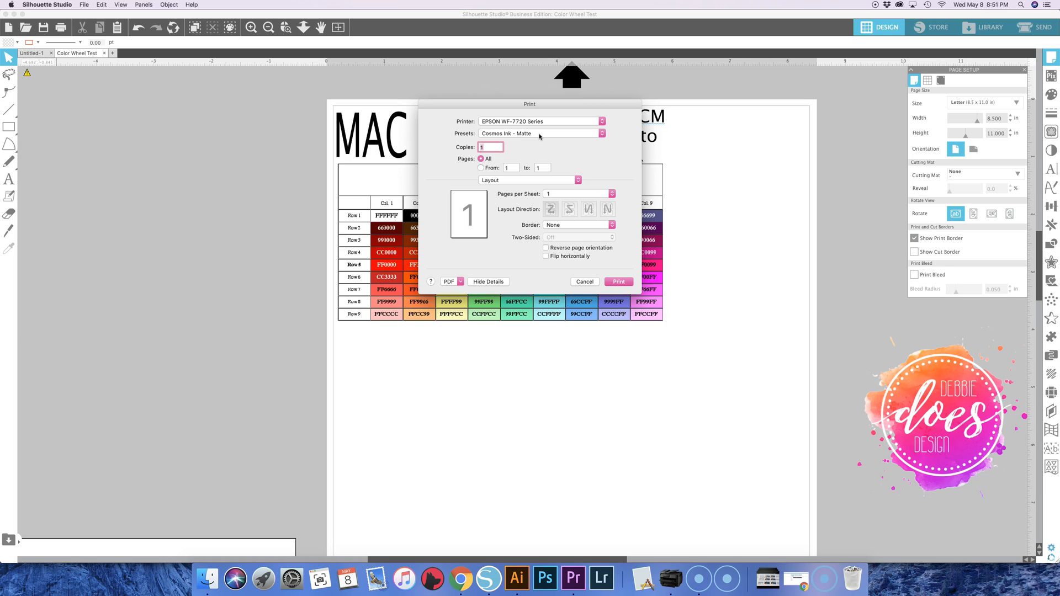
{"action": "mouse_move", "coordinate": [520, 135]}
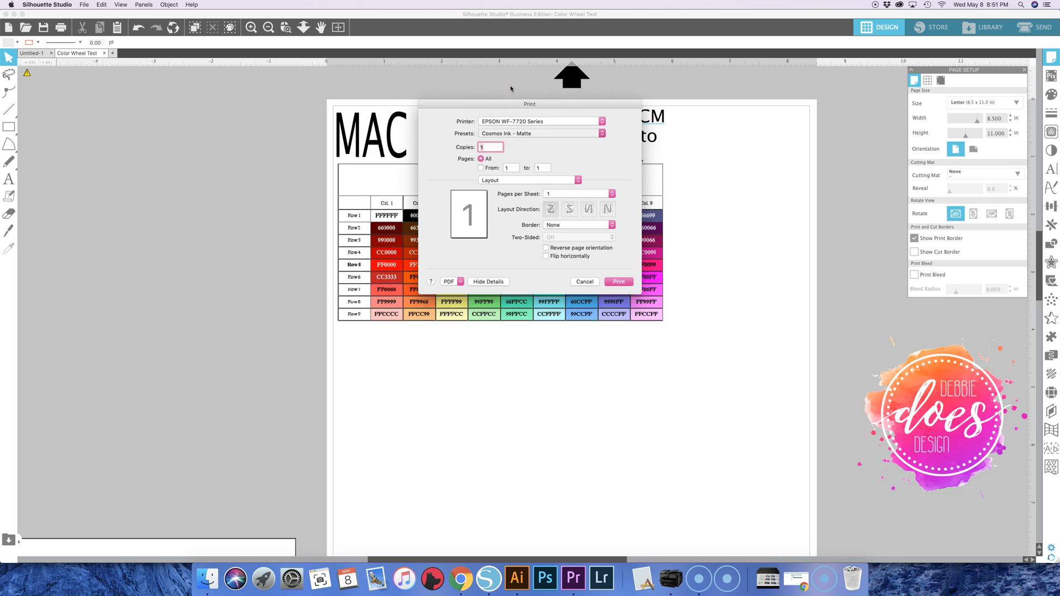
{"action": "left_click", "coordinate": [600, 133]}
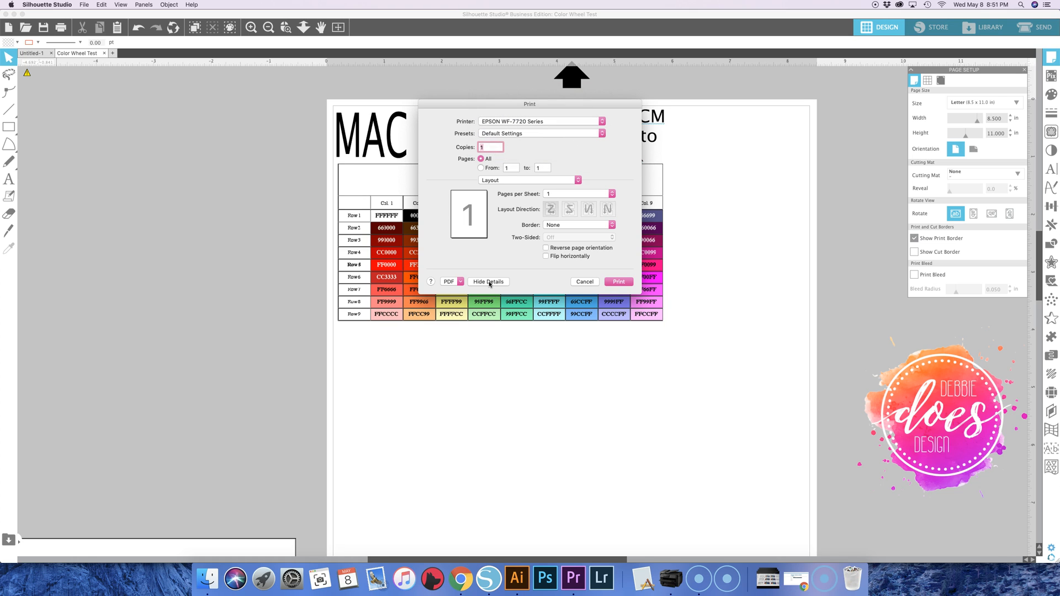
{"action": "left_click", "coordinate": [488, 281]}
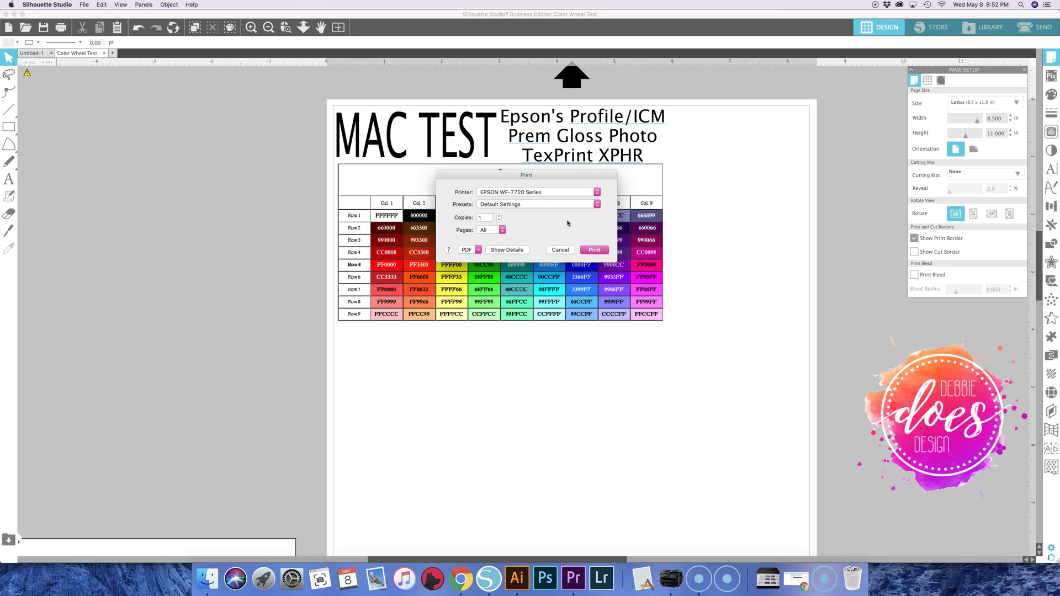
{"action": "mouse_move", "coordinate": [500, 253]}
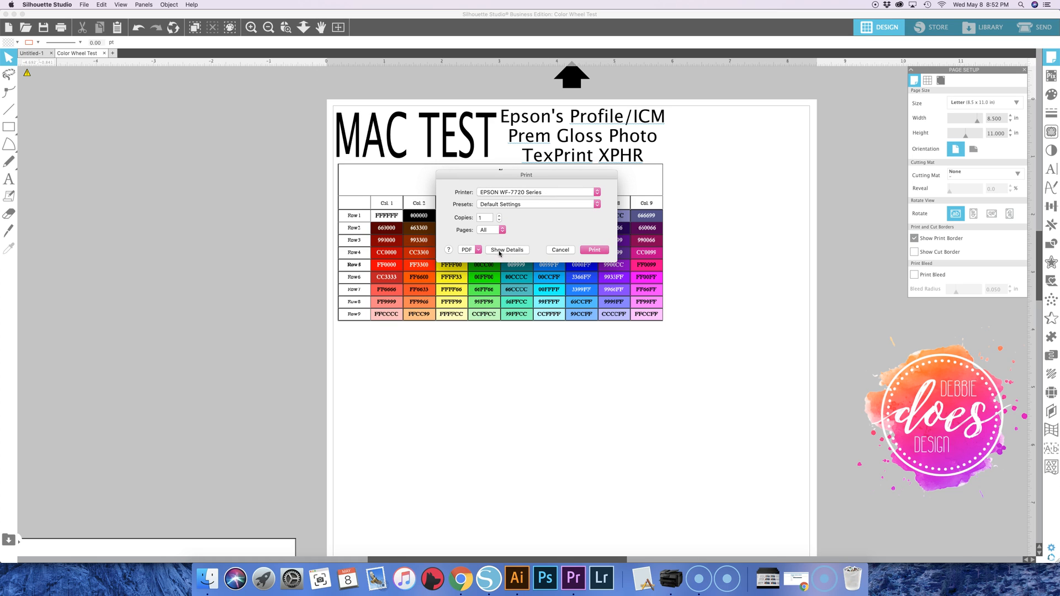
{"action": "left_click", "coordinate": [506, 250]}
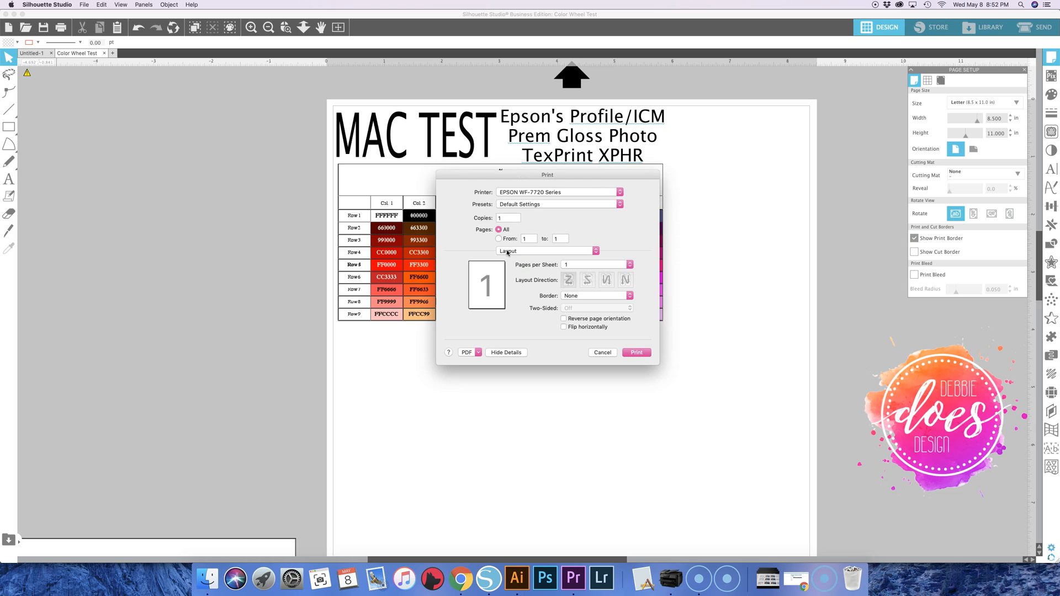
{"action": "mouse_move", "coordinate": [525, 252]}
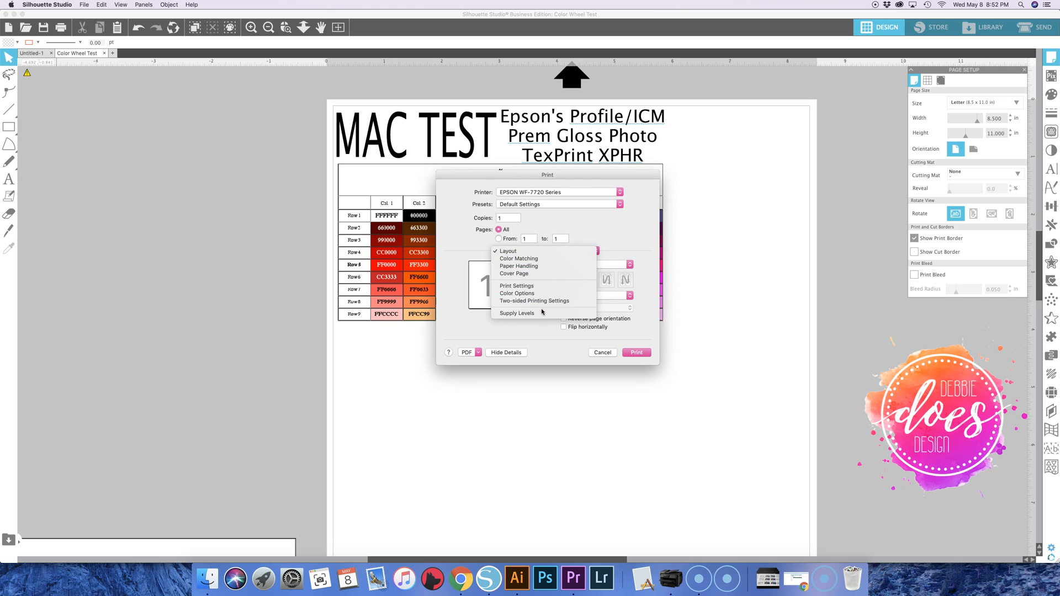
{"action": "mouse_move", "coordinate": [518, 258]}
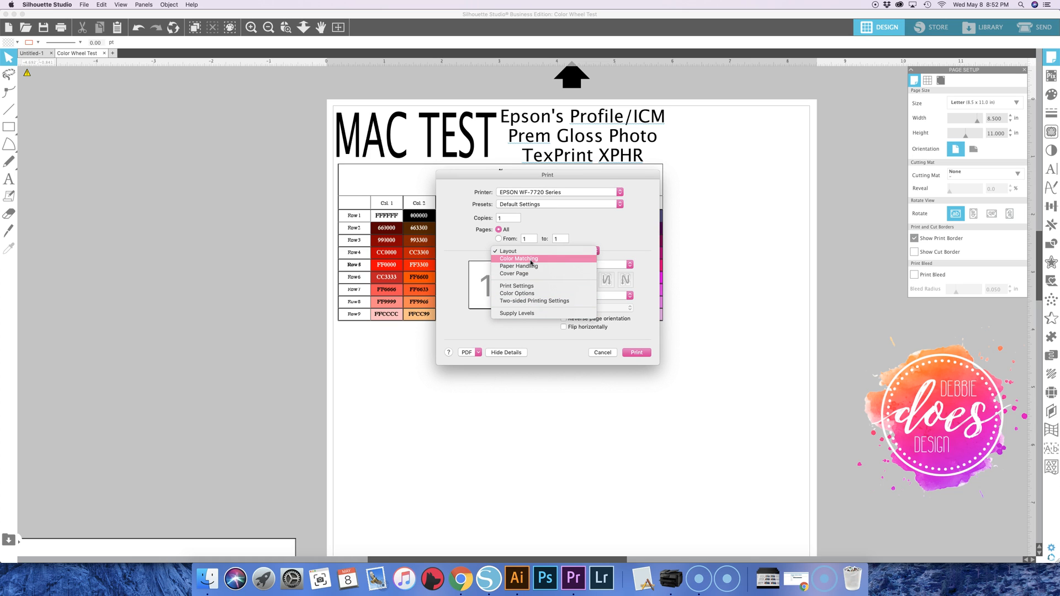
{"action": "mouse_move", "coordinate": [518, 266]}
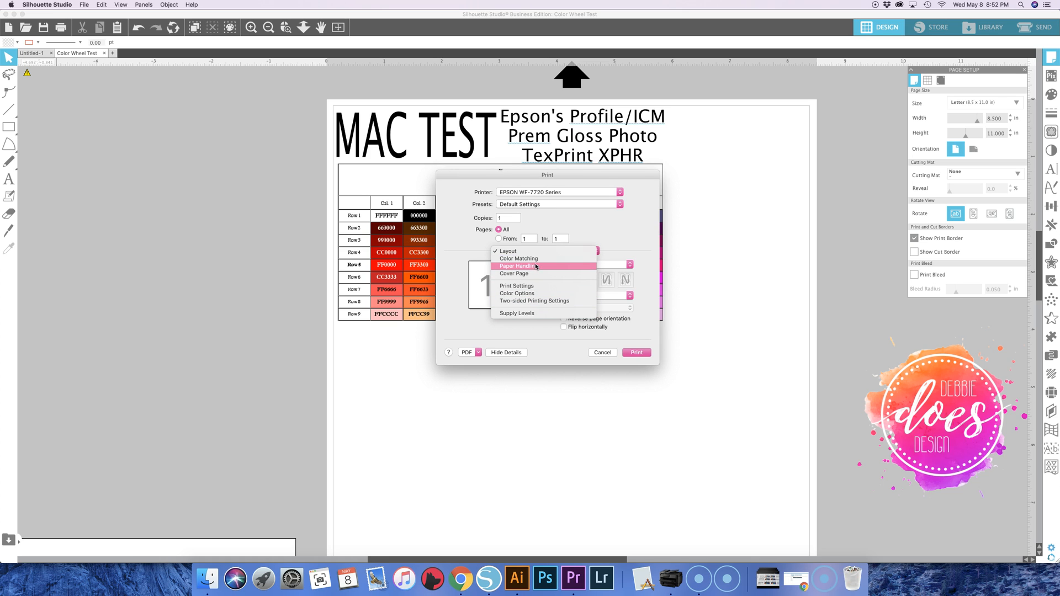
{"action": "mouse_move", "coordinate": [522, 274]}
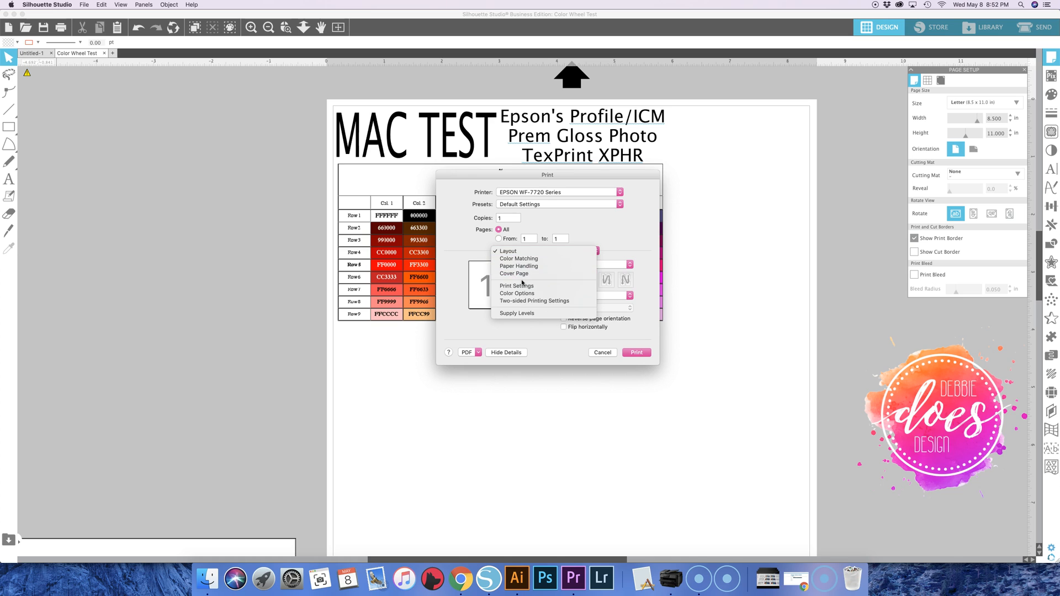
{"action": "mouse_move", "coordinate": [521, 274]}
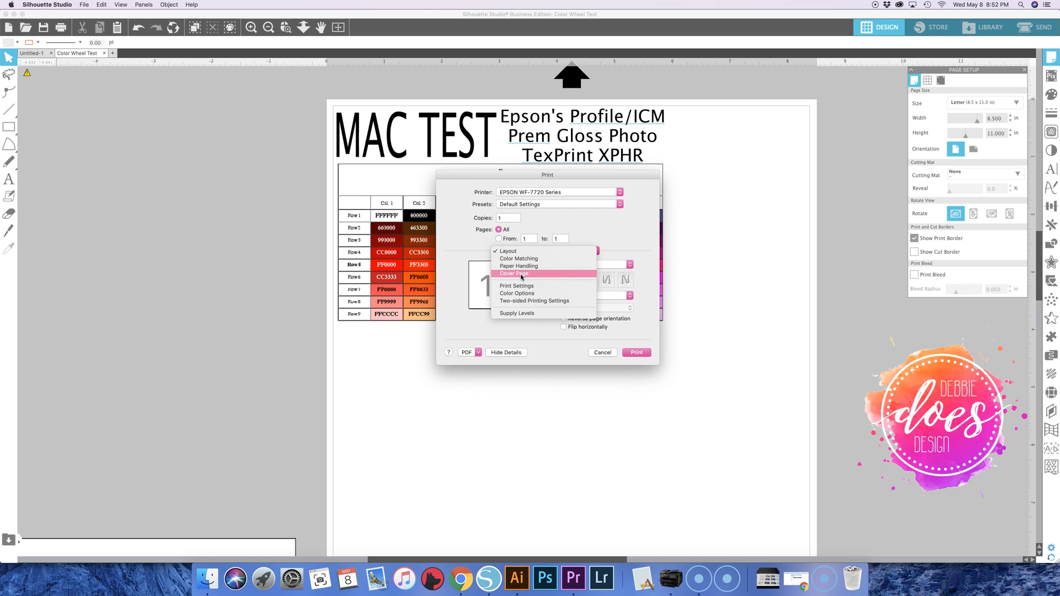
{"action": "mouse_move", "coordinate": [507, 251]}
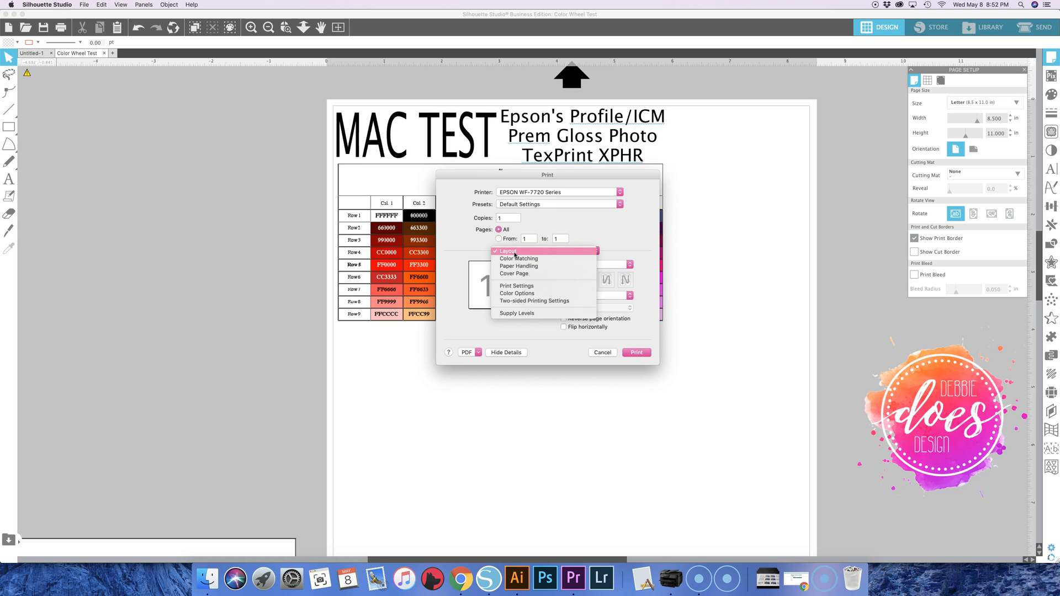
{"action": "mouse_move", "coordinate": [517, 252]}
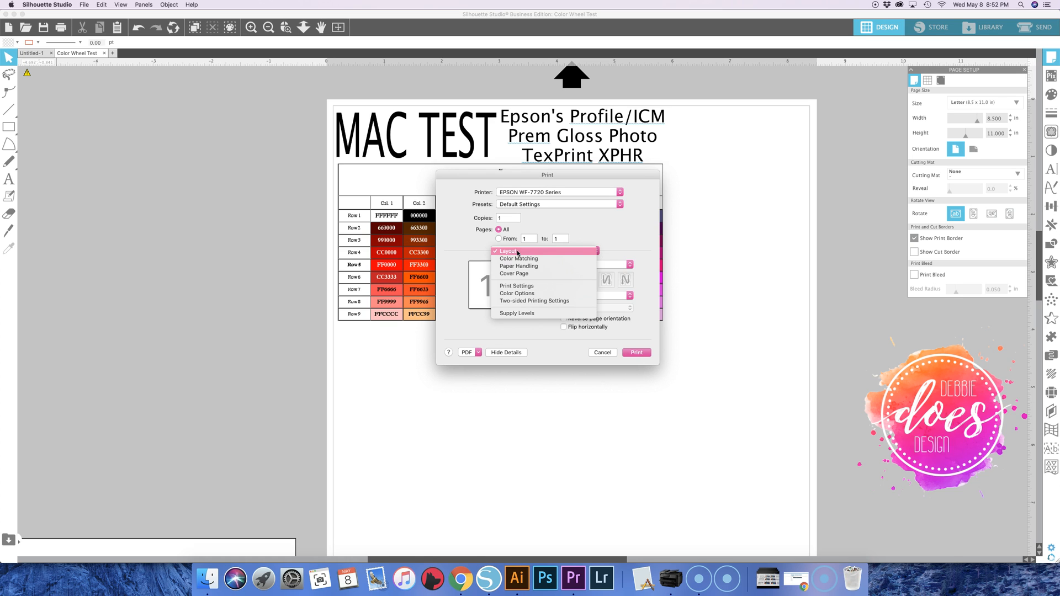
{"action": "left_click", "coordinate": [506, 251]}
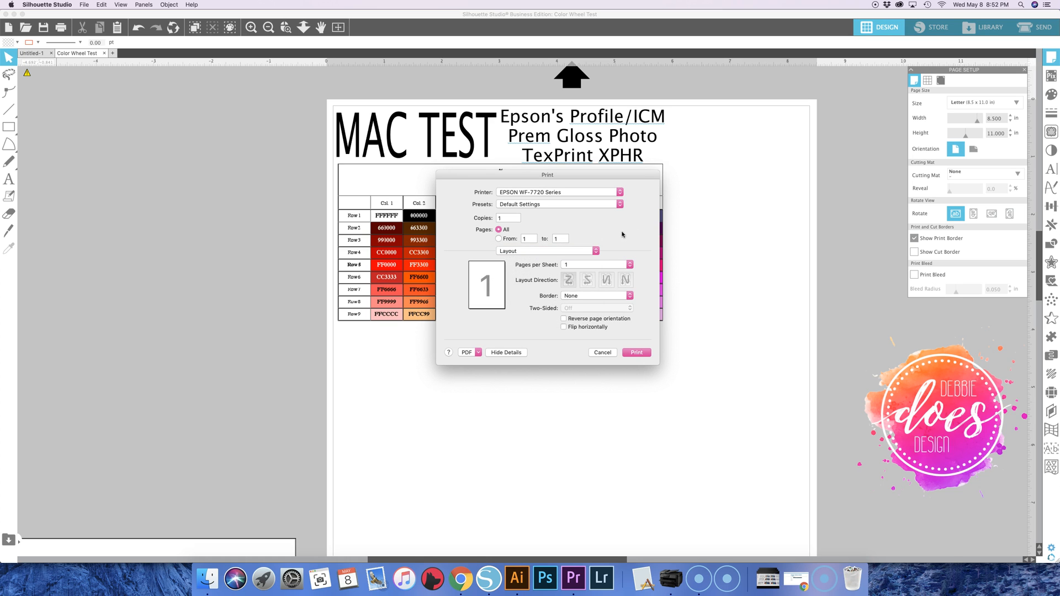
{"action": "mouse_move", "coordinate": [585, 314]}
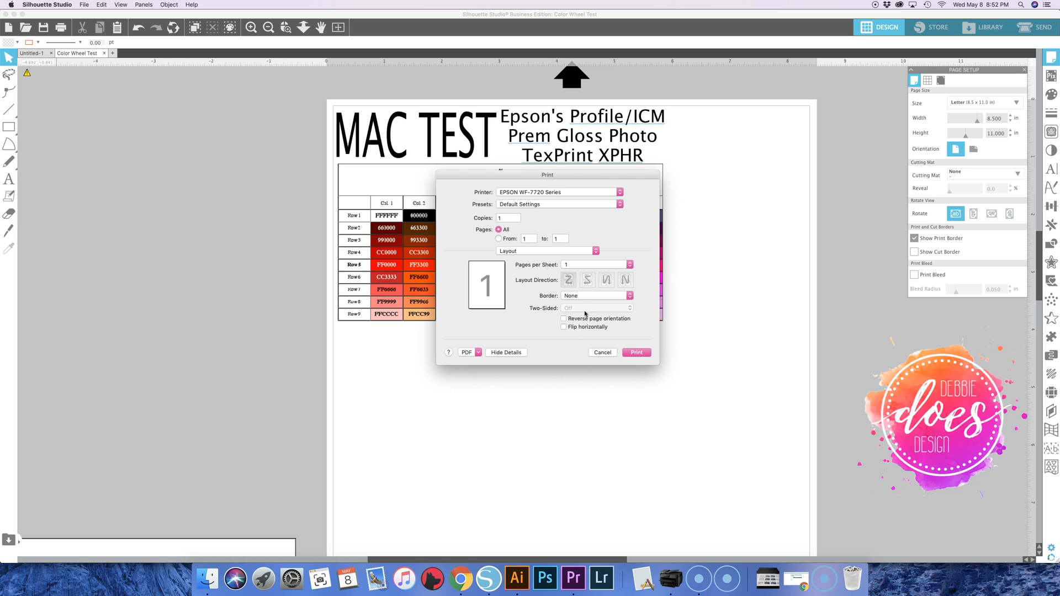
{"action": "mouse_move", "coordinate": [594, 258]}
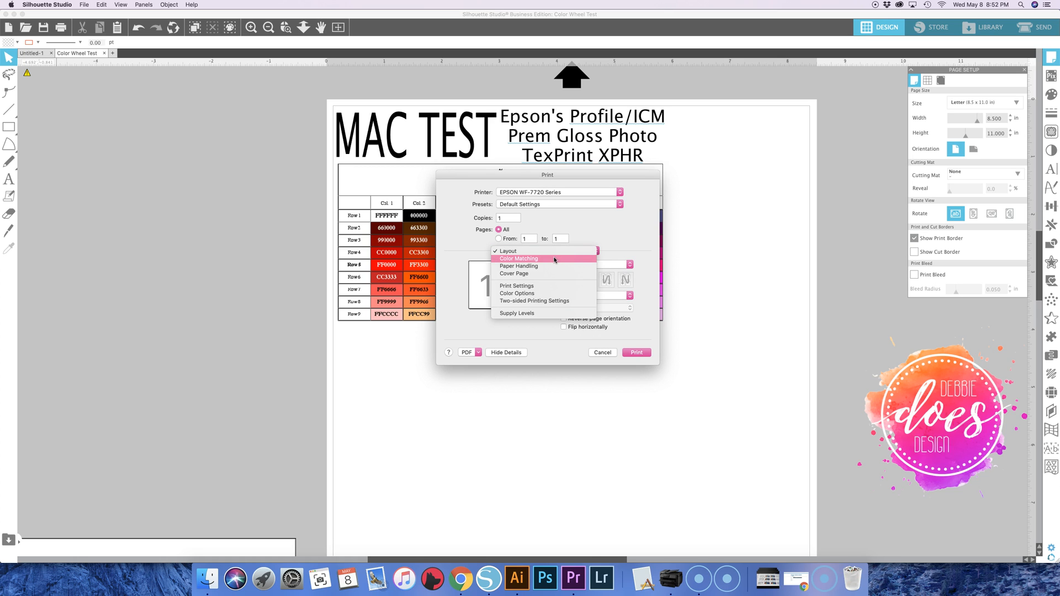
Set Color Matching to ColorSync with the Epson IJ Printer 07 profile
{"action": "left_click", "coordinate": [518, 258]}
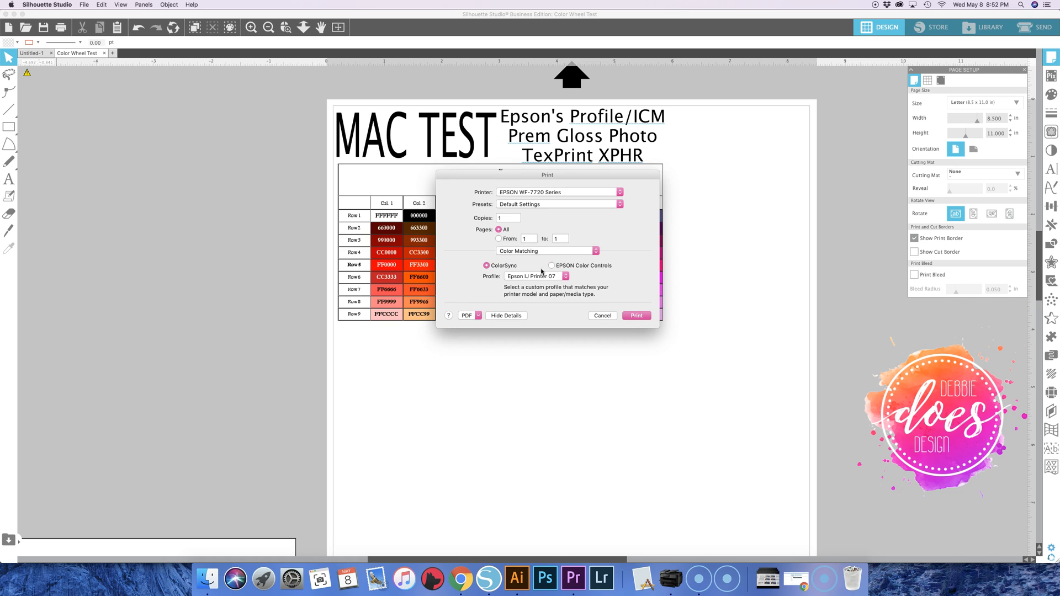
{"action": "mouse_move", "coordinate": [553, 267]}
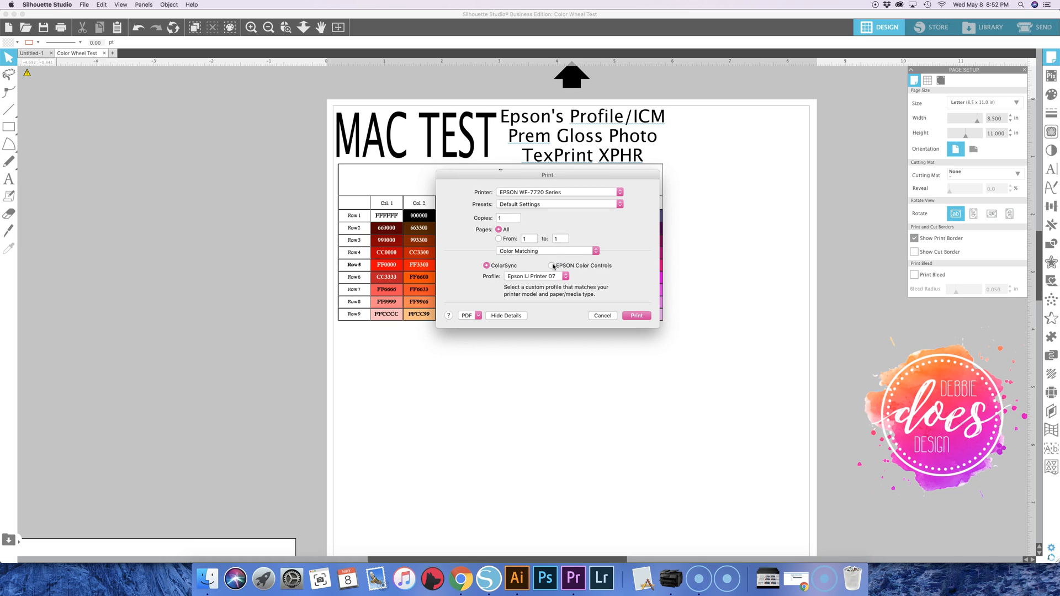
{"action": "left_click", "coordinate": [552, 265]}
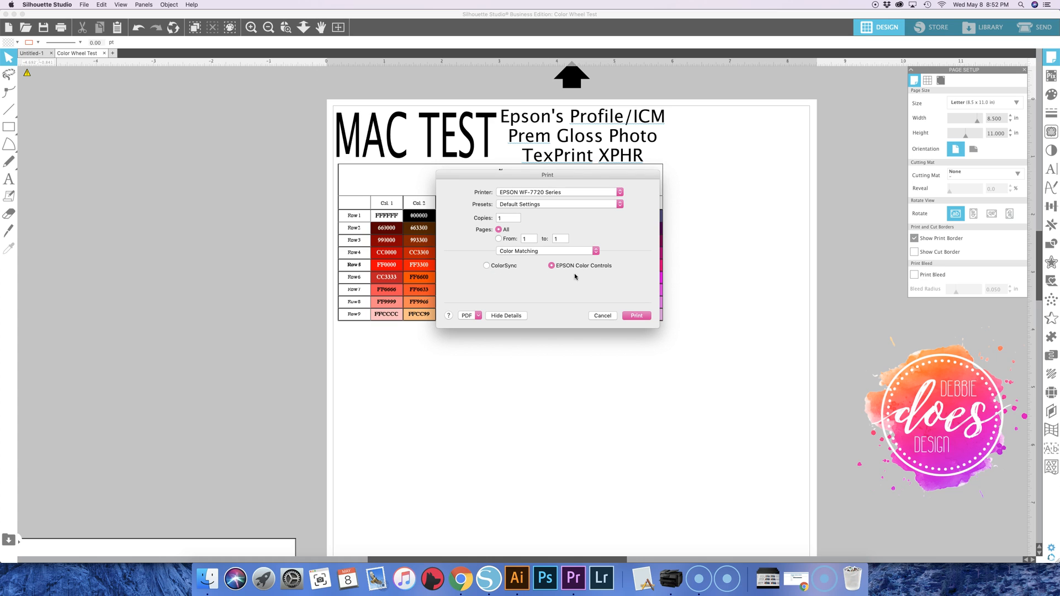
{"action": "mouse_move", "coordinate": [576, 265]}
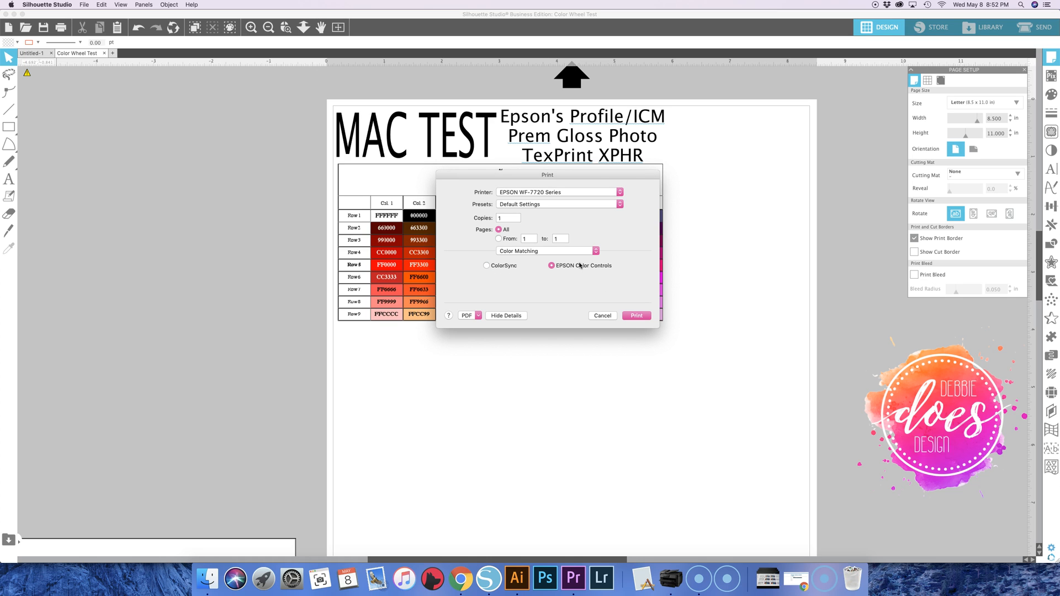
{"action": "mouse_move", "coordinate": [568, 271]}
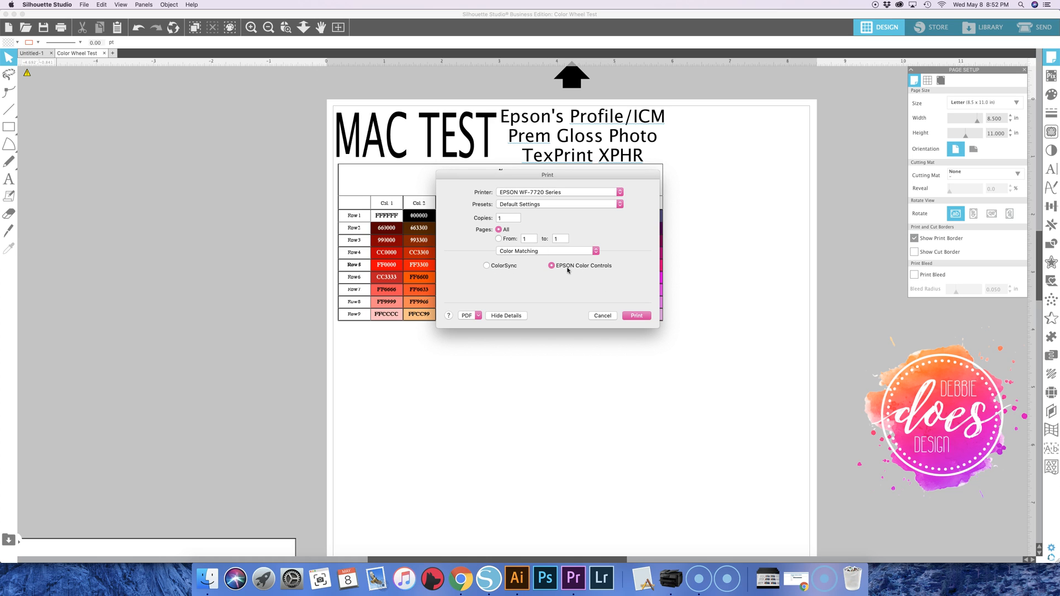
{"action": "left_click", "coordinate": [488, 265]}
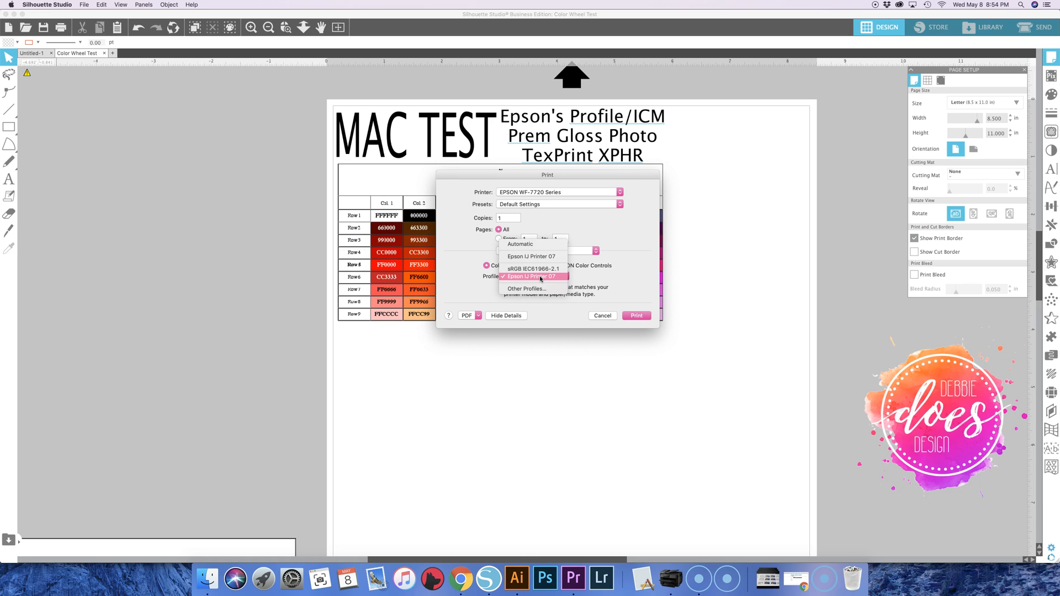
{"action": "mouse_move", "coordinate": [536, 278]}
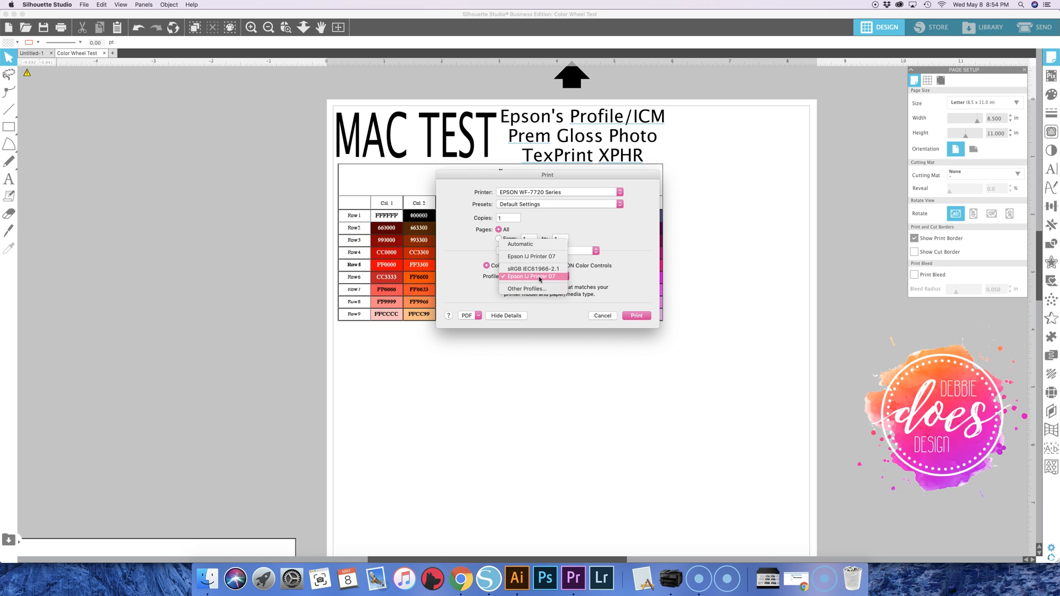
{"action": "left_click", "coordinate": [534, 276]}
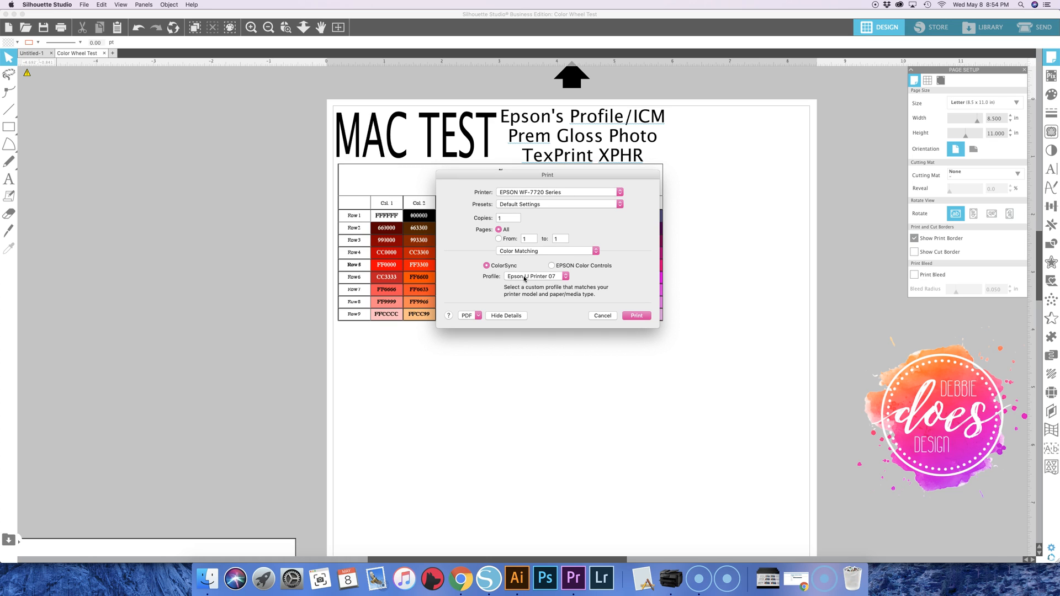
{"action": "mouse_move", "coordinate": [568, 282]}
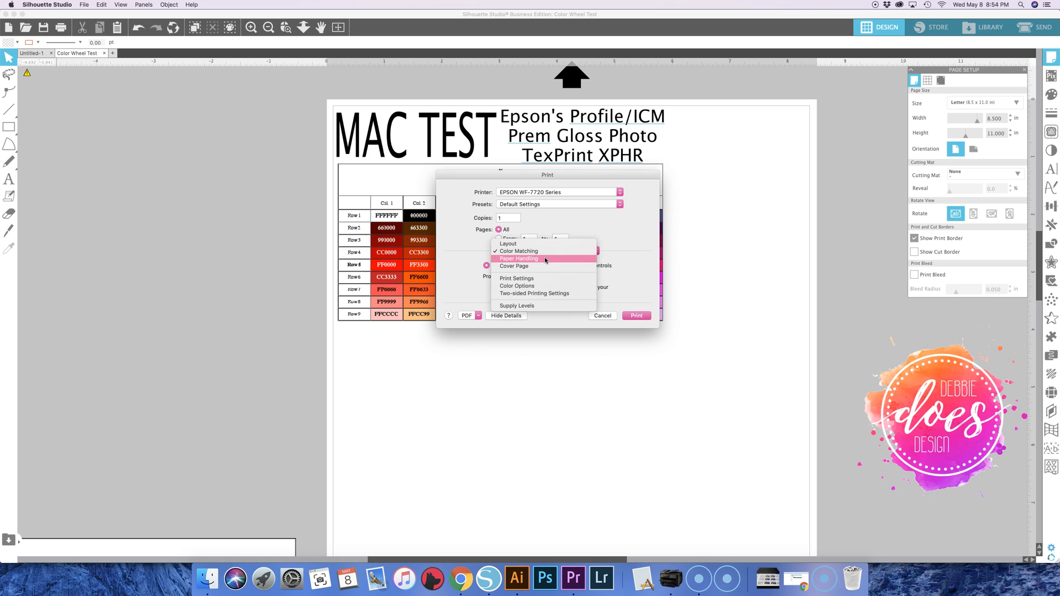
Switch the print dialog pane to the Paper Handling options
{"action": "left_click", "coordinate": [520, 259]}
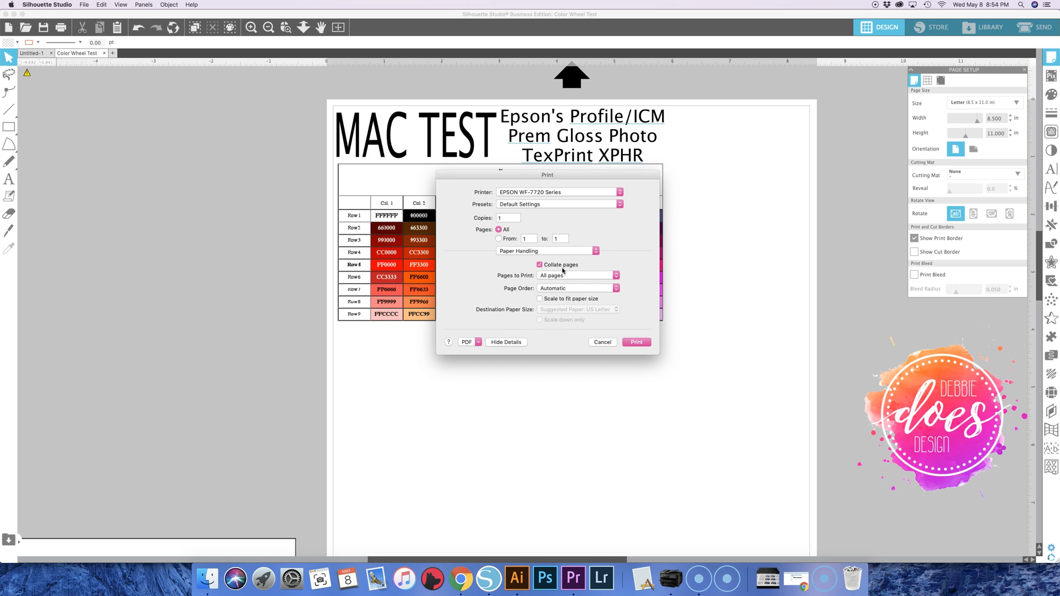
{"action": "mouse_move", "coordinate": [561, 253]}
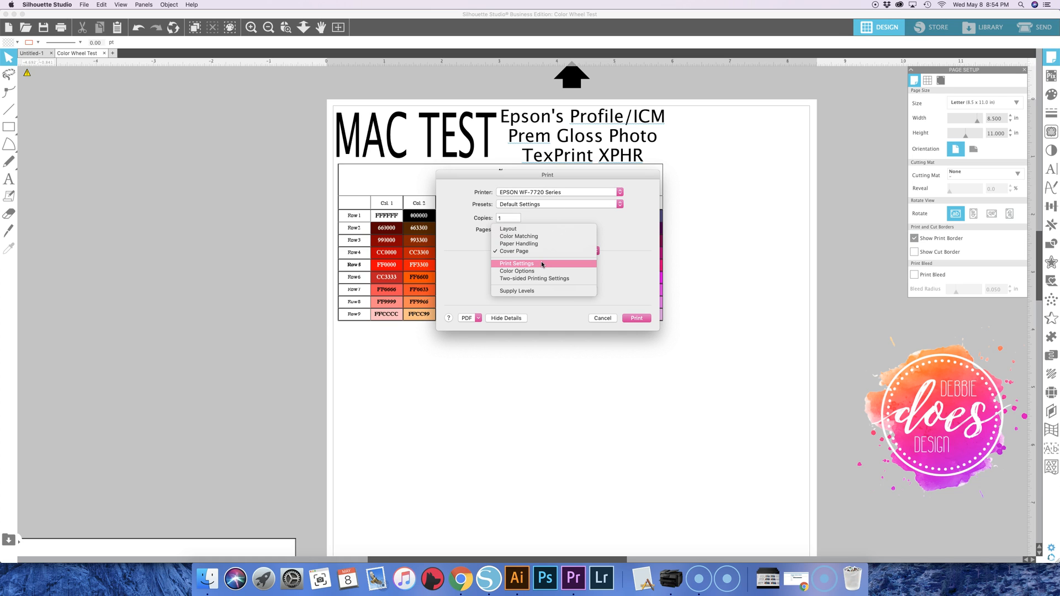
Show the Print Settings pane and review the Cassette 1 paper source options
{"action": "left_click", "coordinate": [514, 251]}
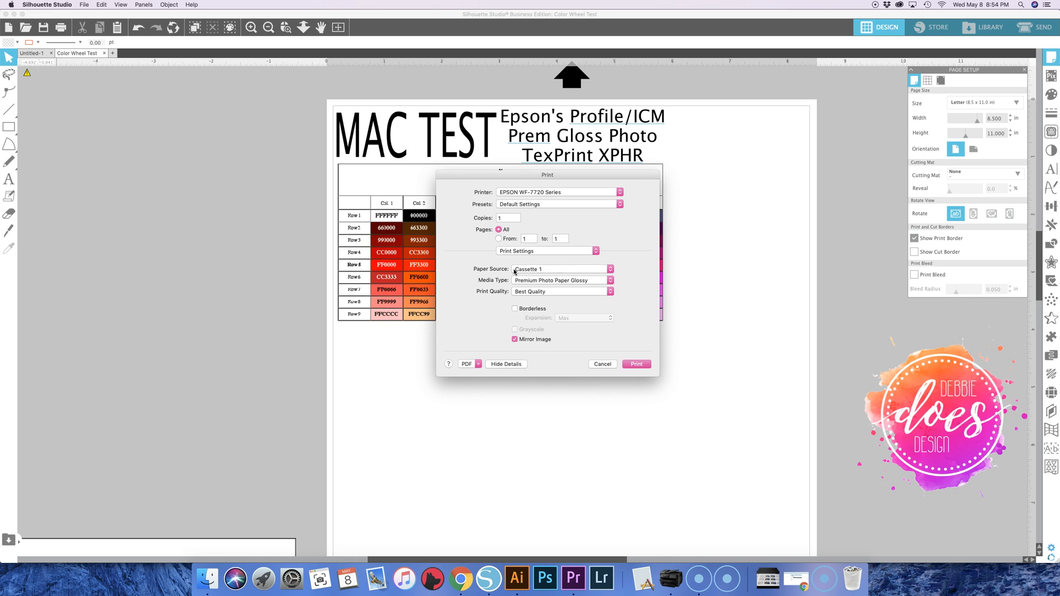
{"action": "mouse_move", "coordinate": [506, 289]}
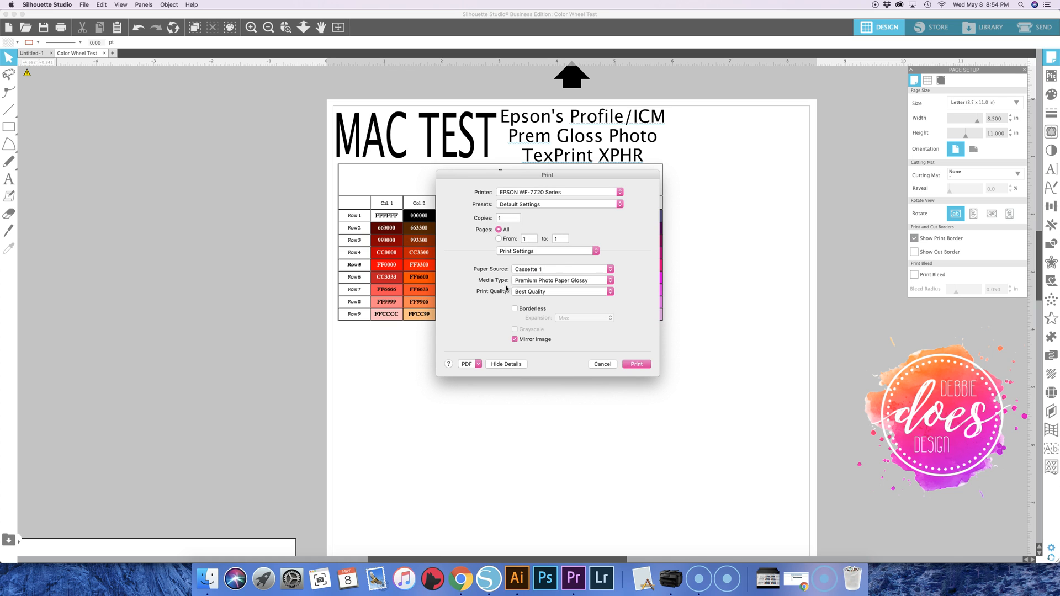
{"action": "mouse_move", "coordinate": [554, 290]}
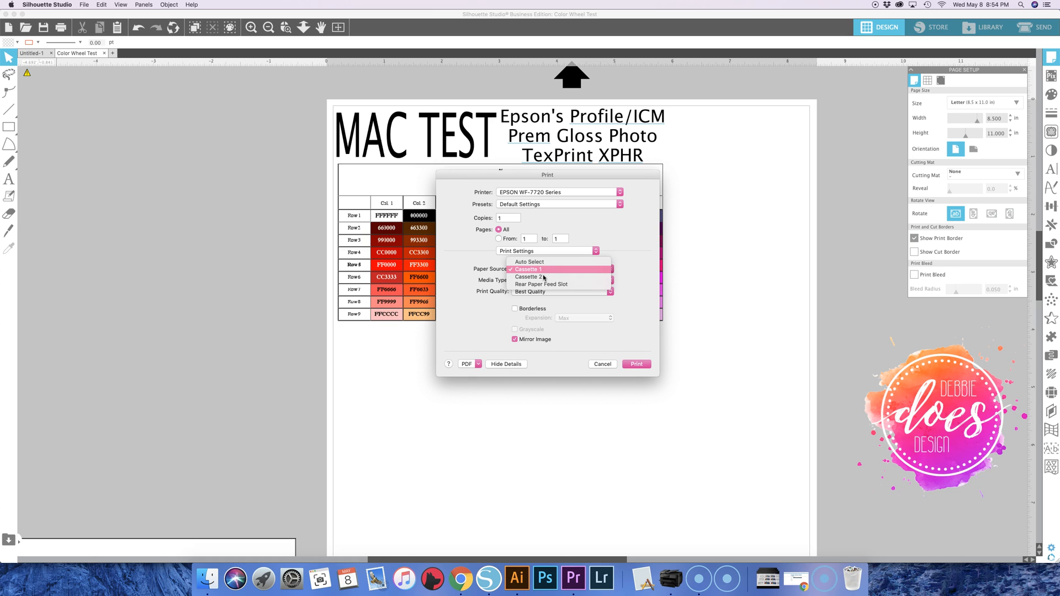
{"action": "mouse_move", "coordinate": [541, 277]}
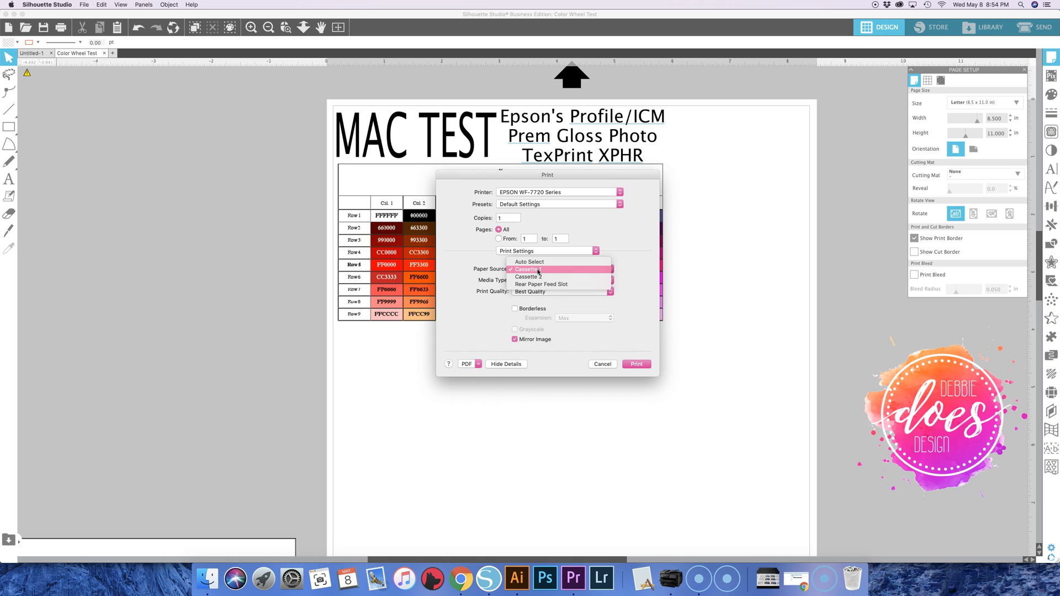
{"action": "mouse_move", "coordinate": [540, 271]}
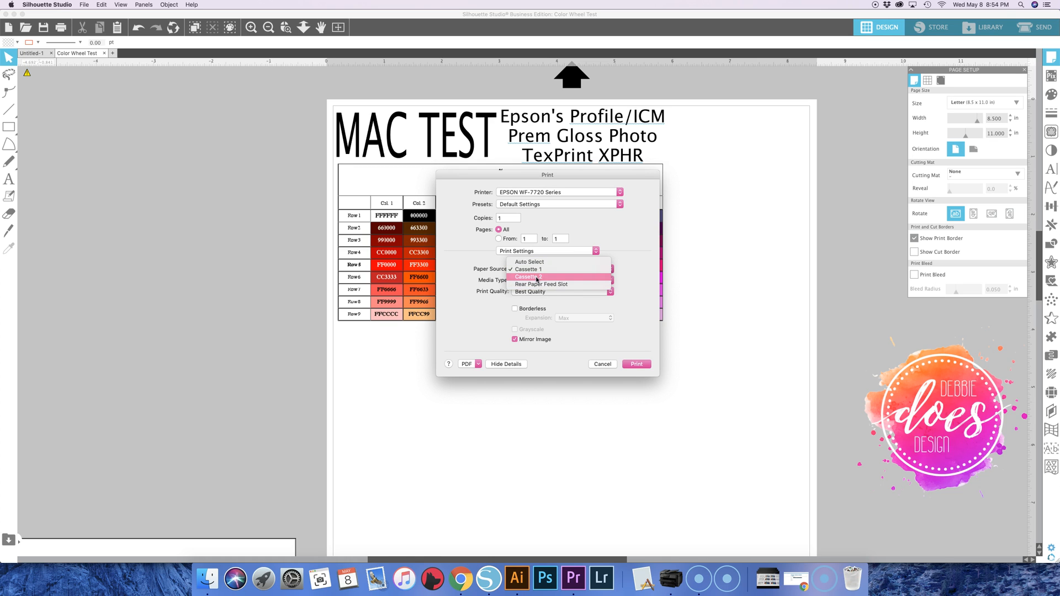
{"action": "mouse_move", "coordinate": [541, 284]}
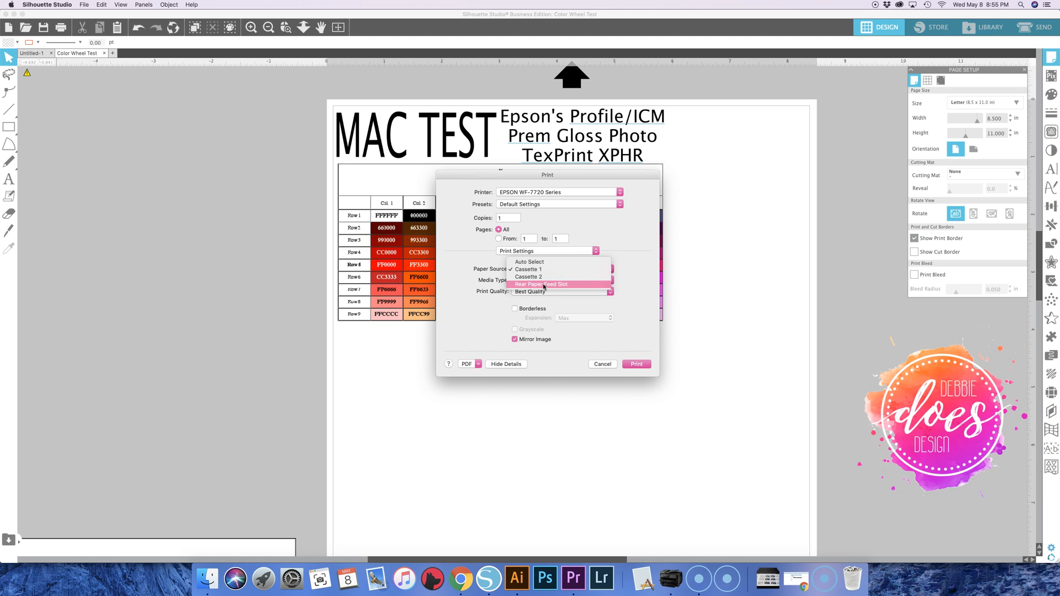
{"action": "mouse_move", "coordinate": [556, 285]}
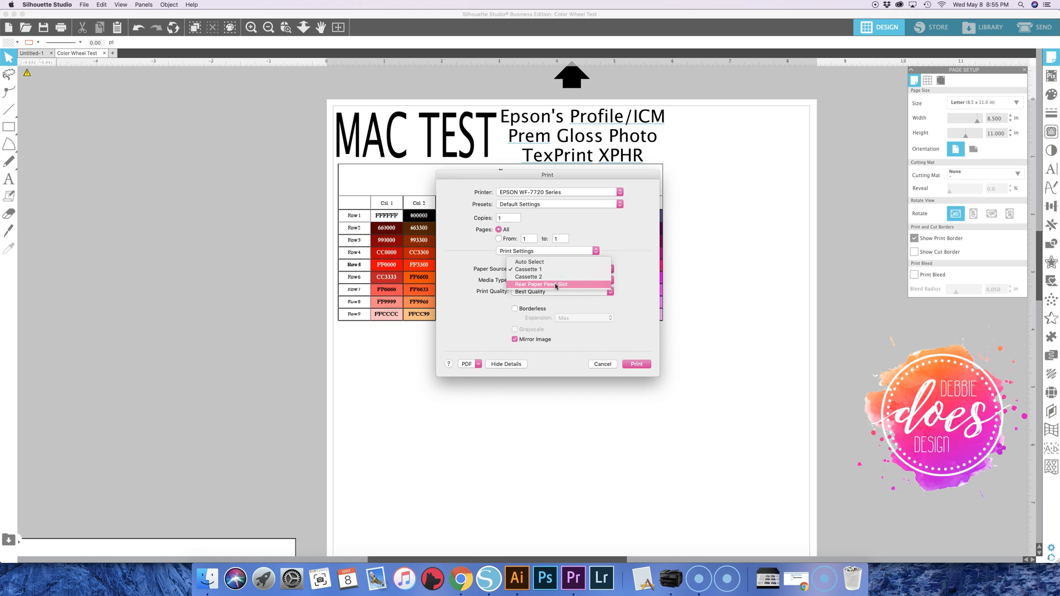
{"action": "mouse_move", "coordinate": [534, 269]}
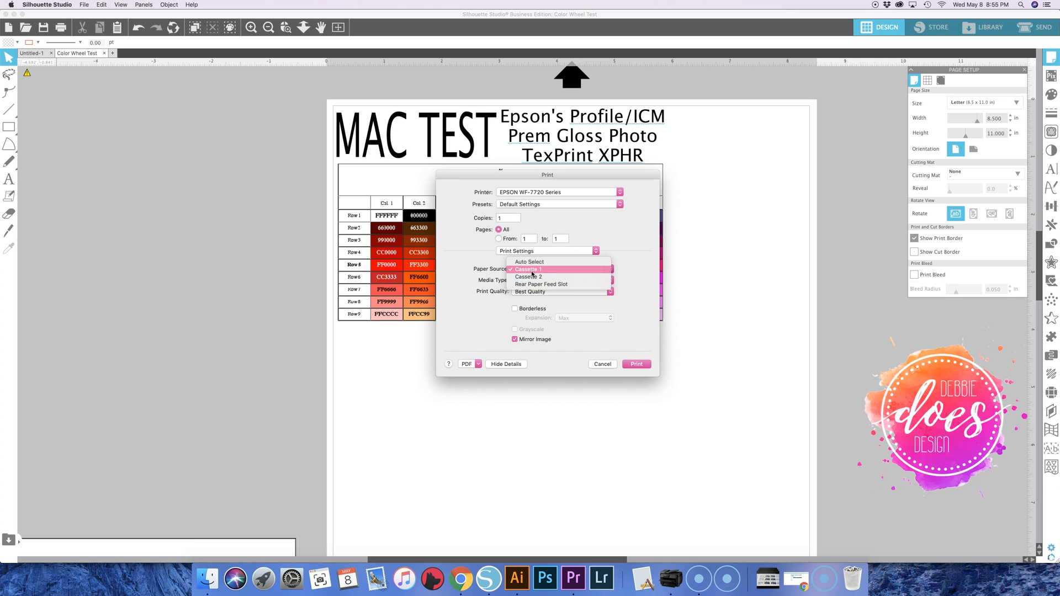
Display the Media Type list, with Premium Photo Paper Glossy currently checked
{"action": "left_click", "coordinate": [526, 268]}
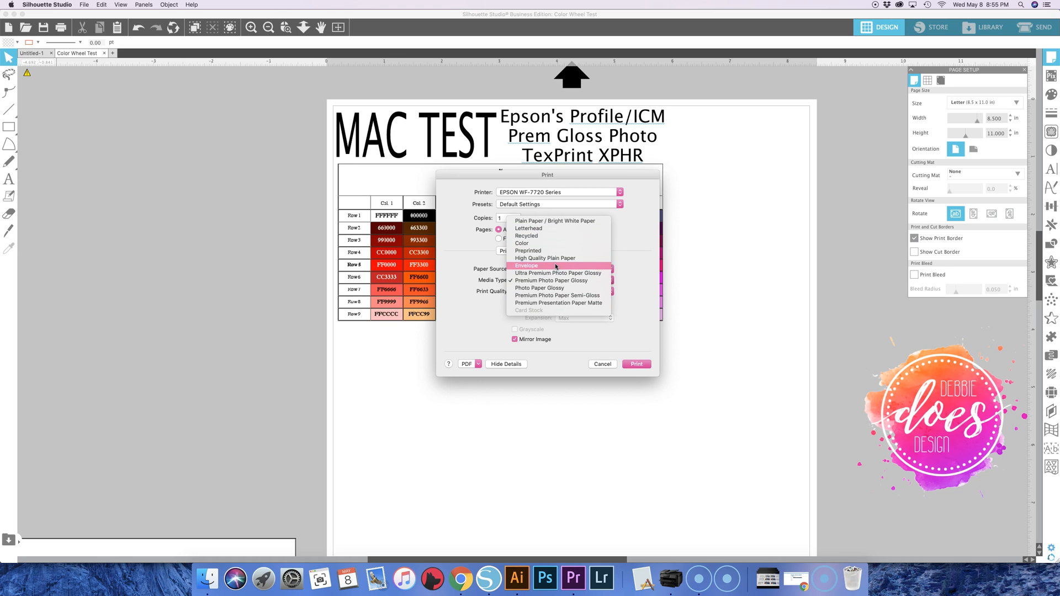
{"action": "mouse_move", "coordinate": [551, 221]}
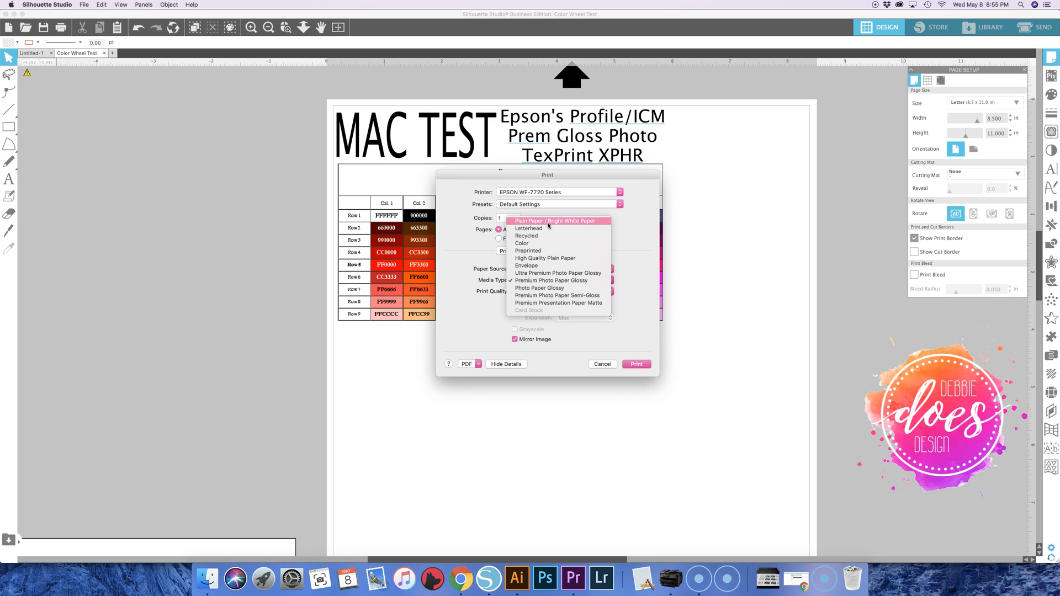
{"action": "mouse_move", "coordinate": [545, 257]}
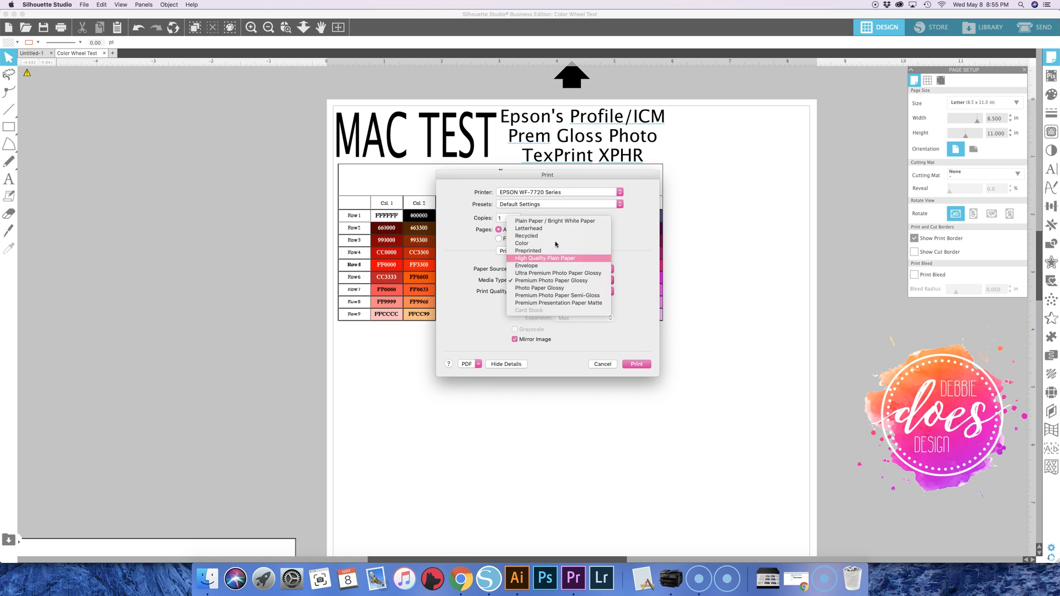
{"action": "mouse_move", "coordinate": [538, 262]}
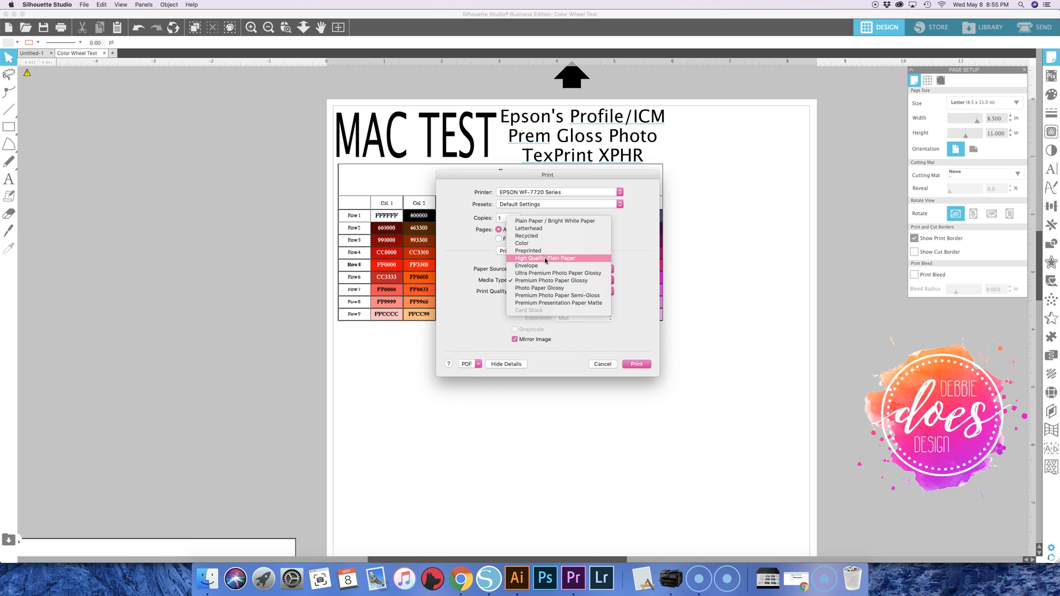
Choose High Quality Plain Paper media with Quality print quality
{"action": "left_click", "coordinate": [545, 258]}
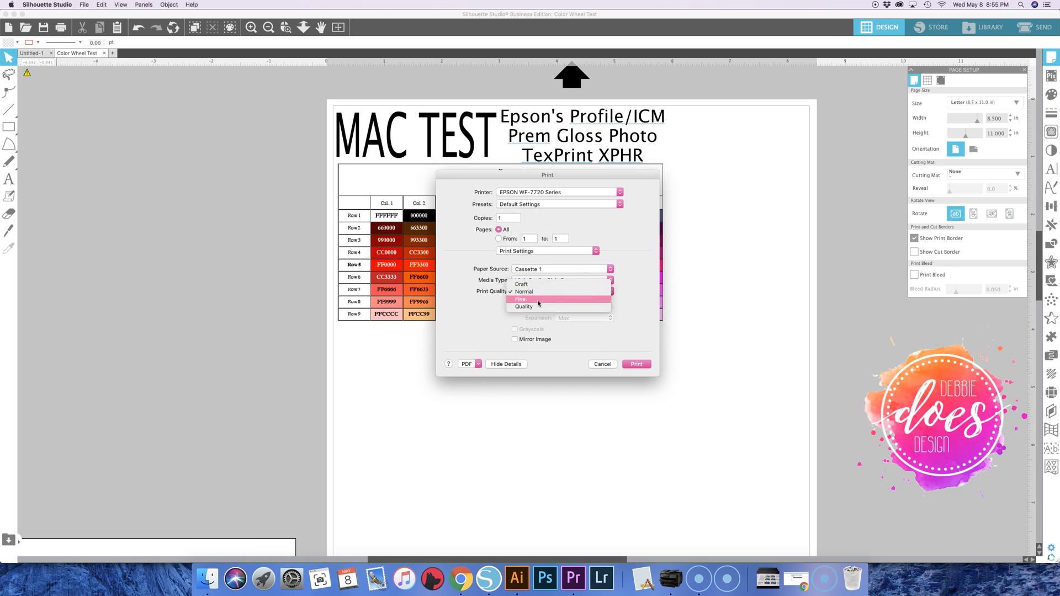
{"action": "mouse_move", "coordinate": [534, 306]}
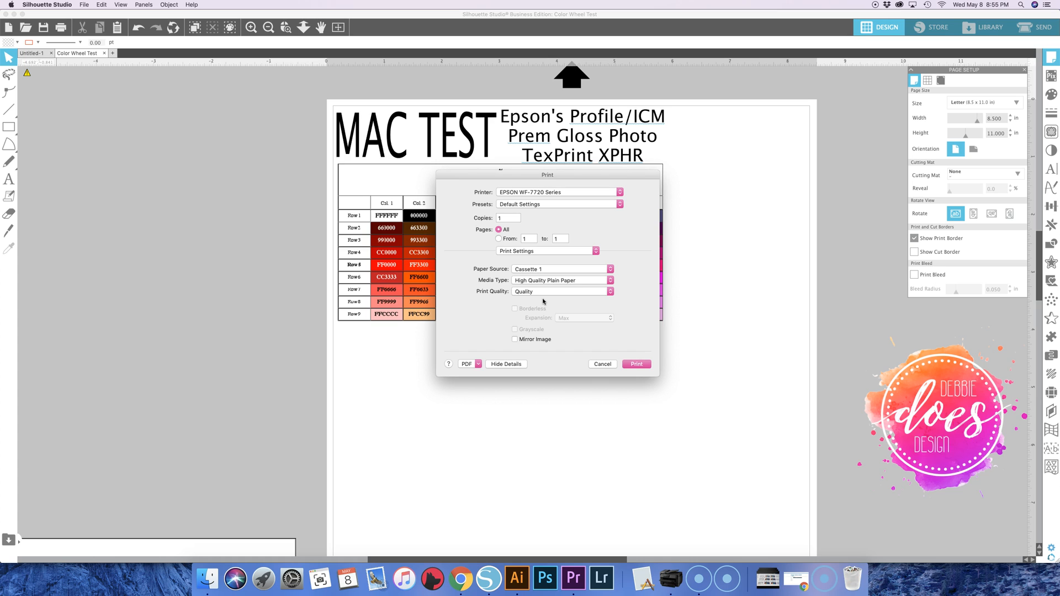
{"action": "mouse_move", "coordinate": [550, 293]}
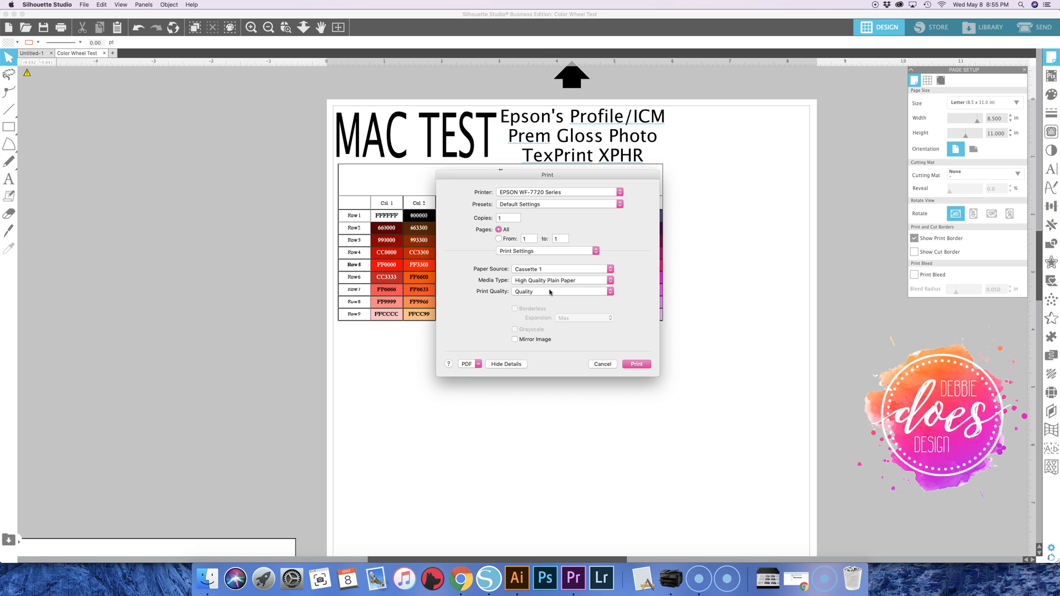
{"action": "mouse_move", "coordinate": [525, 300]}
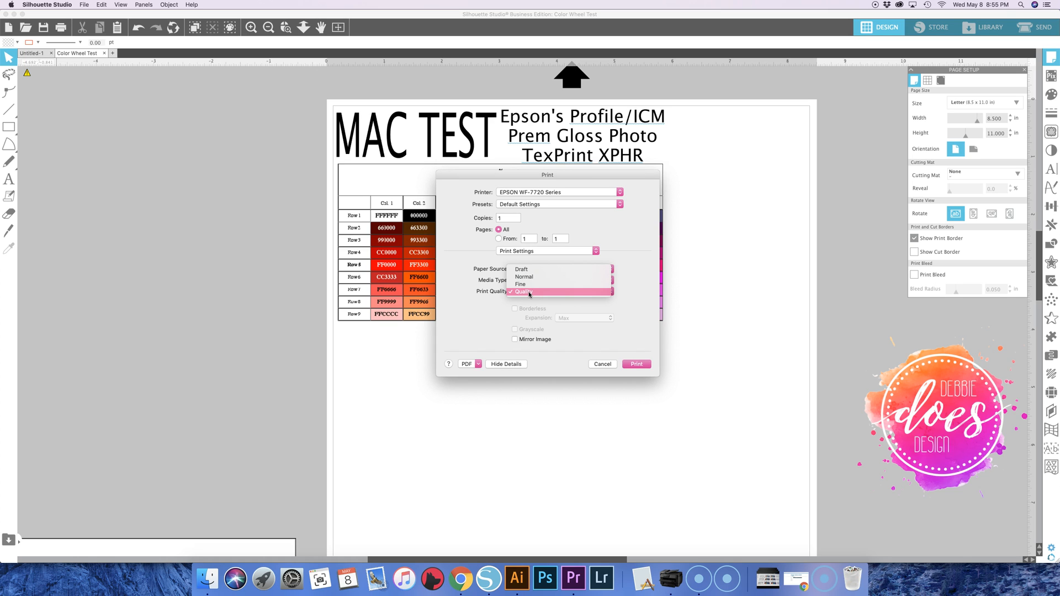
{"action": "left_click", "coordinate": [524, 291]}
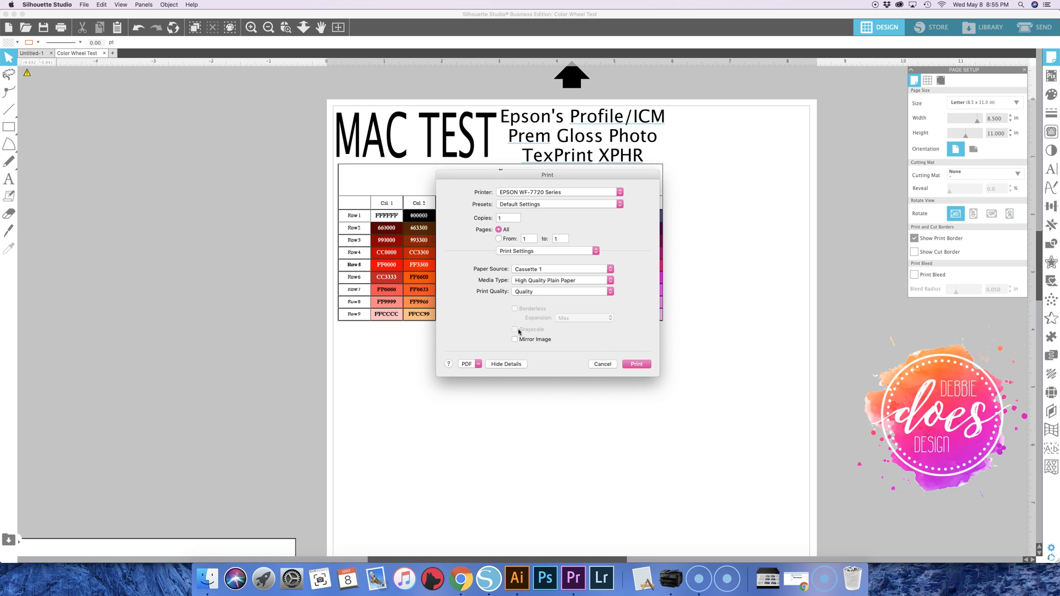
{"action": "mouse_move", "coordinate": [520, 348]}
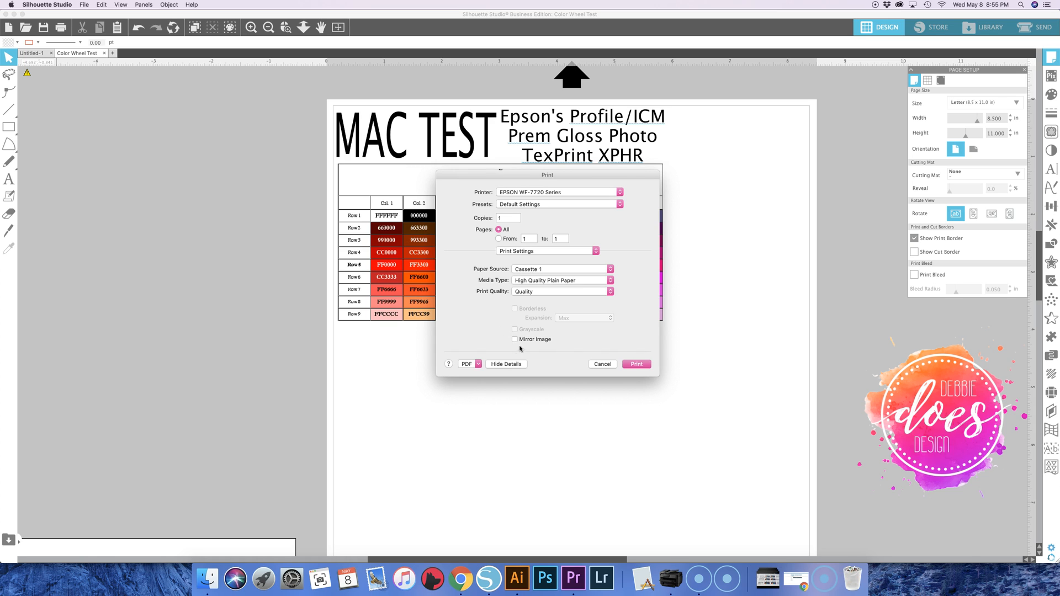
{"action": "mouse_move", "coordinate": [521, 331]}
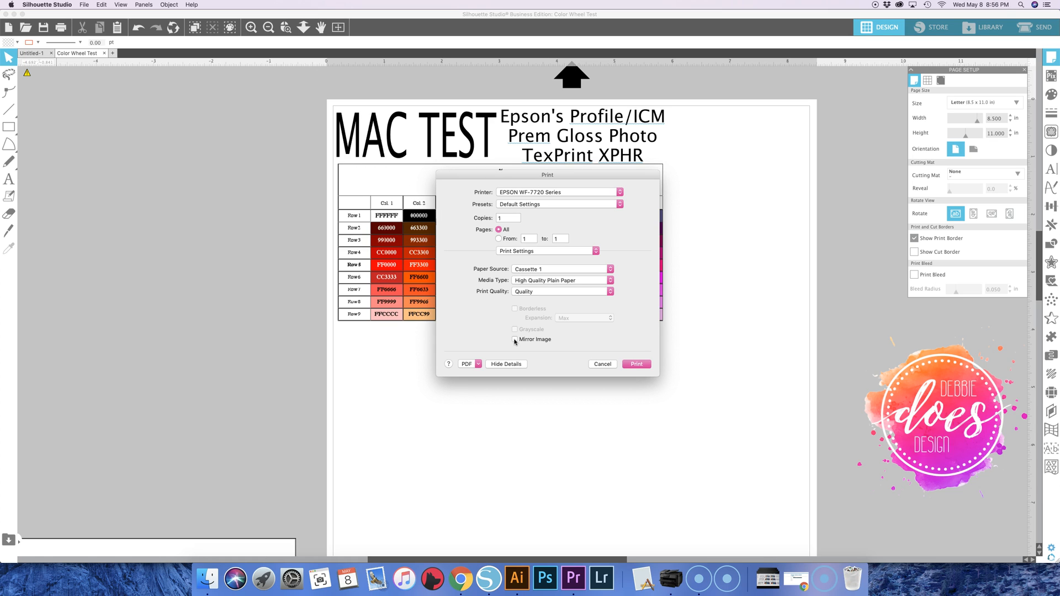
Enable Mirror Image and bring up the print dialog section list
{"action": "left_click", "coordinate": [514, 339]}
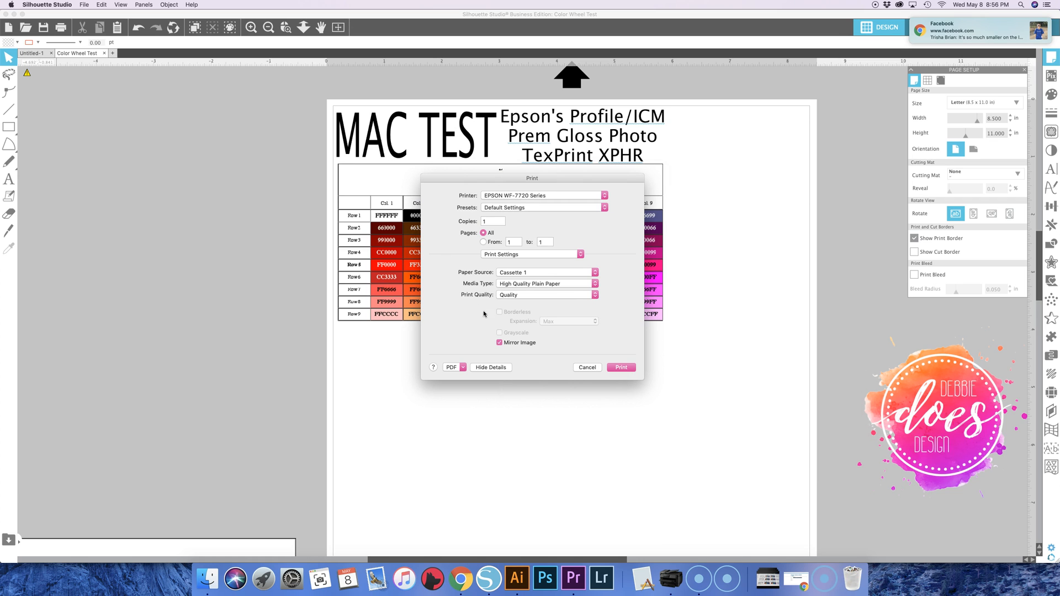
{"action": "left_click", "coordinate": [500, 343]}
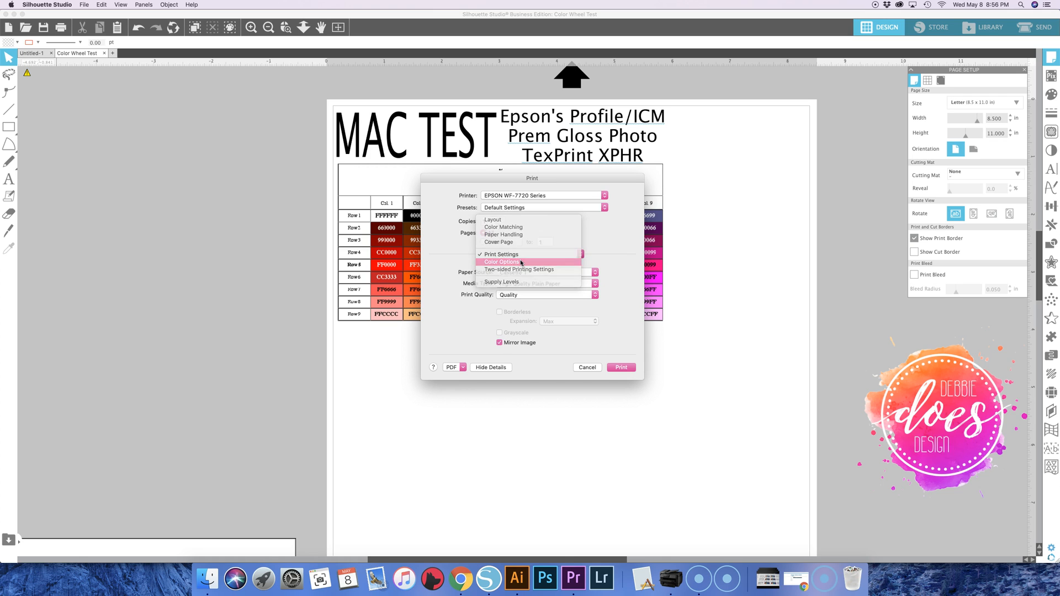
{"action": "left_click", "coordinate": [502, 262]}
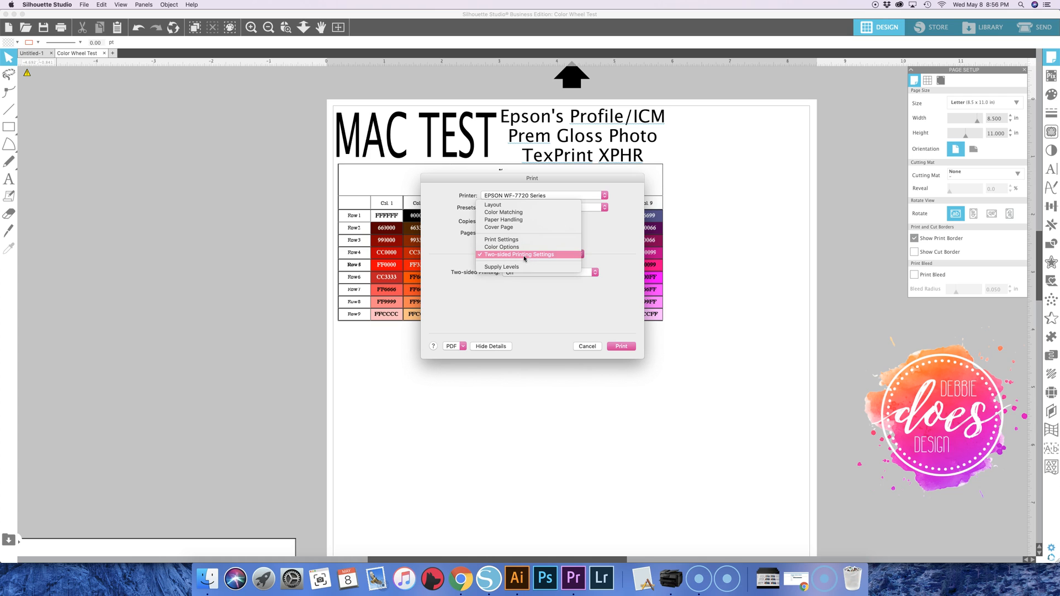
{"action": "left_click", "coordinate": [503, 266]}
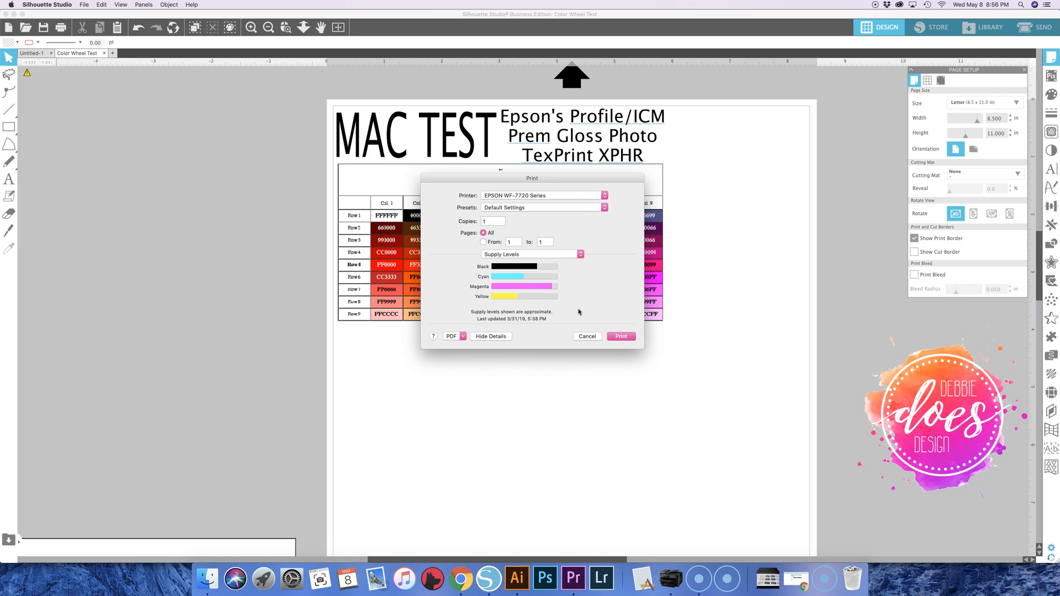
{"action": "mouse_move", "coordinate": [536, 307]}
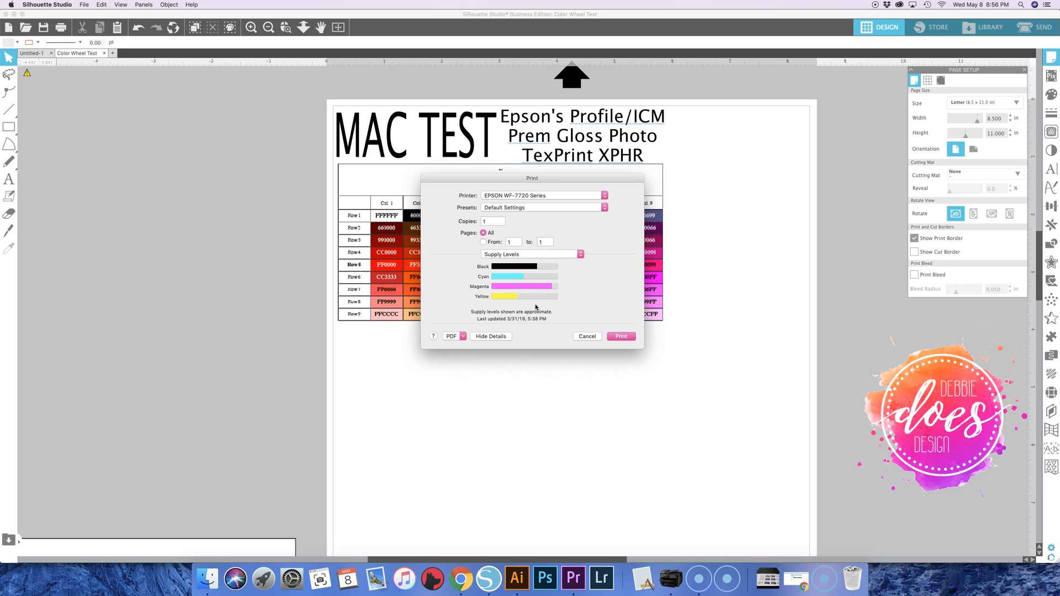
{"action": "mouse_move", "coordinate": [564, 294]}
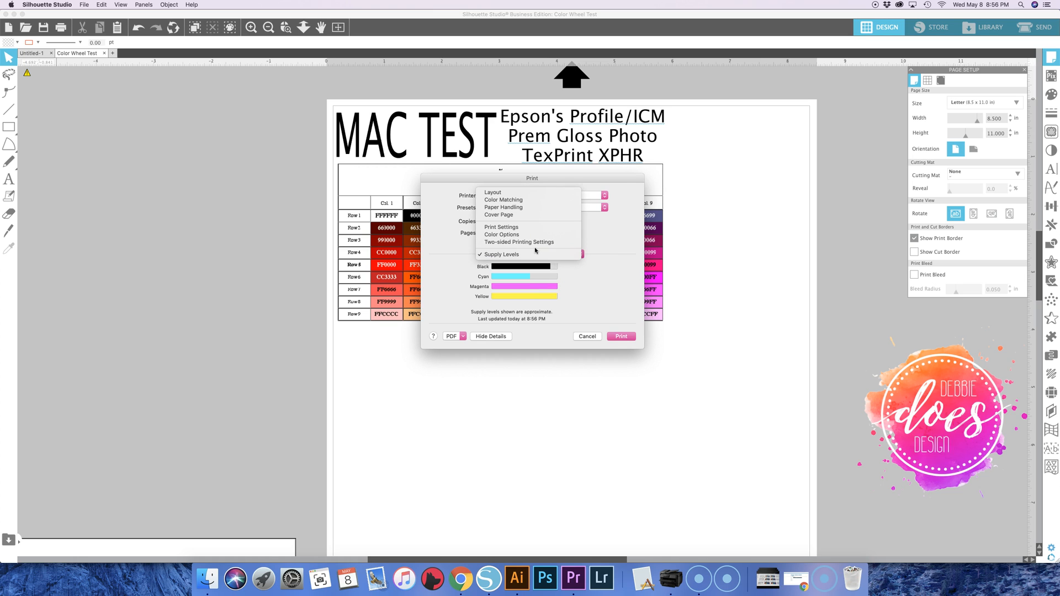
{"action": "mouse_move", "coordinate": [503, 200]}
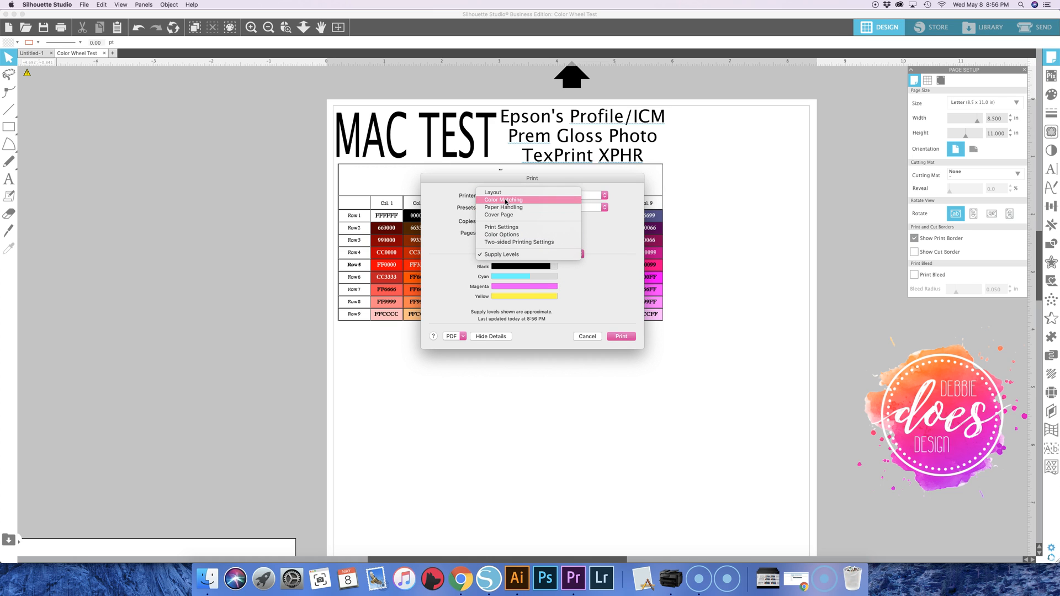
{"action": "mouse_move", "coordinate": [505, 227]}
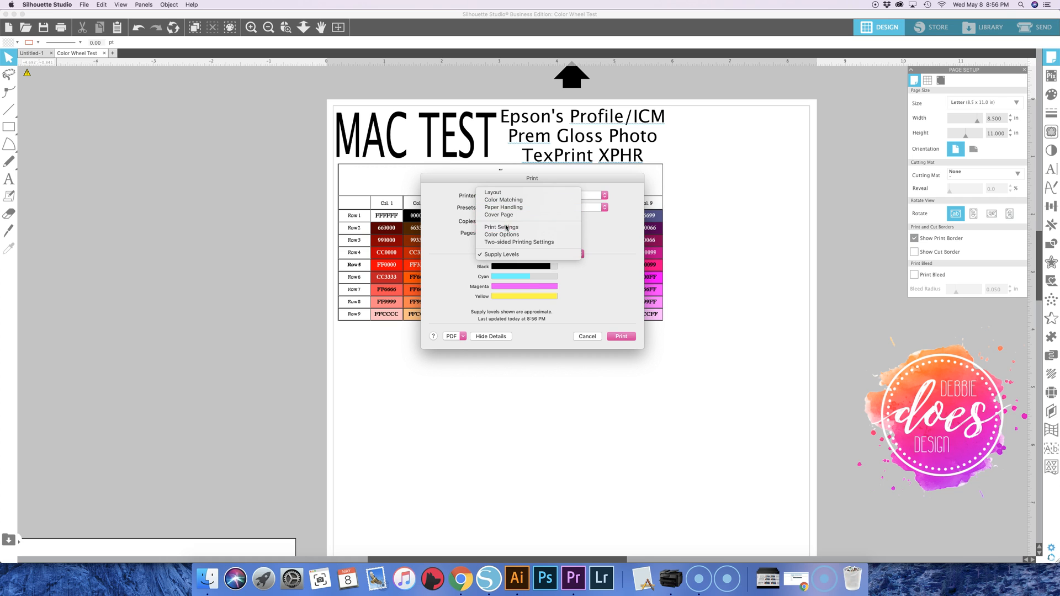
{"action": "left_click", "coordinate": [502, 227]}
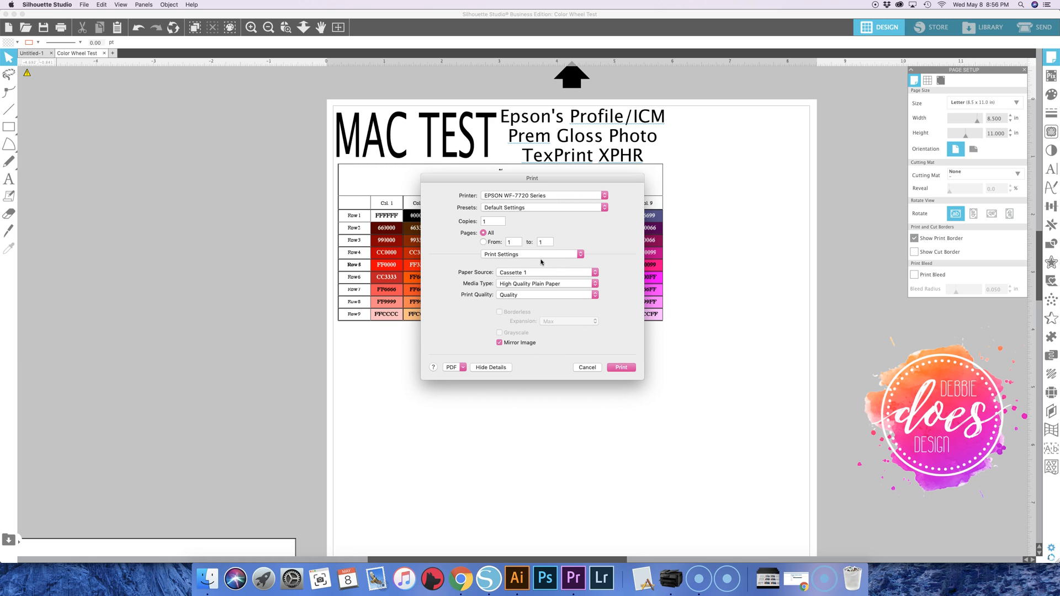
{"action": "mouse_move", "coordinate": [510, 291]}
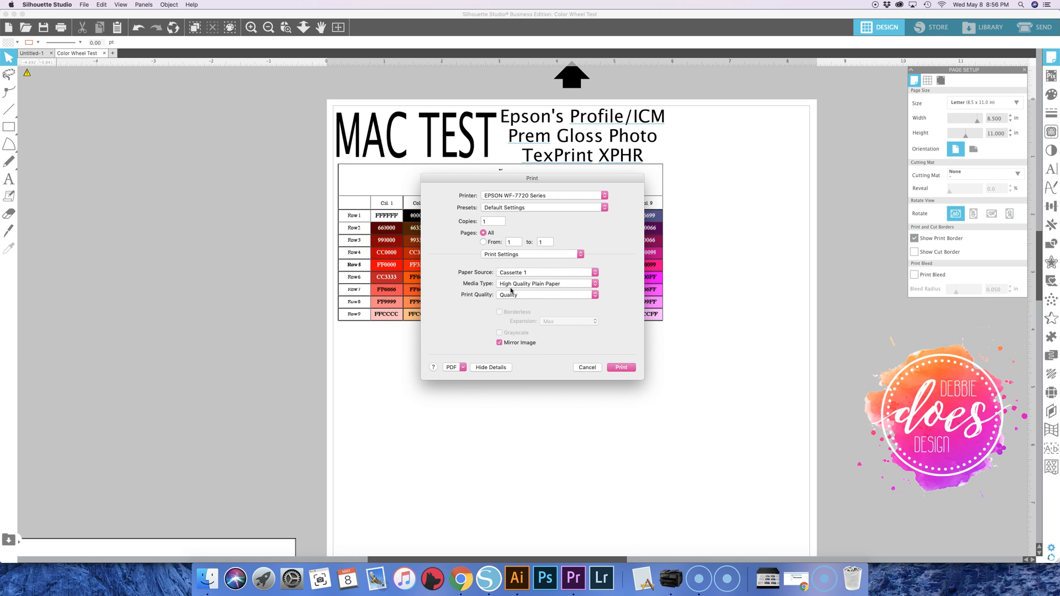
{"action": "mouse_move", "coordinate": [519, 255]}
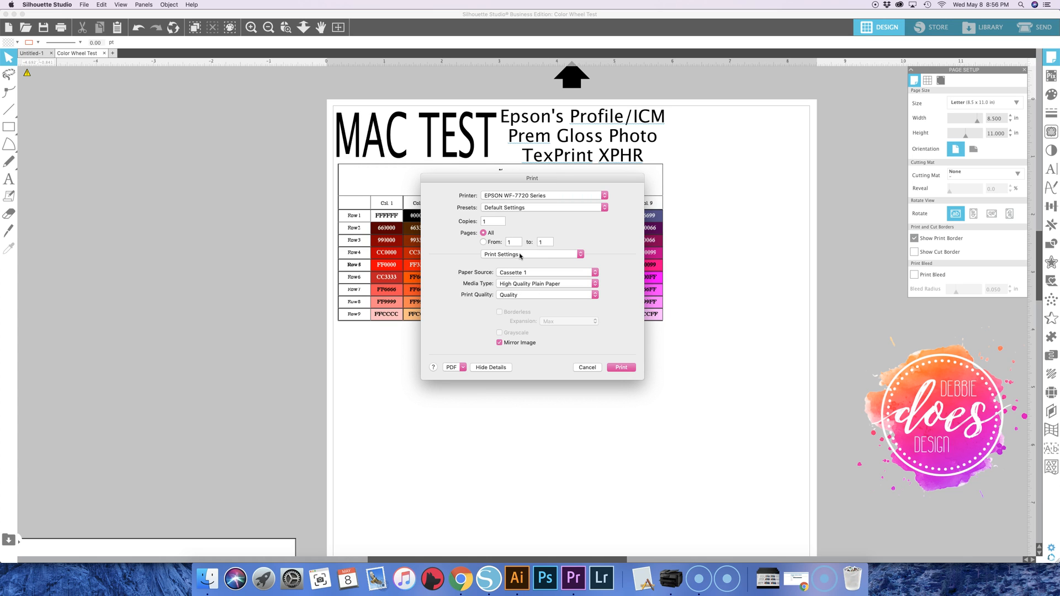
{"action": "mouse_move", "coordinate": [793, 429]}
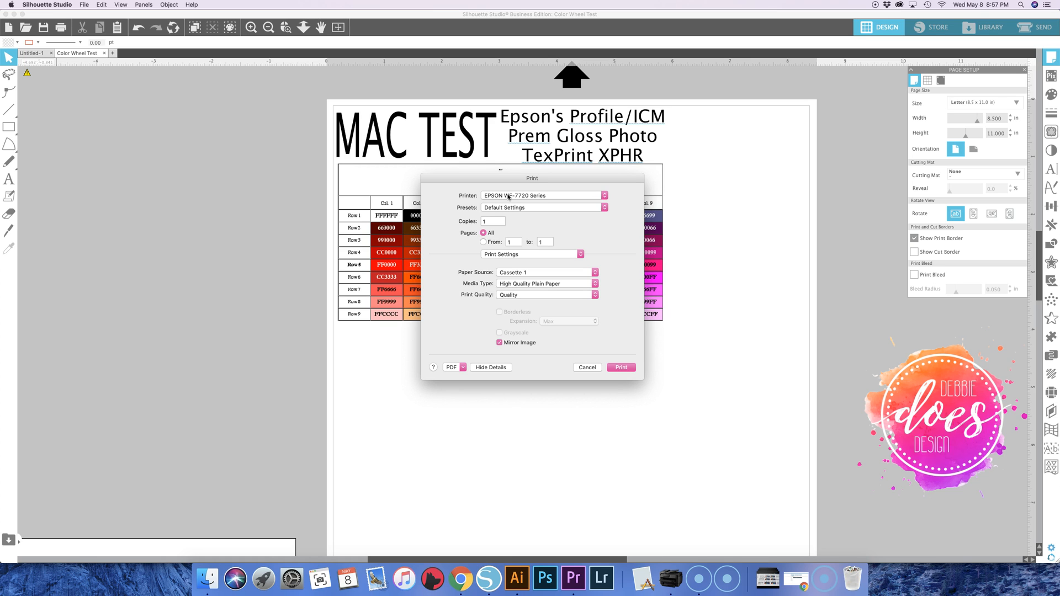
{"action": "mouse_move", "coordinate": [551, 331]}
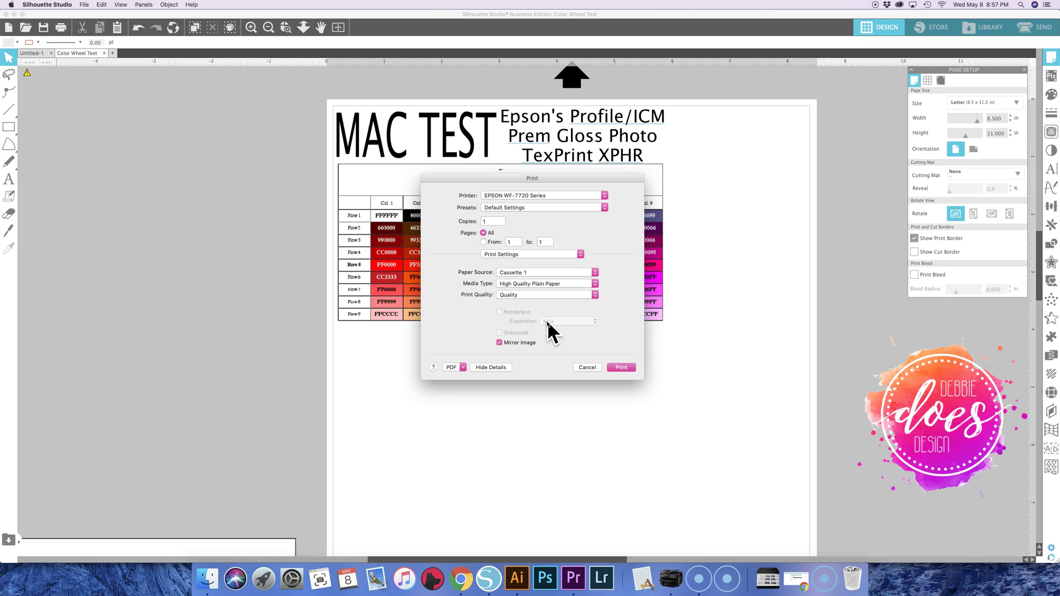
{"action": "mouse_move", "coordinate": [472, 208]}
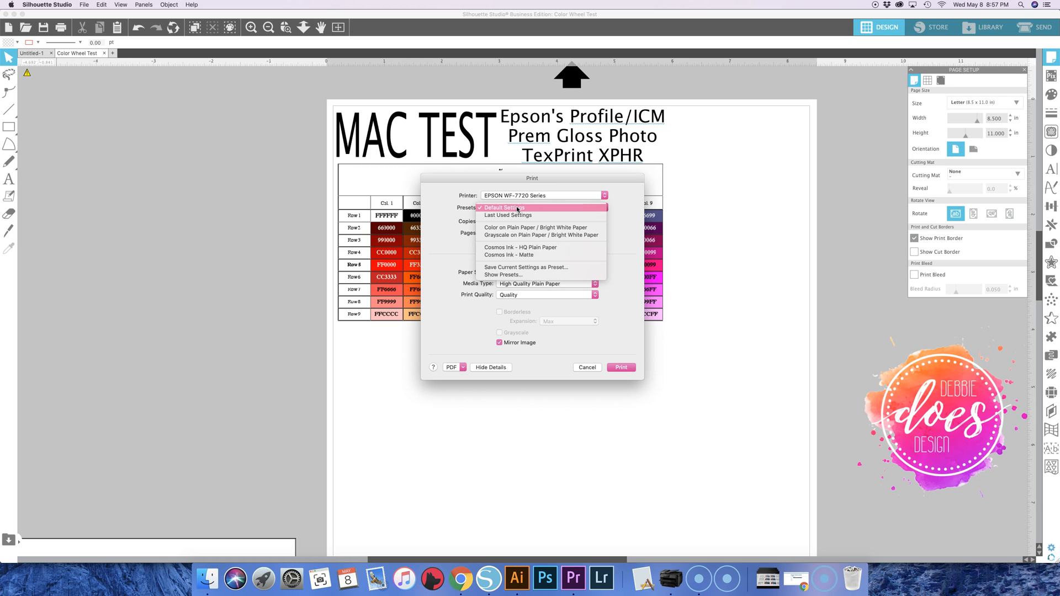
{"action": "mouse_move", "coordinate": [530, 268]}
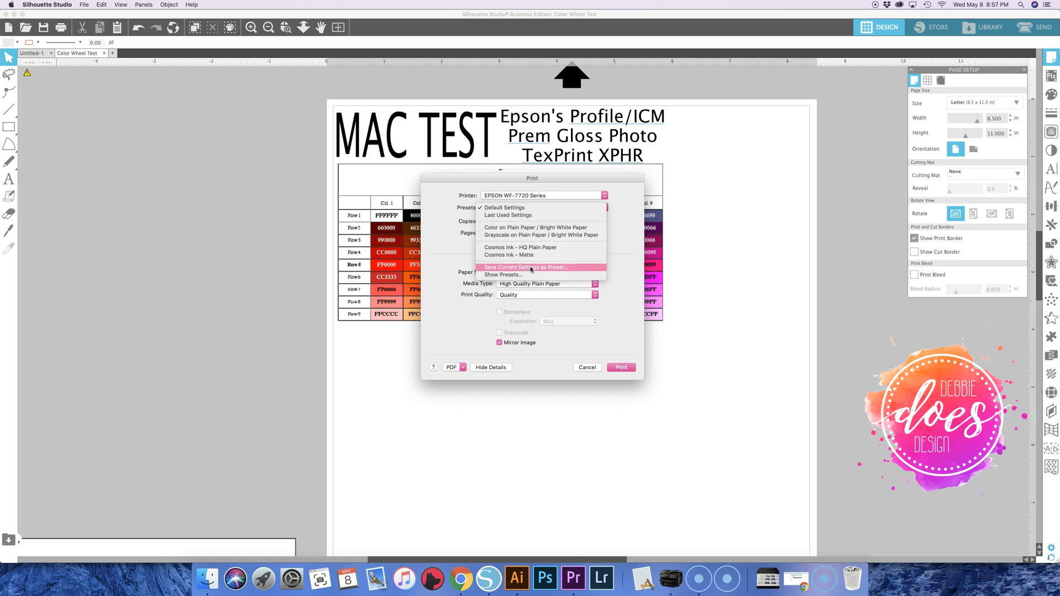
Save the current Epson print settings, mirror image included, as a preset named 'Video'
{"action": "left_click", "coordinate": [528, 267]}
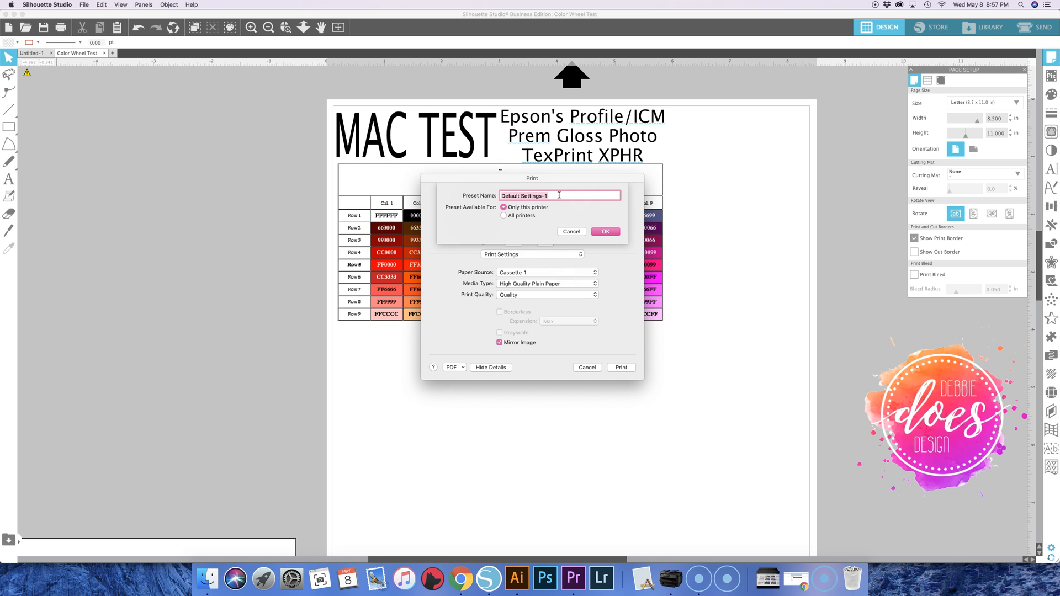
{"action": "type", "text": "Video"}
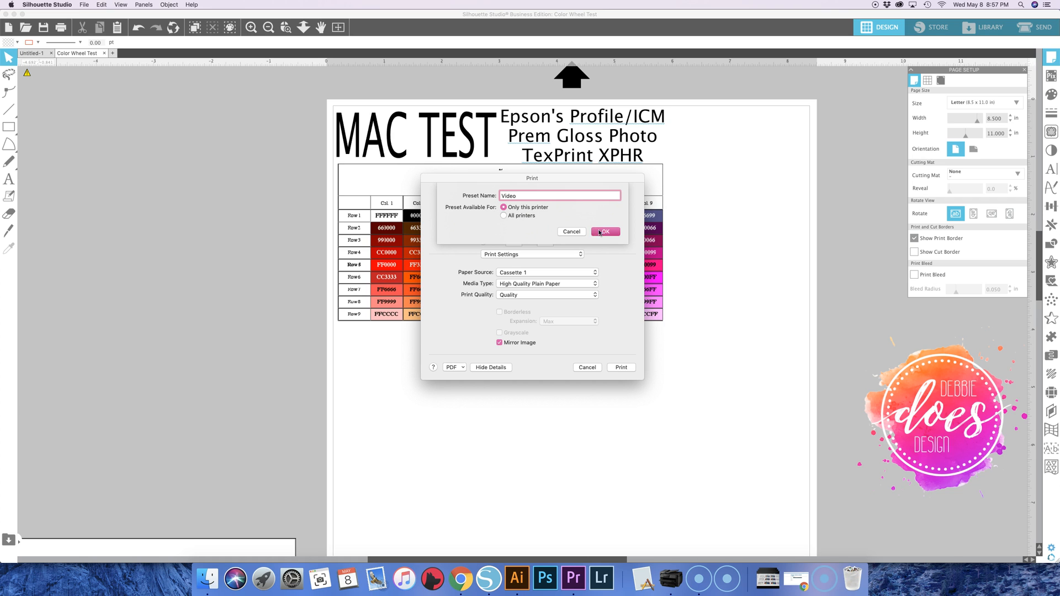
{"action": "left_click", "coordinate": [603, 231]}
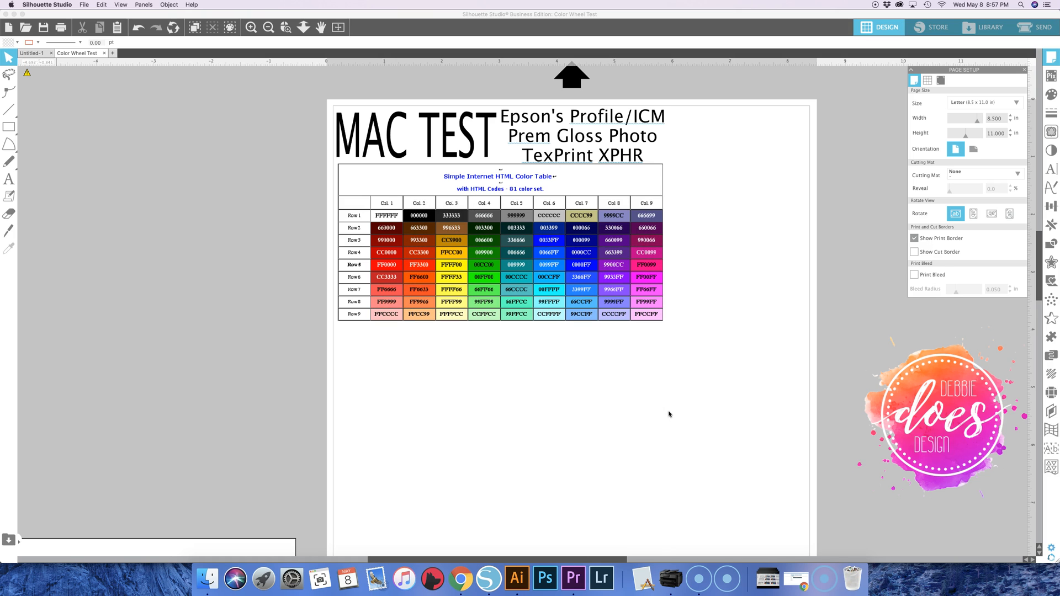
Reopen the print dialog for the EPSON WF-7720 Series with the 'Video' preset selected
{"action": "left_click", "coordinate": [84, 5]}
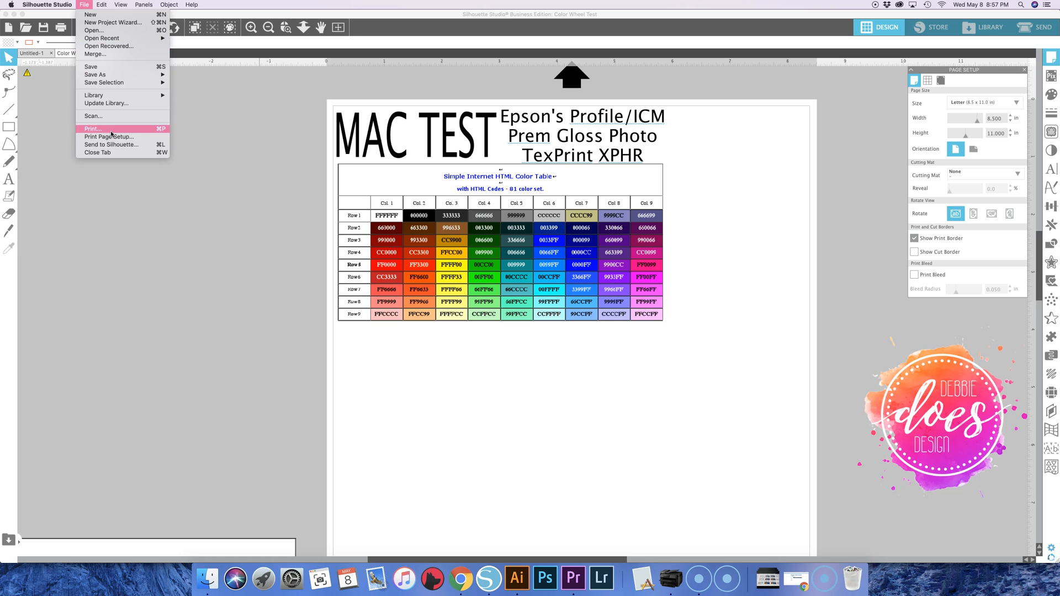
{"action": "left_click", "coordinate": [93, 129]}
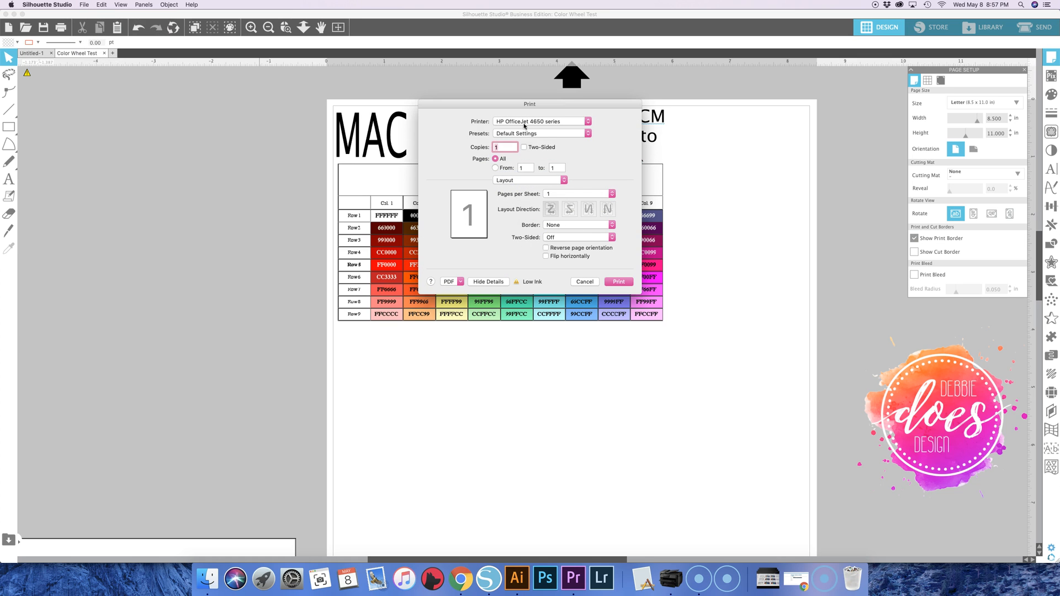
{"action": "mouse_move", "coordinate": [534, 130]}
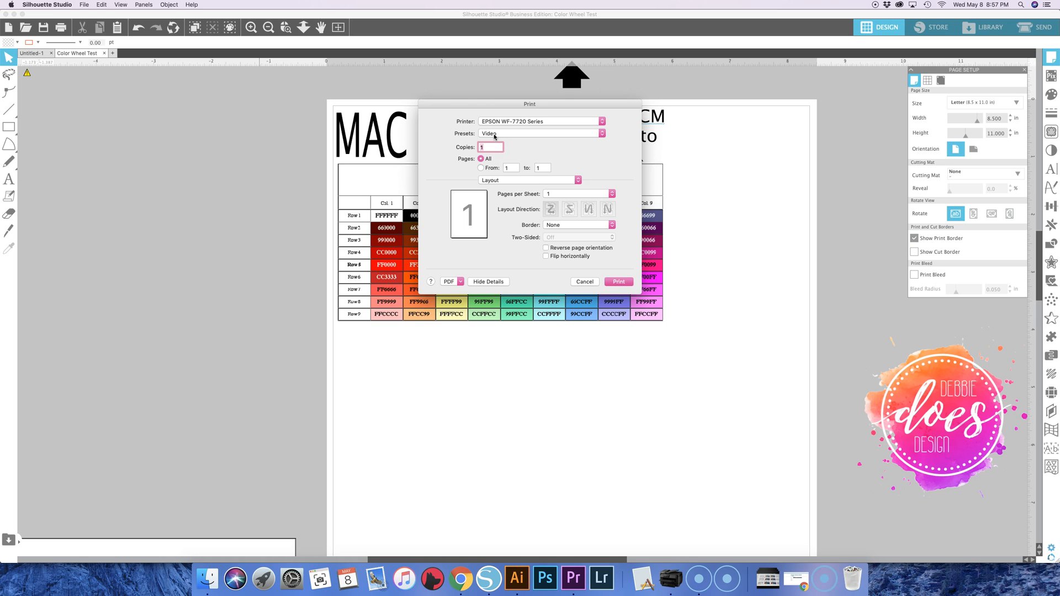
{"action": "mouse_move", "coordinate": [527, 150]}
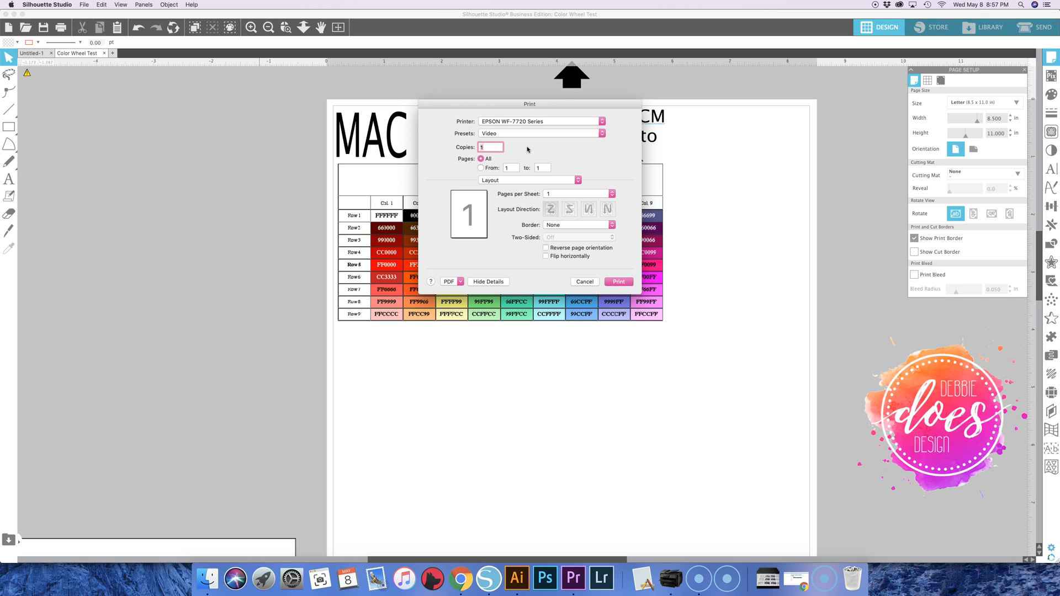
{"action": "mouse_move", "coordinate": [512, 136]}
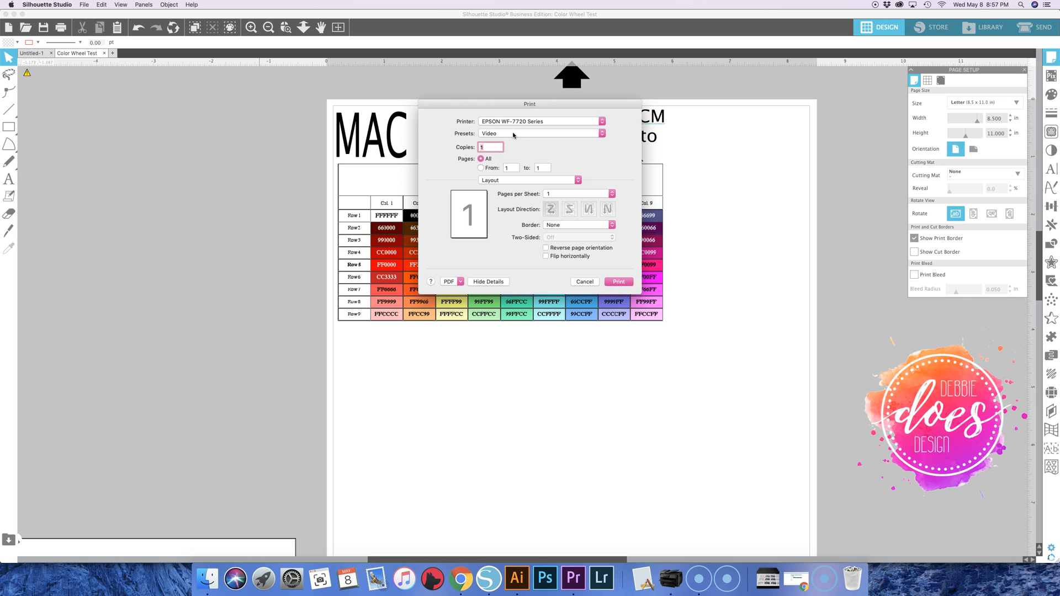
{"action": "mouse_move", "coordinate": [545, 229]}
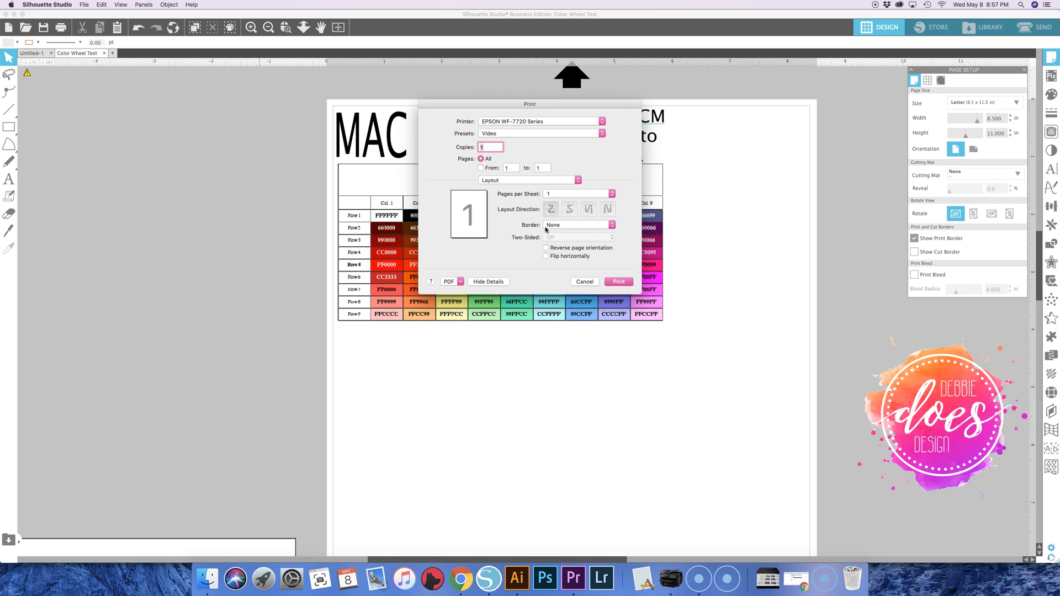
{"action": "mouse_move", "coordinate": [509, 139]}
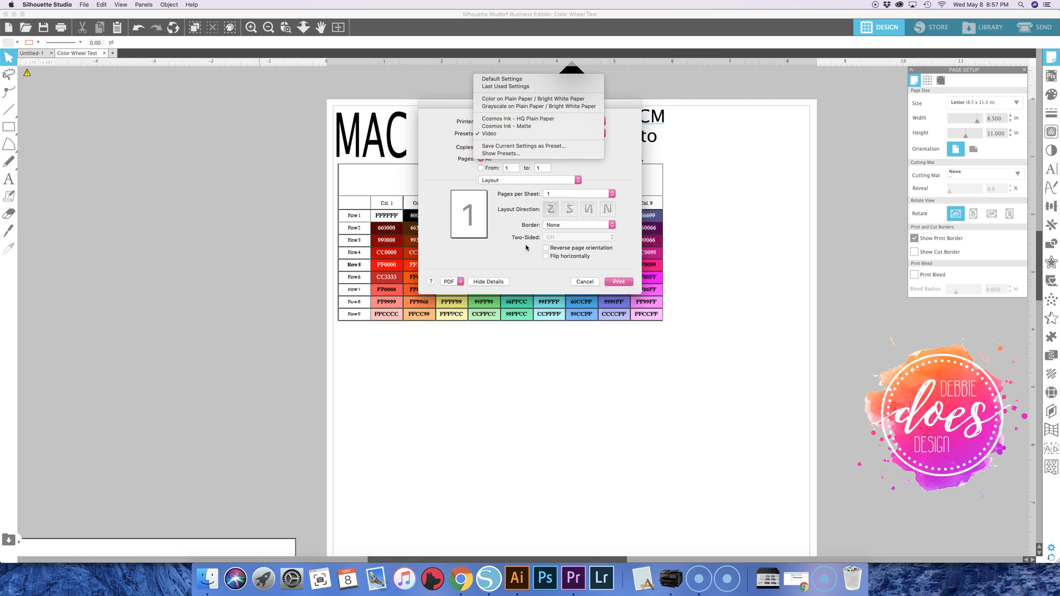
{"action": "left_click", "coordinate": [489, 133]}
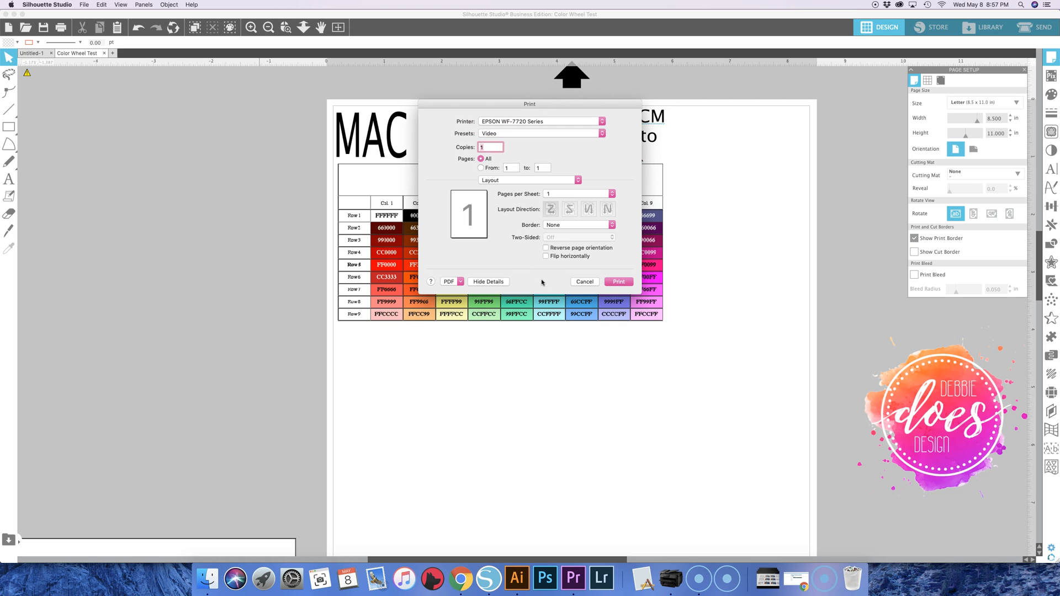
{"action": "mouse_move", "coordinate": [570, 278]}
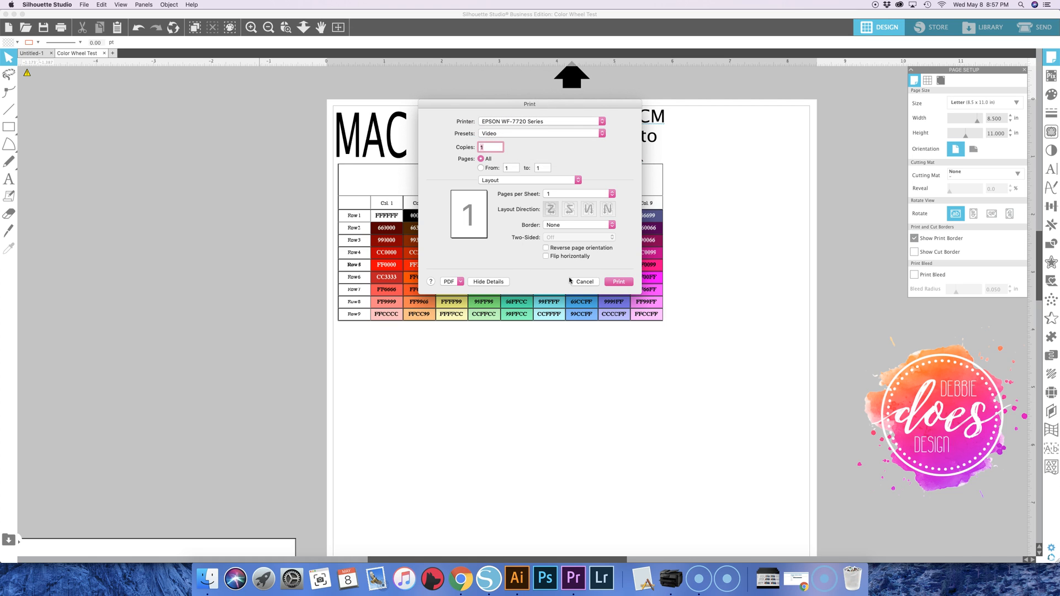
{"action": "mouse_move", "coordinate": [564, 285]}
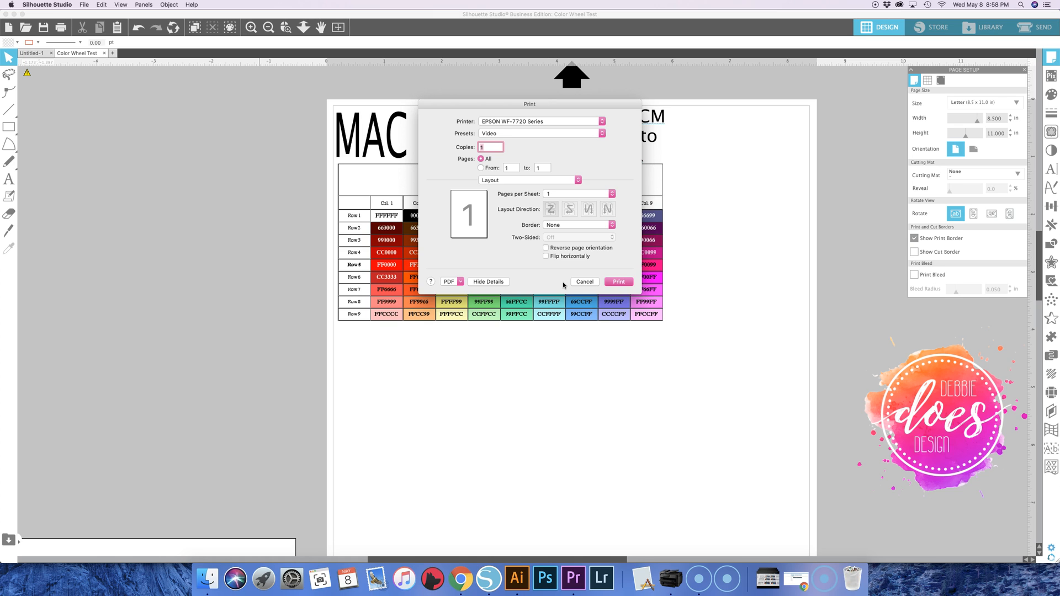
{"action": "mouse_move", "coordinate": [523, 238]}
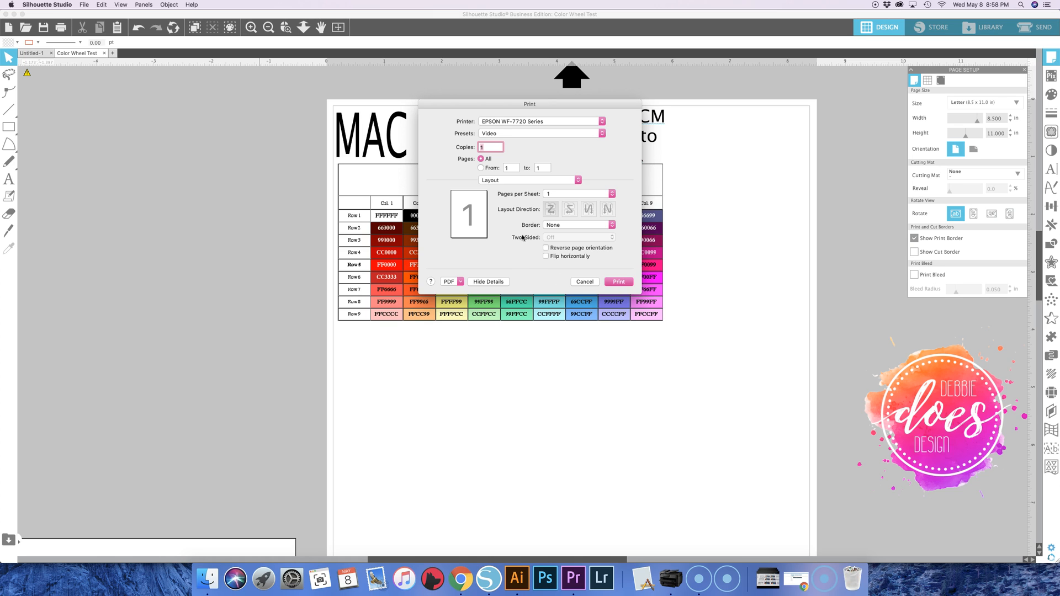
{"action": "mouse_move", "coordinate": [608, 172]}
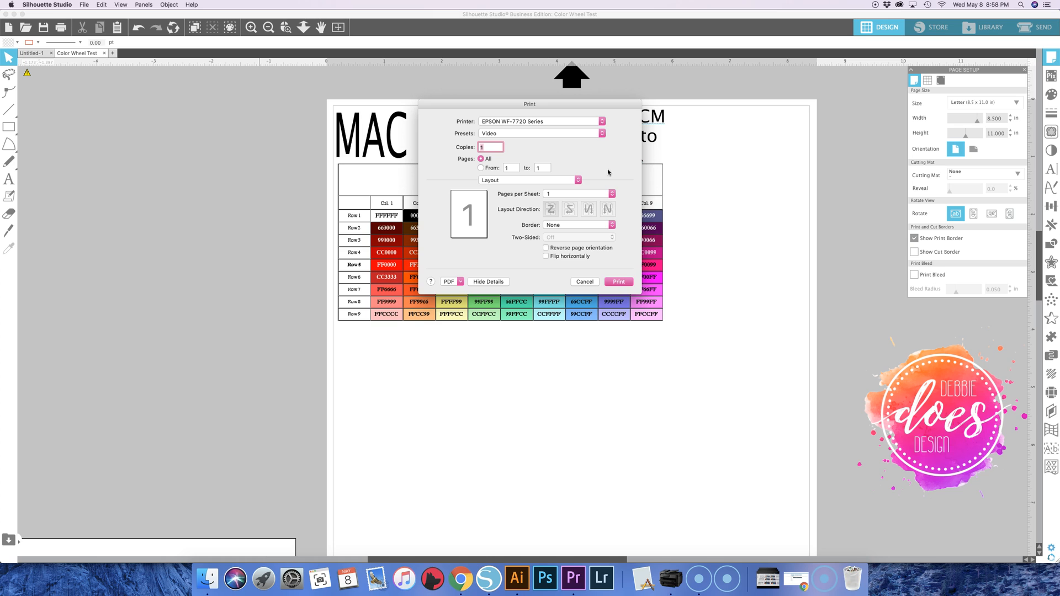
{"action": "mouse_move", "coordinate": [622, 184]}
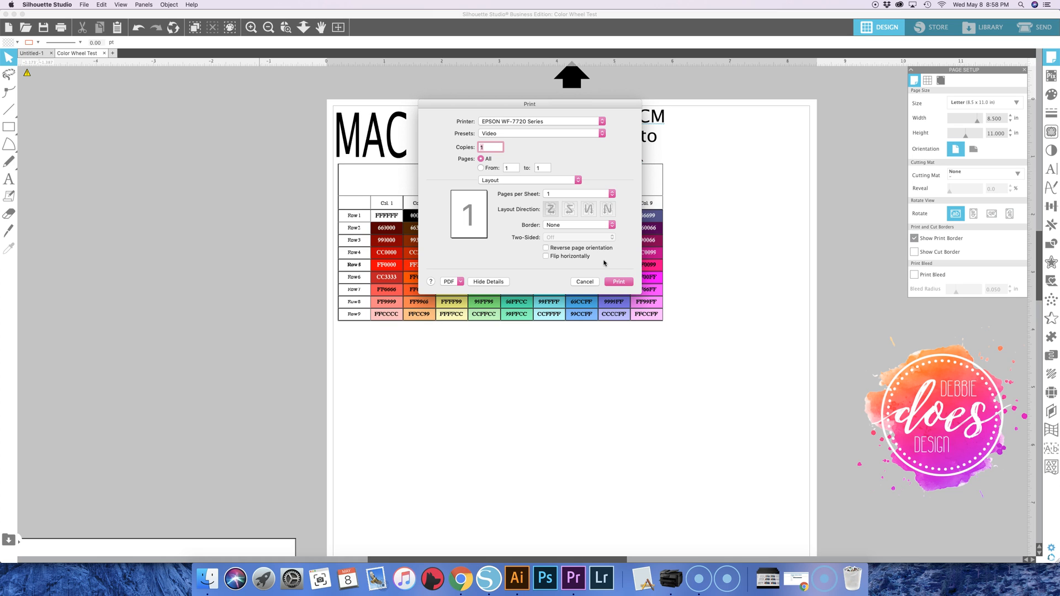
{"action": "mouse_move", "coordinate": [617, 263]}
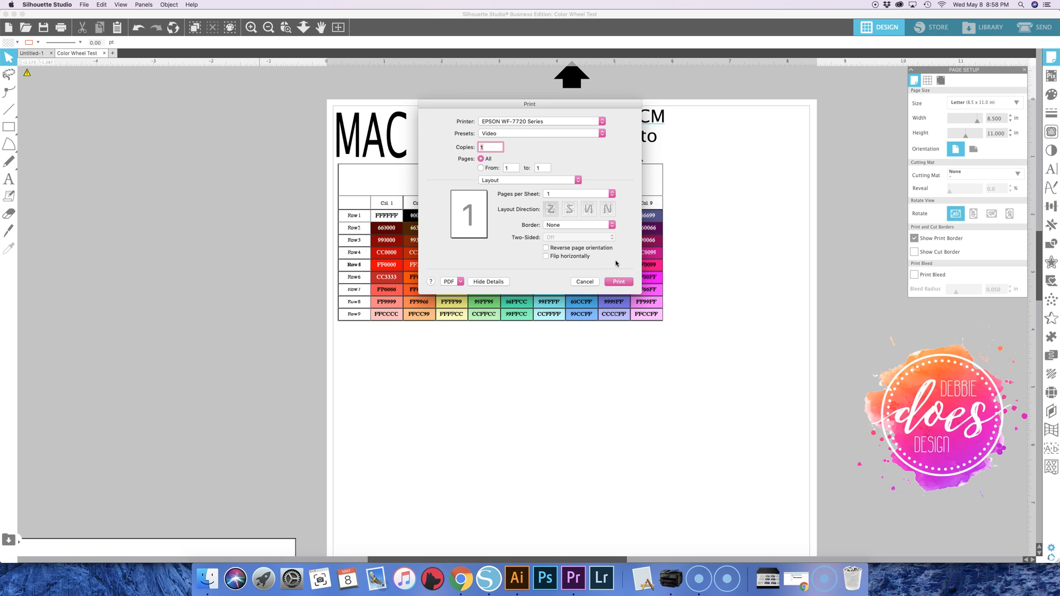
{"action": "mouse_move", "coordinate": [617, 263]}
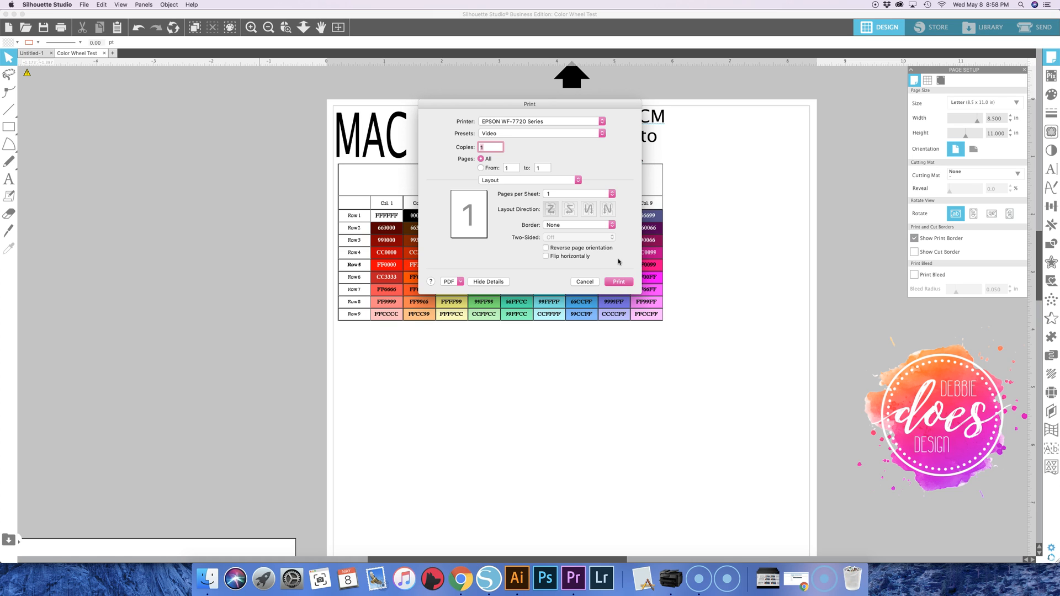
{"action": "mouse_move", "coordinate": [618, 264]}
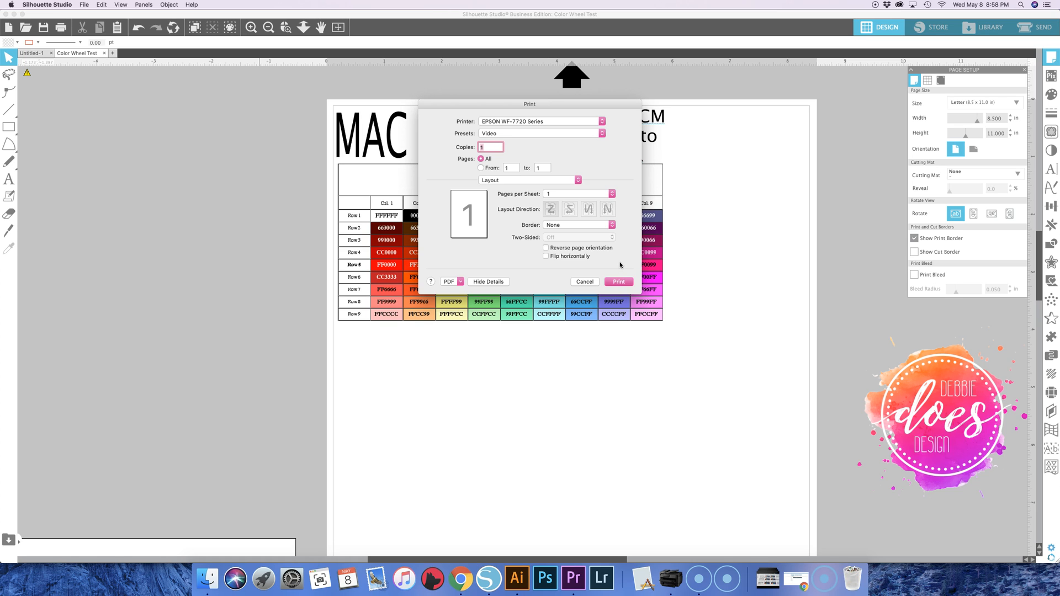
{"action": "mouse_move", "coordinate": [518, 224]}
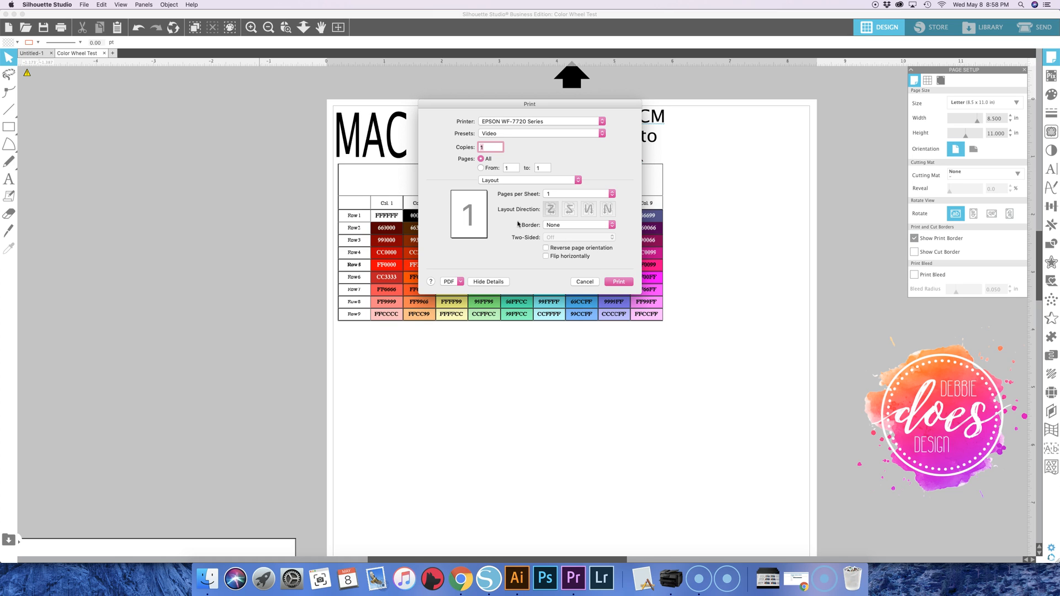